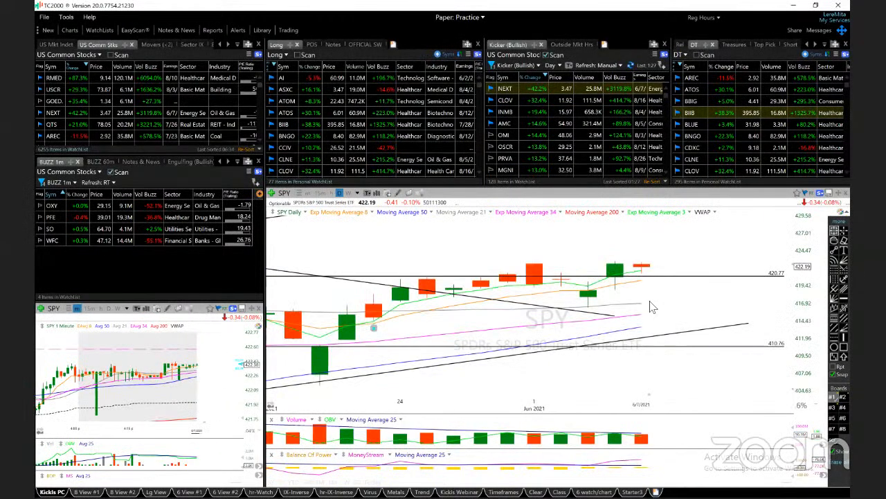
mouse_move(618, 287)
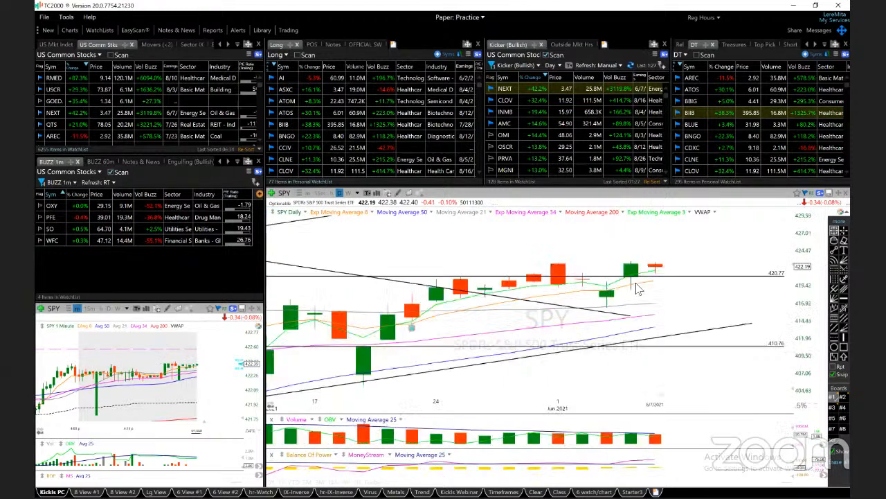
mouse_move(631, 435)
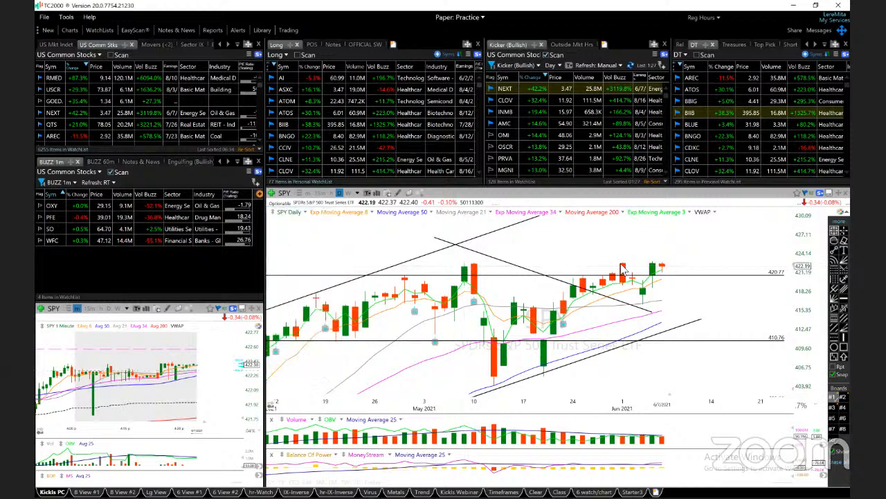
mouse_move(623, 270)
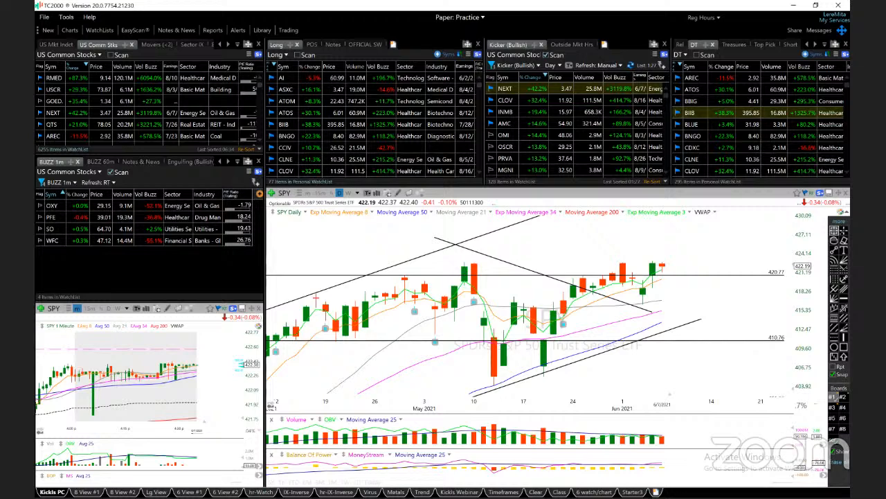
mouse_move(705, 261)
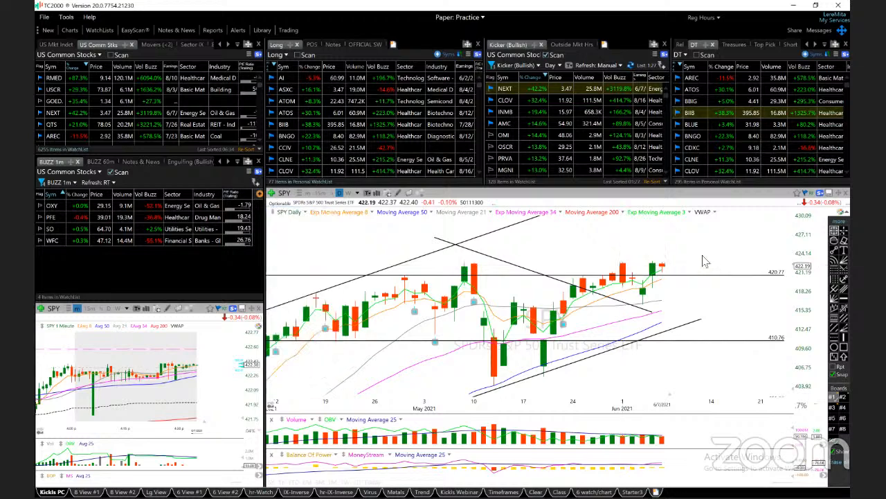
mouse_move(696, 269)
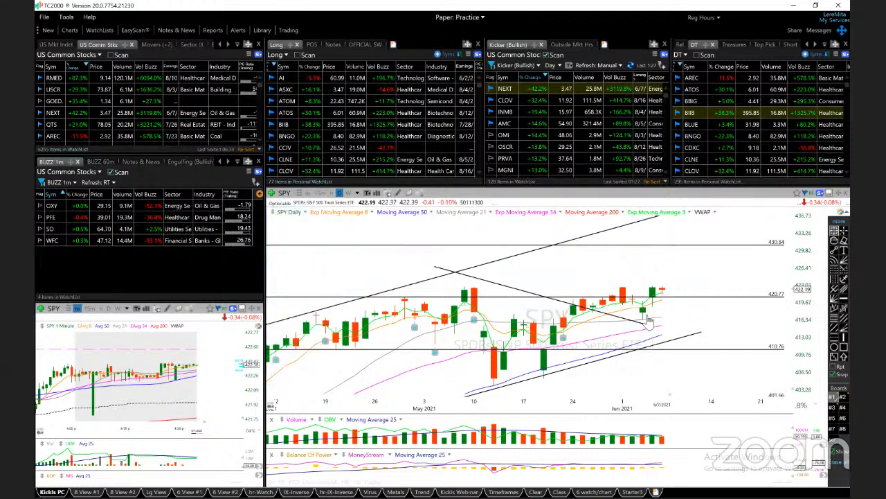
mouse_move(653, 313)
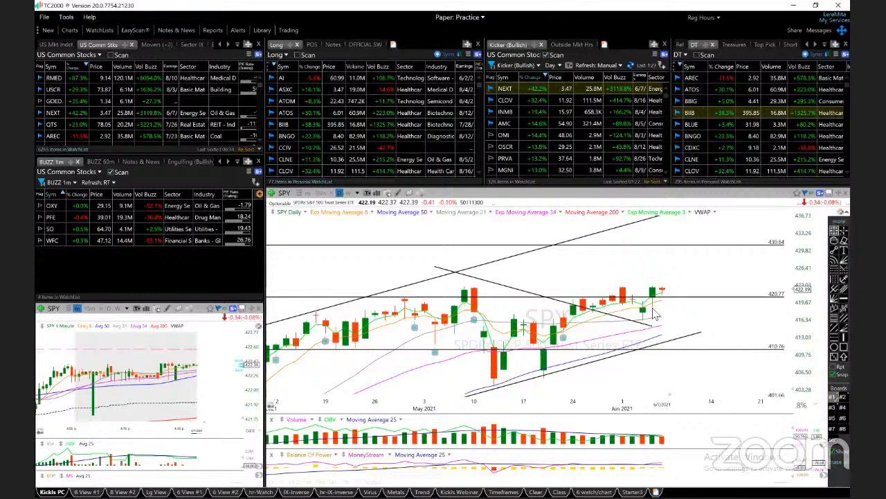
Pull up AI from the Long watchlist, then switch its chart back to daily.
click(282, 78)
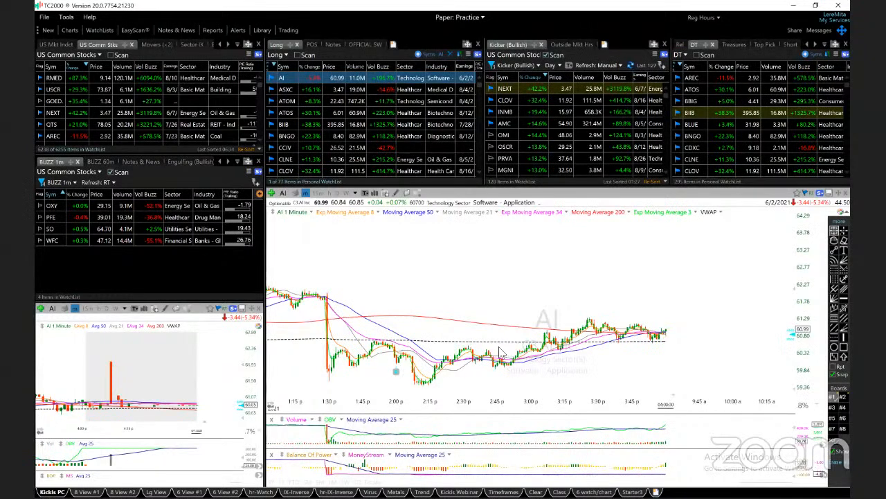
mouse_move(510, 349)
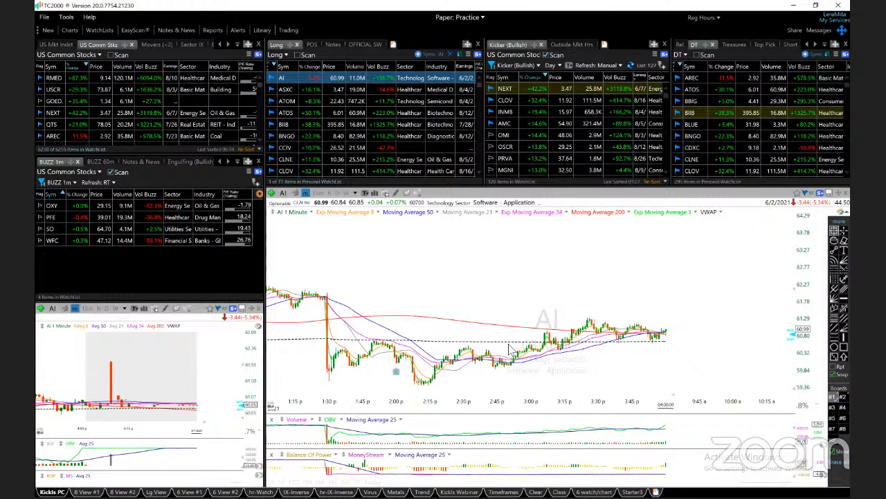
mouse_move(497, 344)
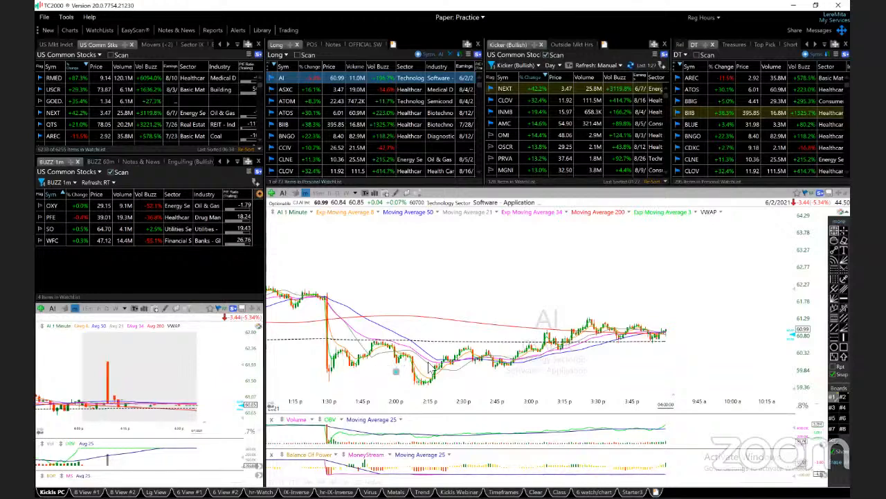
mouse_move(400, 371)
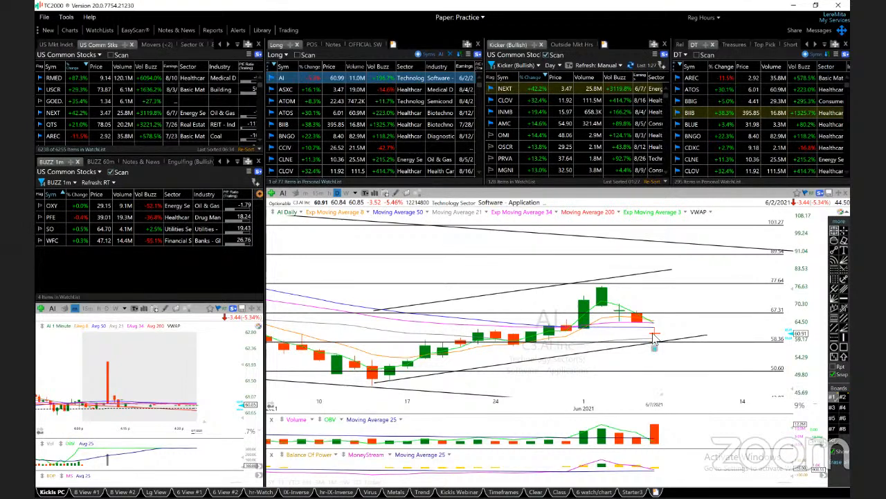
mouse_move(660, 338)
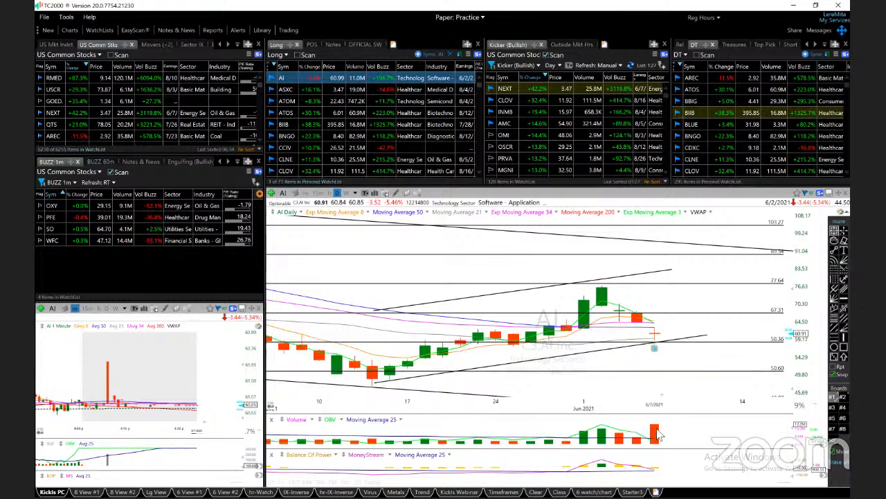
mouse_move(649, 443)
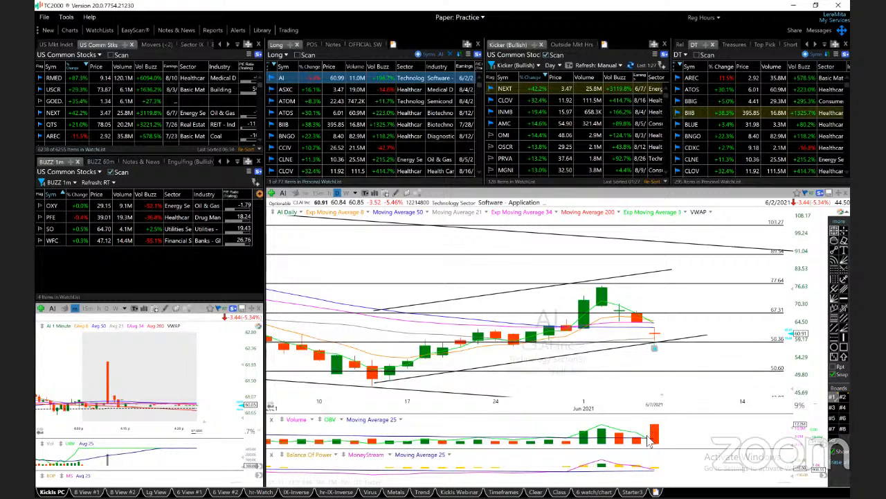
mouse_move(682, 369)
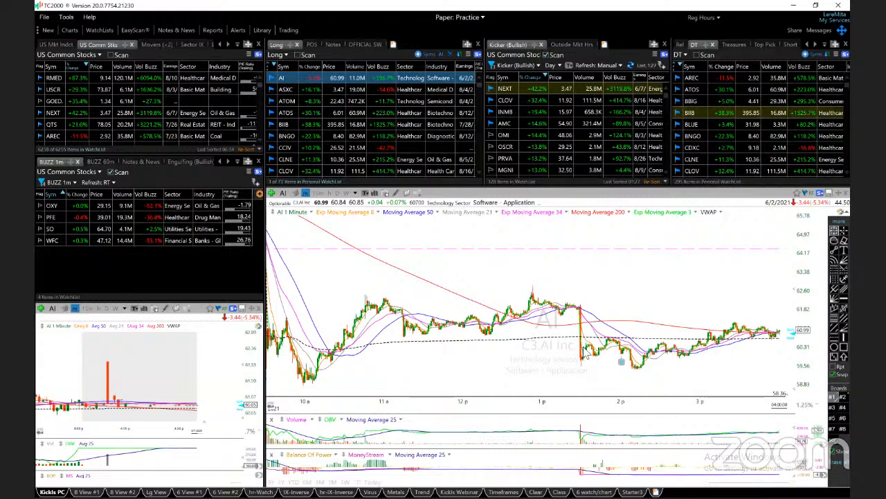
mouse_move(599, 322)
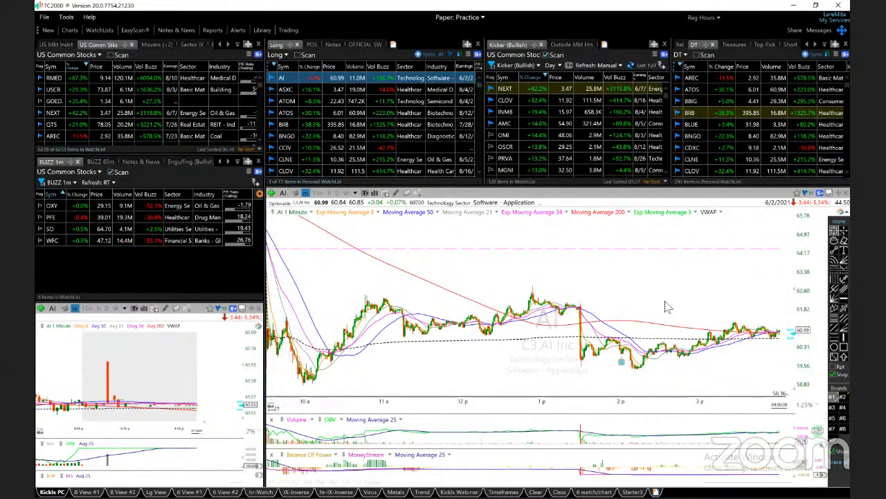
click(285, 211)
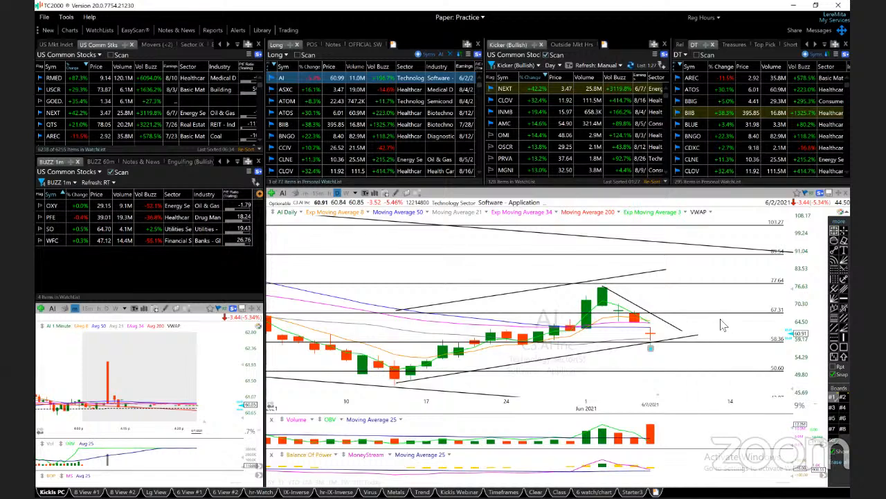
Load ASXC from the Long watchlist to view its daily trendline and target levels.
click(286, 89)
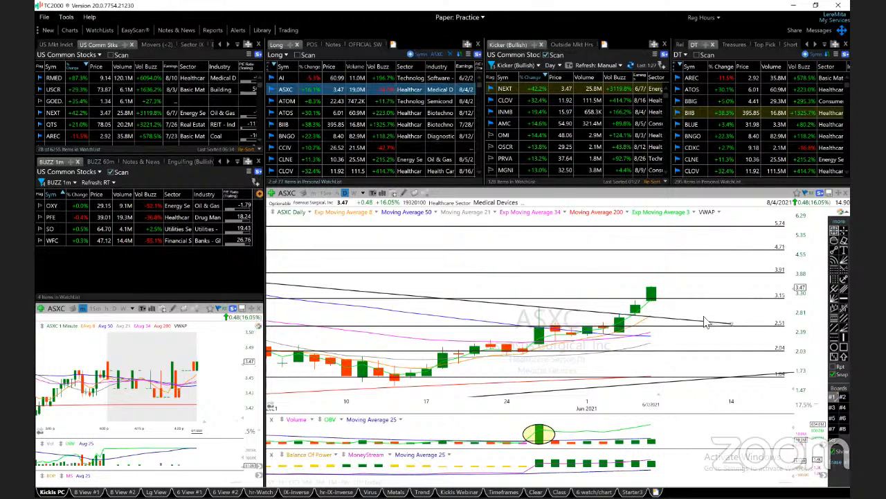
mouse_move(703, 321)
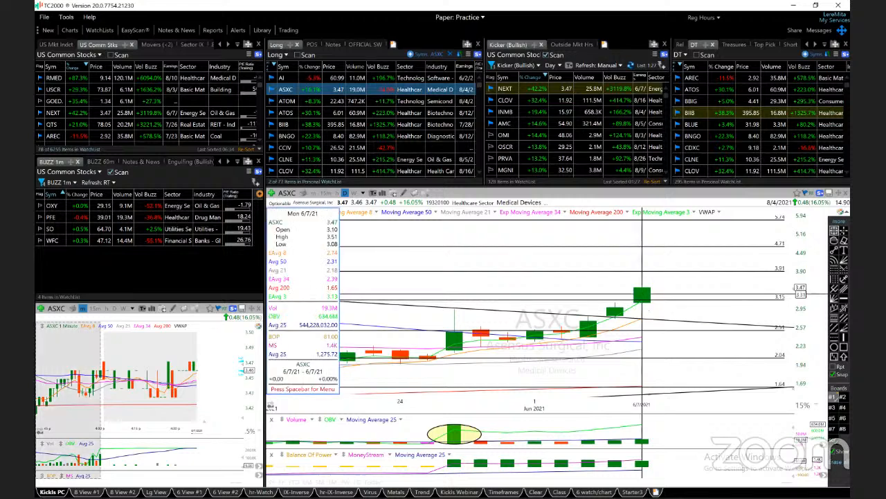
mouse_move(644, 298)
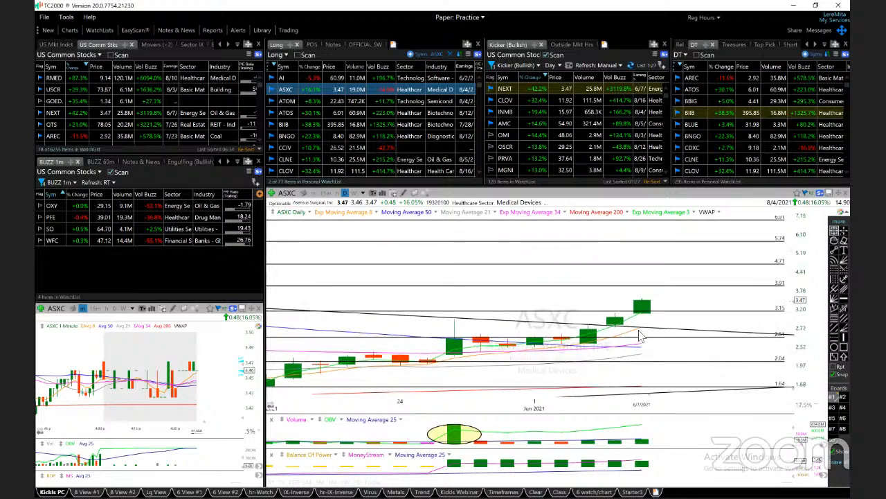
mouse_move(684, 329)
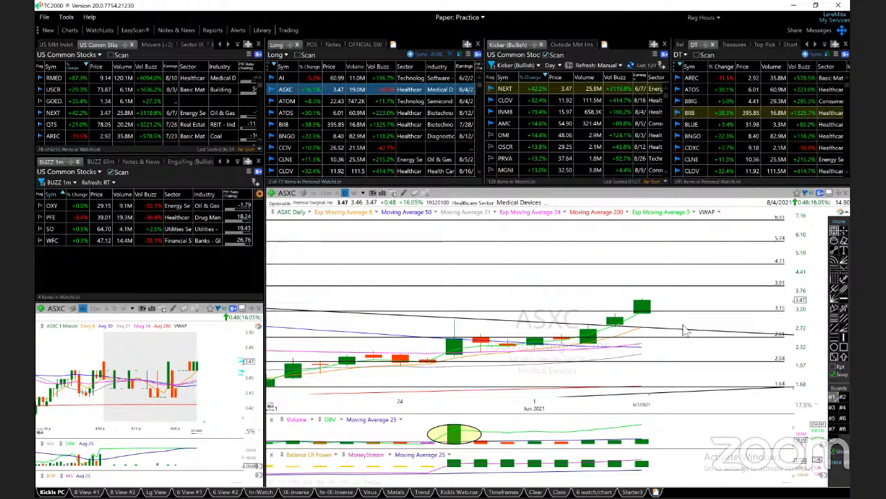
mouse_move(772, 296)
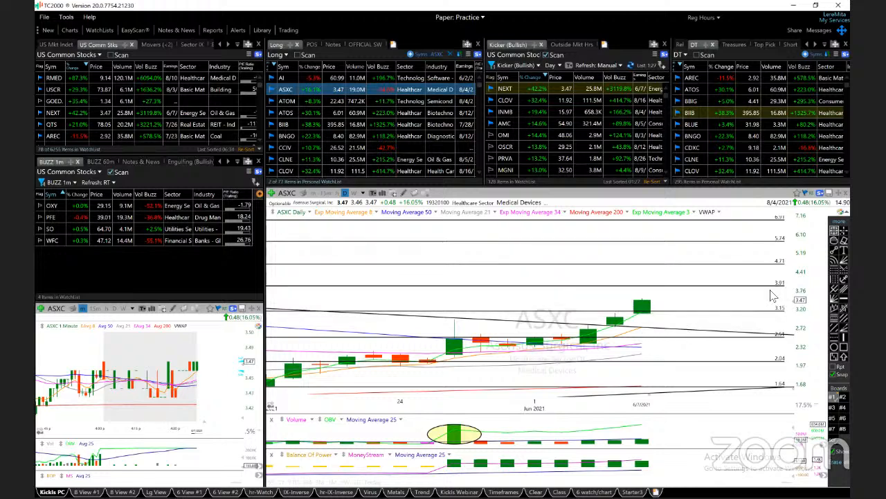
mouse_move(767, 259)
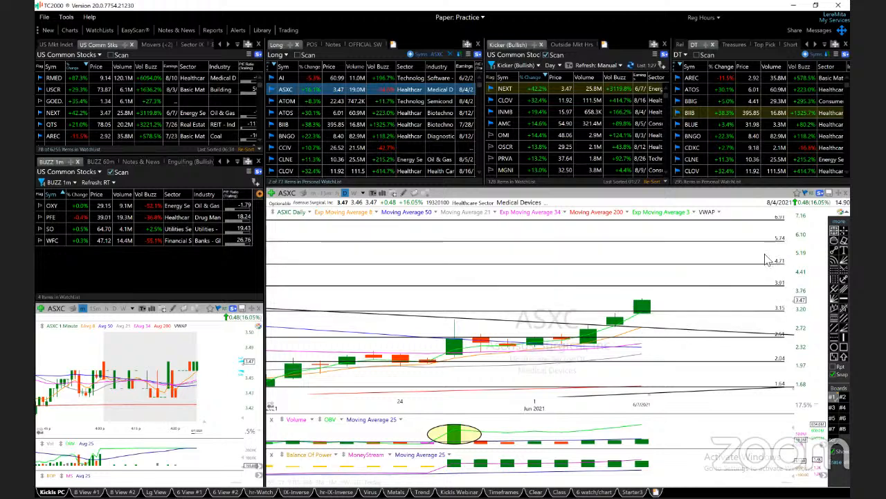
Load ATOM's daily chart from the Long watchlist to check its trendline breakout.
click(286, 100)
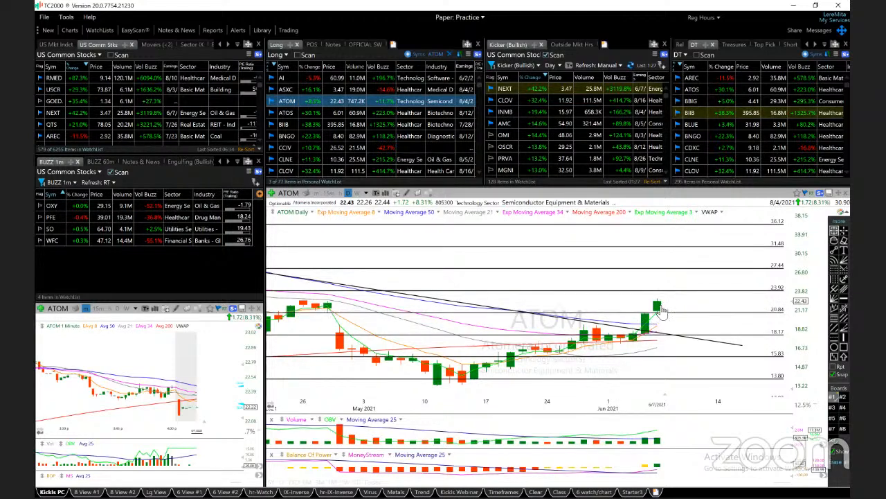
mouse_move(752, 325)
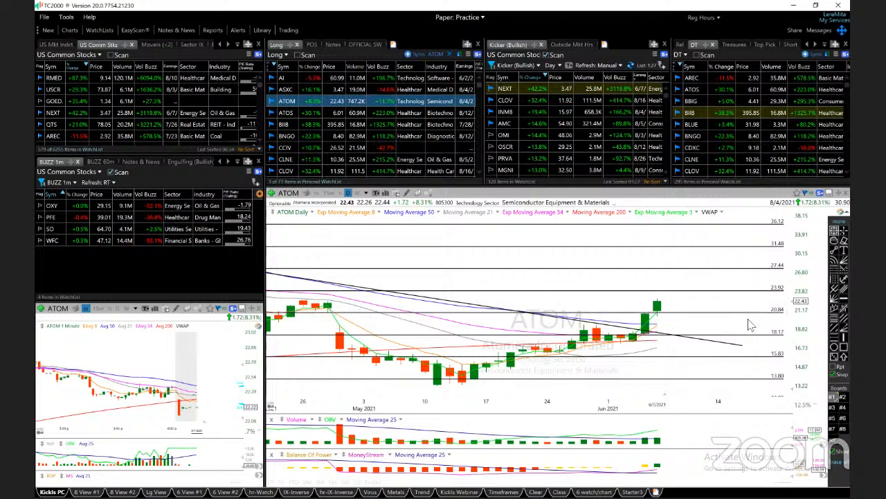
mouse_move(754, 310)
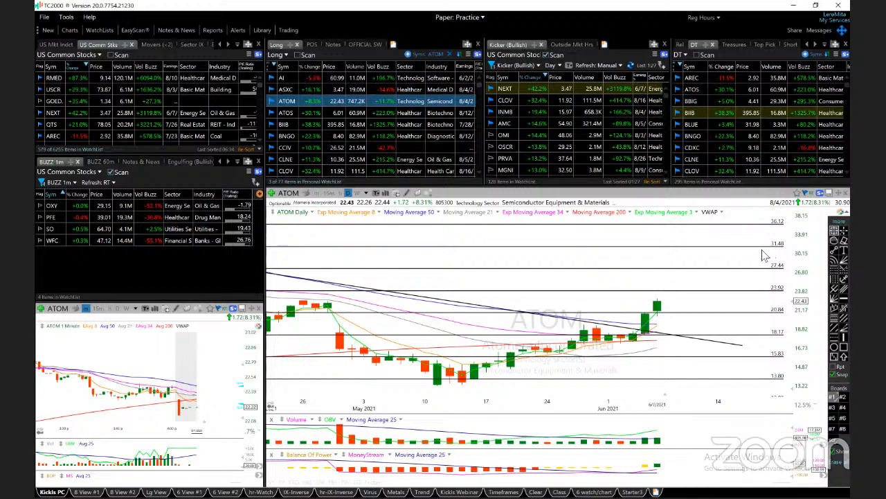
Load ATOS from the Long watchlist to view its rising trendlines and targets.
click(286, 112)
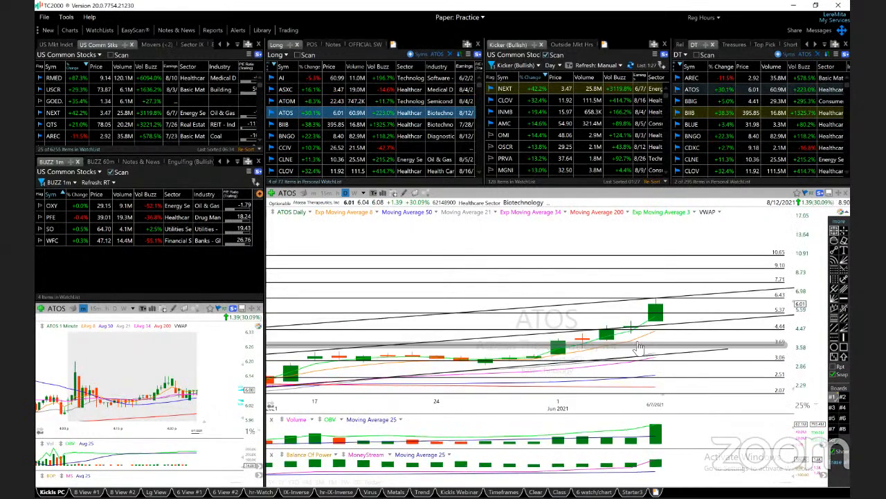
mouse_move(633, 344)
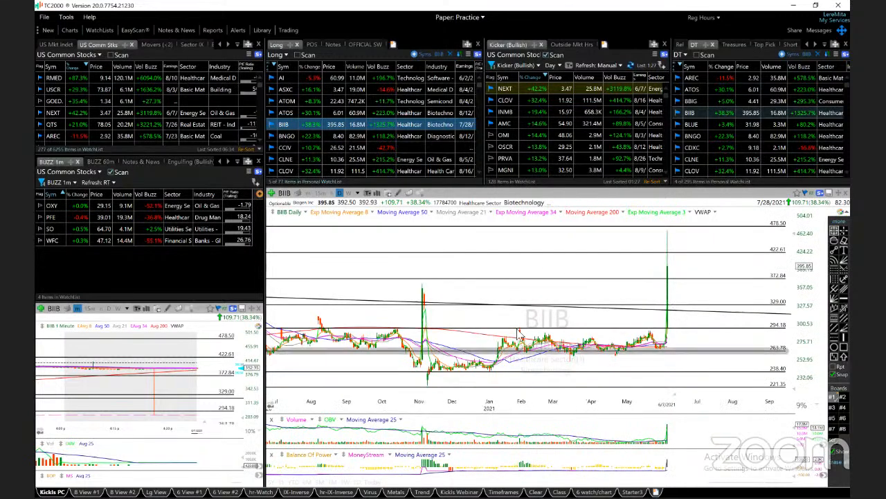
mouse_move(626, 355)
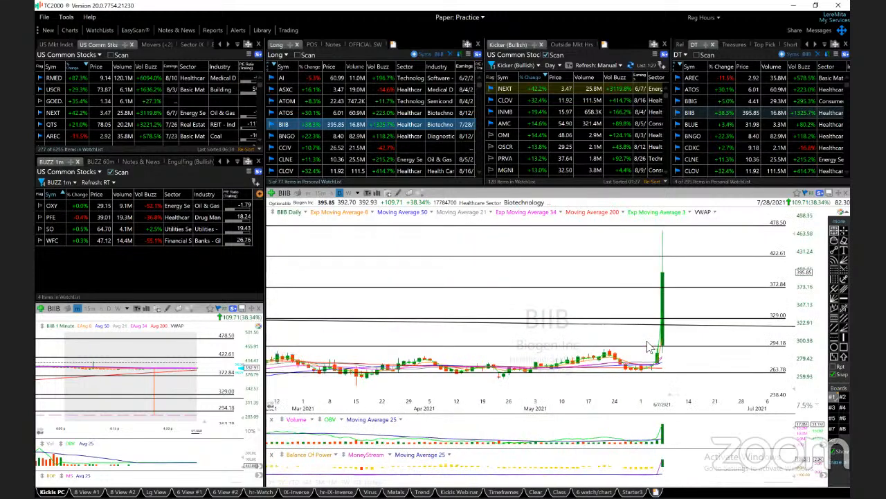
mouse_move(613, 367)
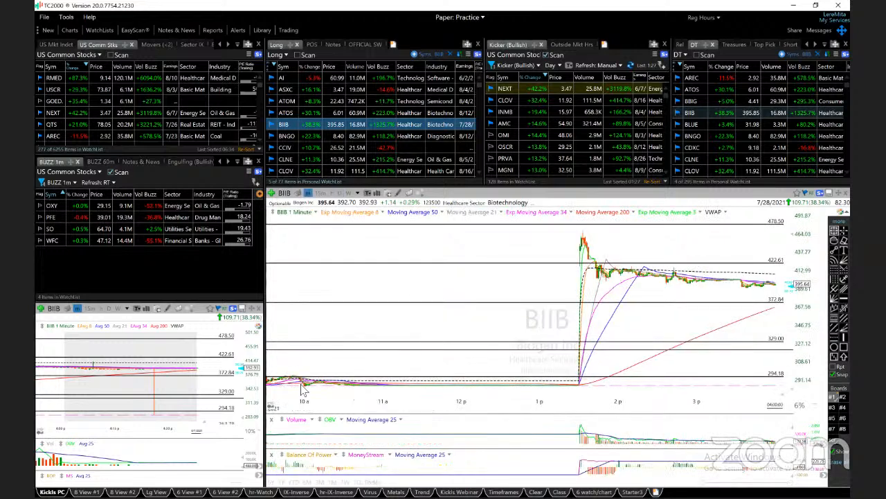
mouse_move(437, 395)
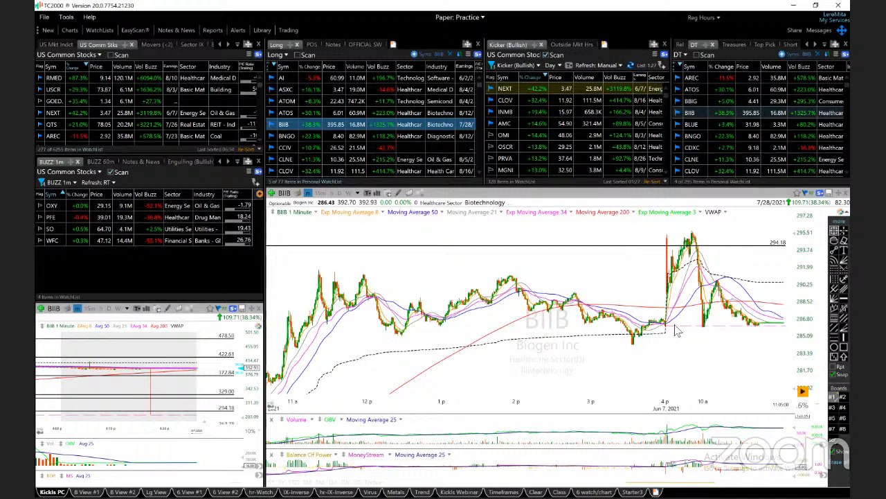
mouse_move(698, 335)
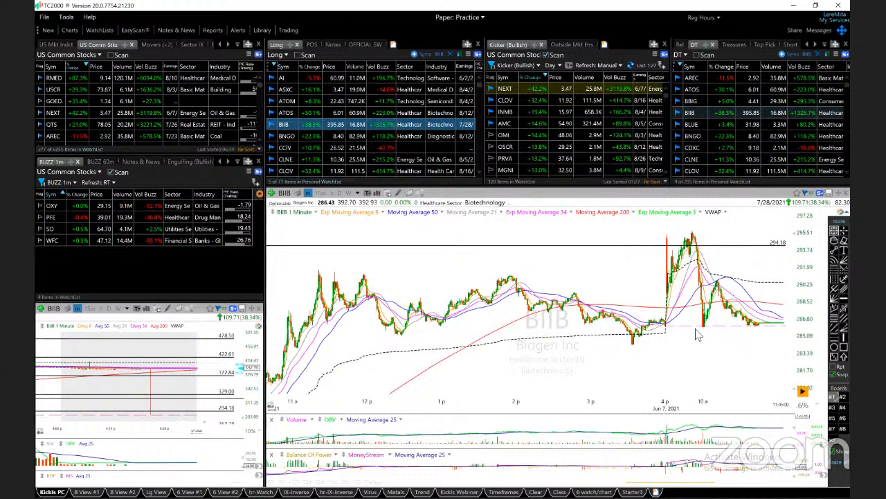
mouse_move(706, 331)
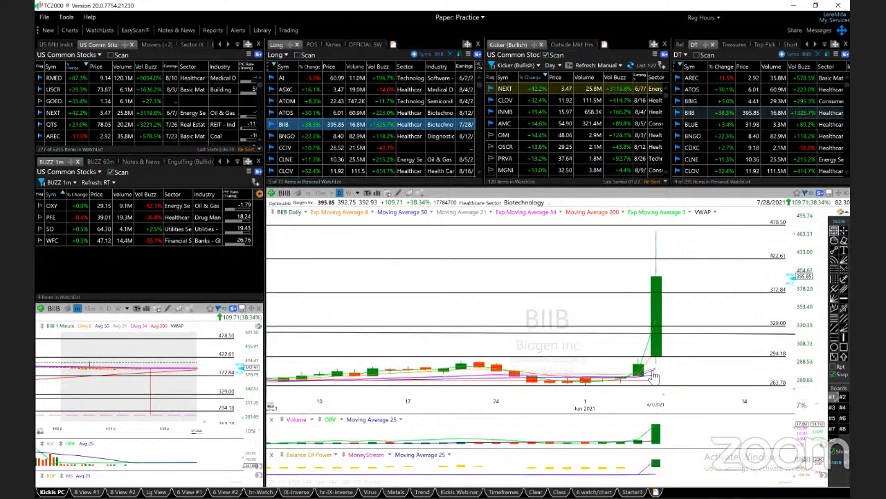
mouse_move(705, 312)
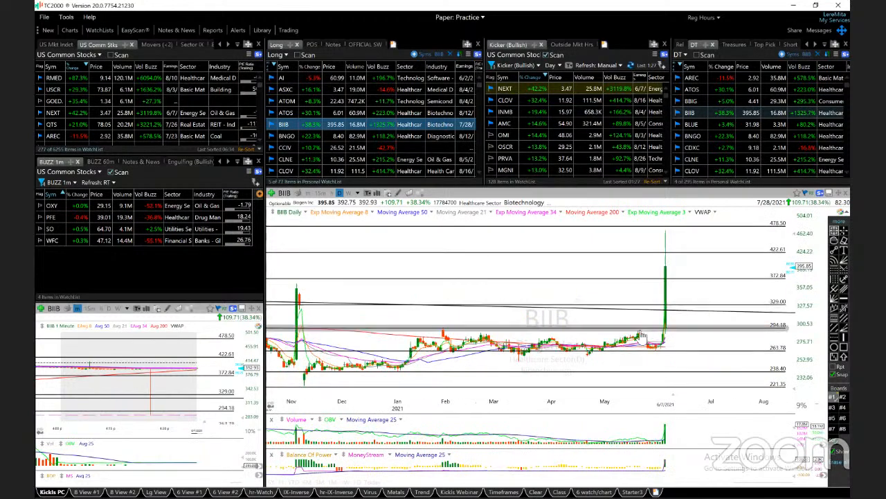
mouse_move(680, 344)
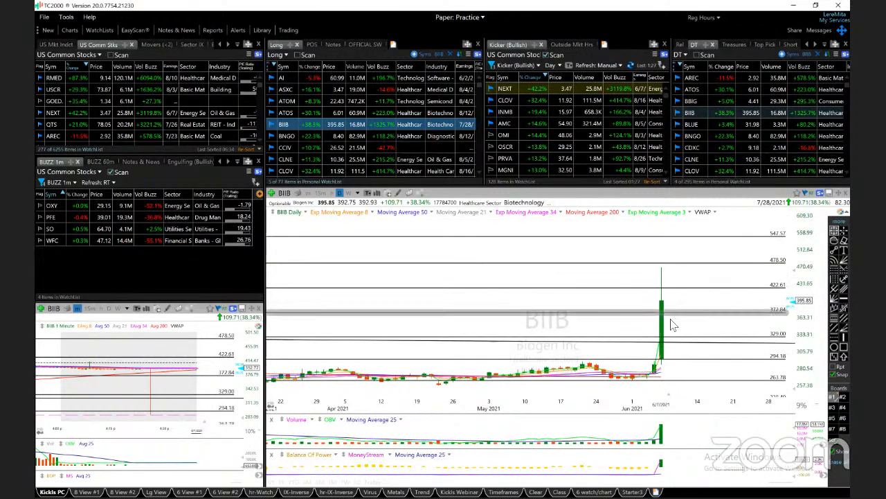
mouse_move(743, 323)
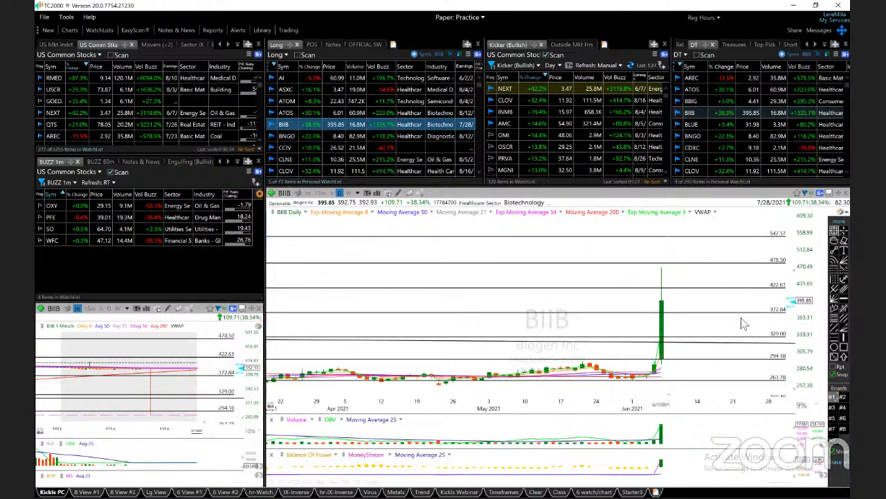
mouse_move(712, 330)
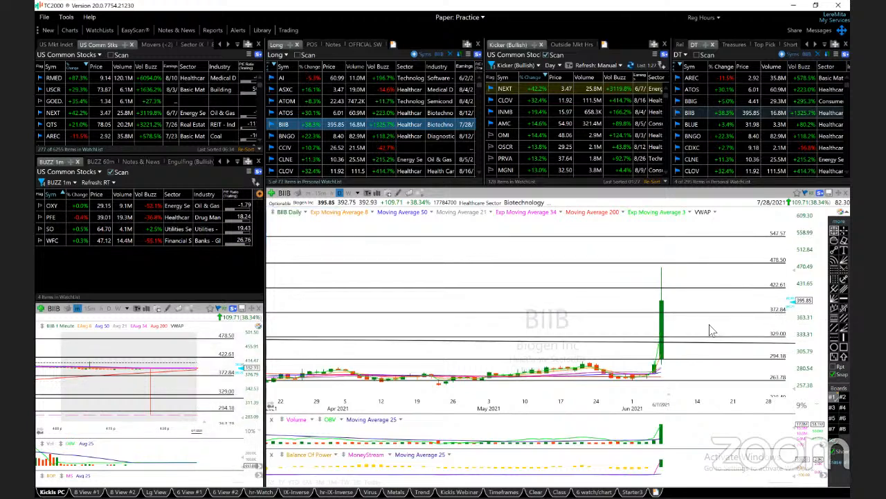
Load BNGO's daily chart, showing target levels from 5.14 to 12.89.
click(286, 135)
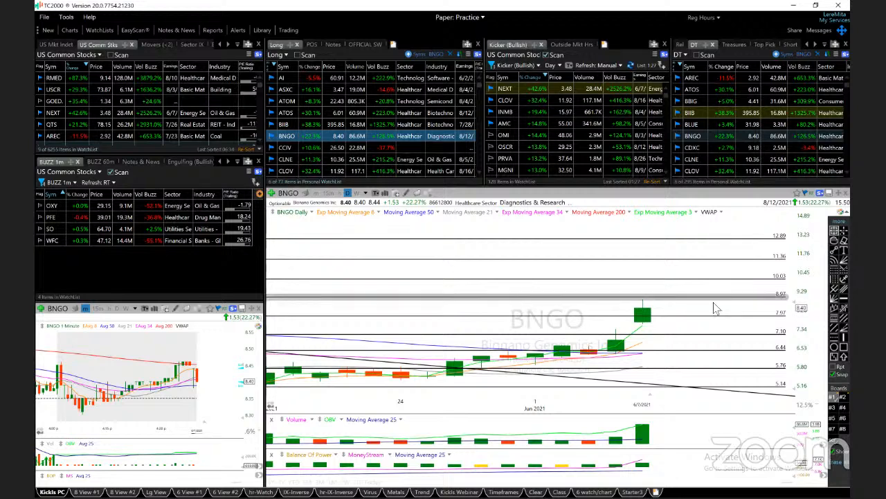
mouse_move(754, 262)
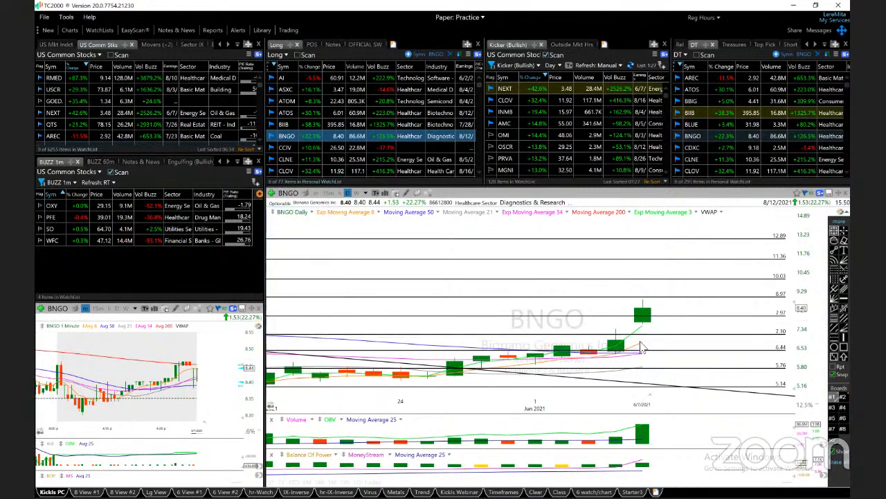
Load CCIV's daily chart, showing target levels from 18.69 to 37.18.
click(286, 146)
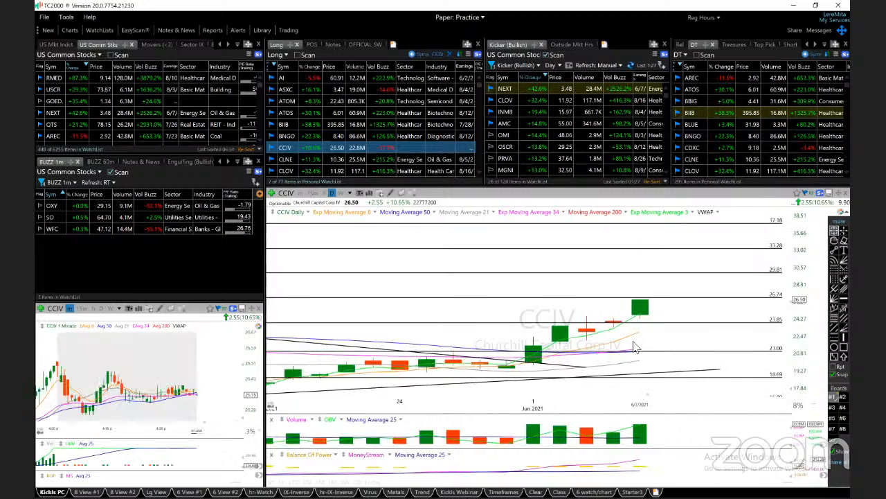
mouse_move(645, 313)
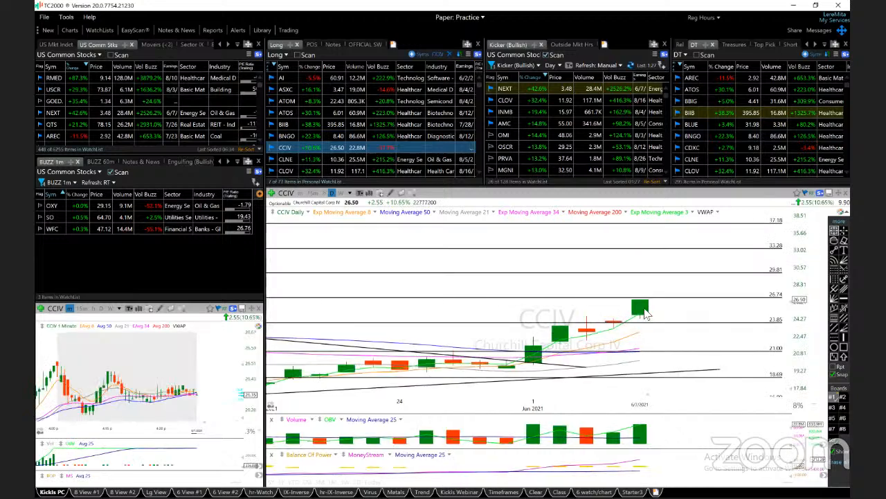
mouse_move(639, 305)
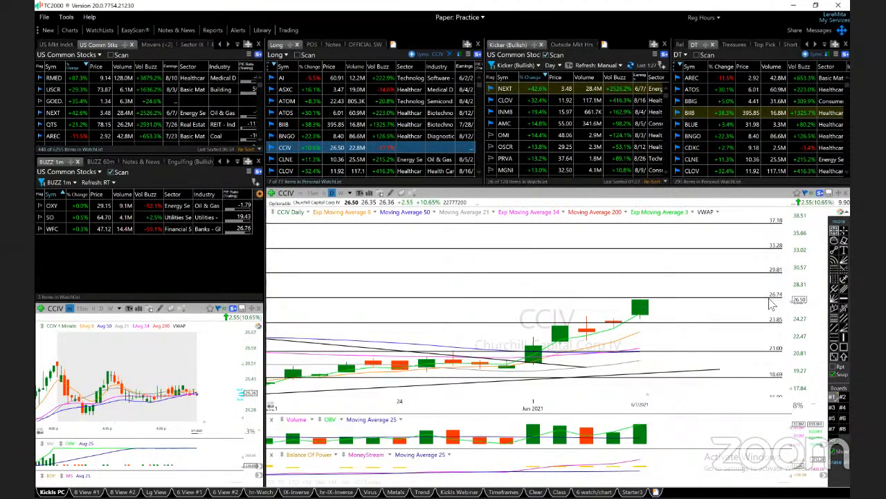
mouse_move(775, 304)
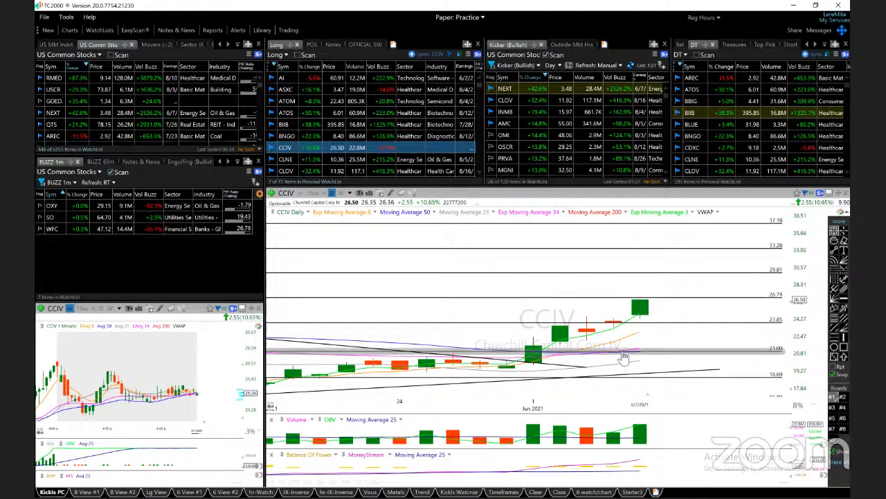
mouse_move(650, 318)
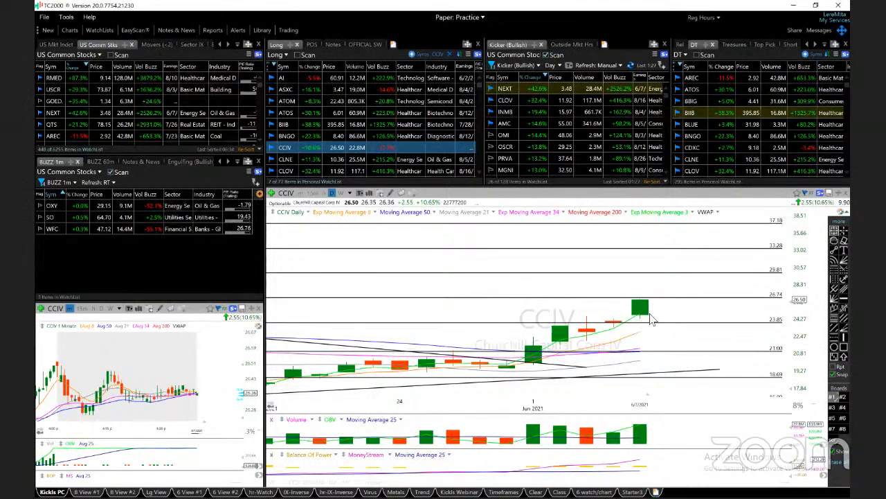
mouse_move(762, 282)
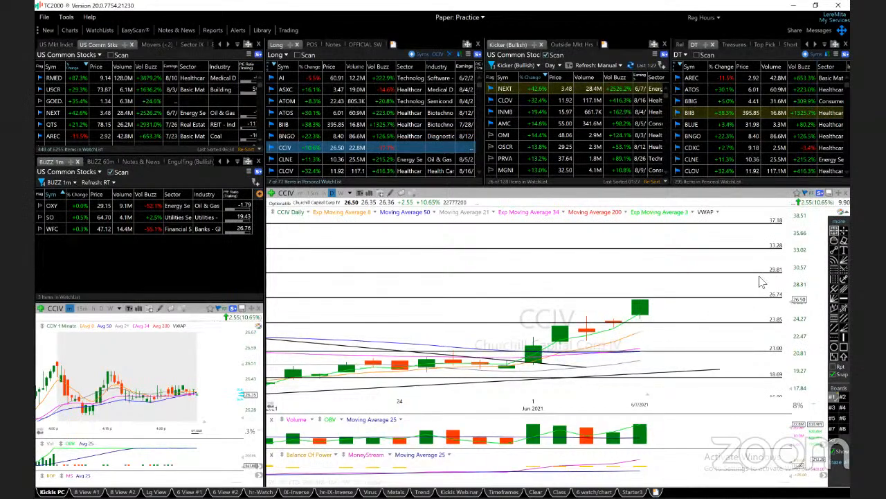
mouse_move(773, 232)
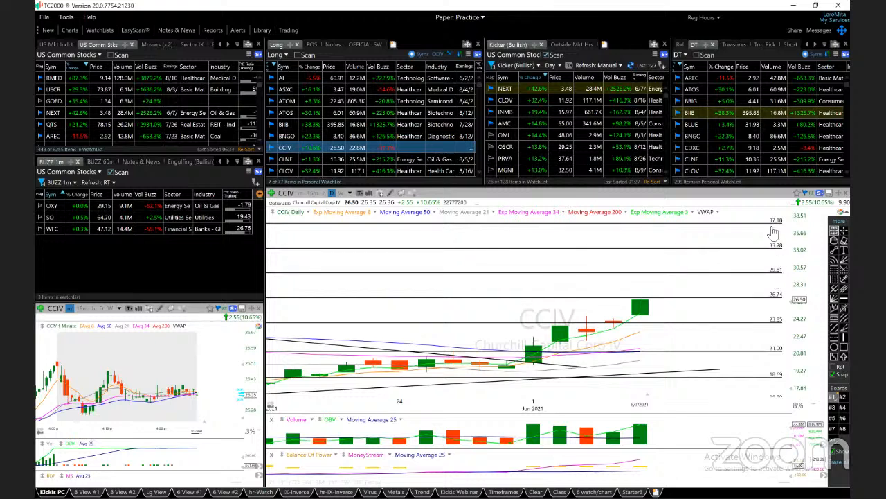
mouse_move(643, 319)
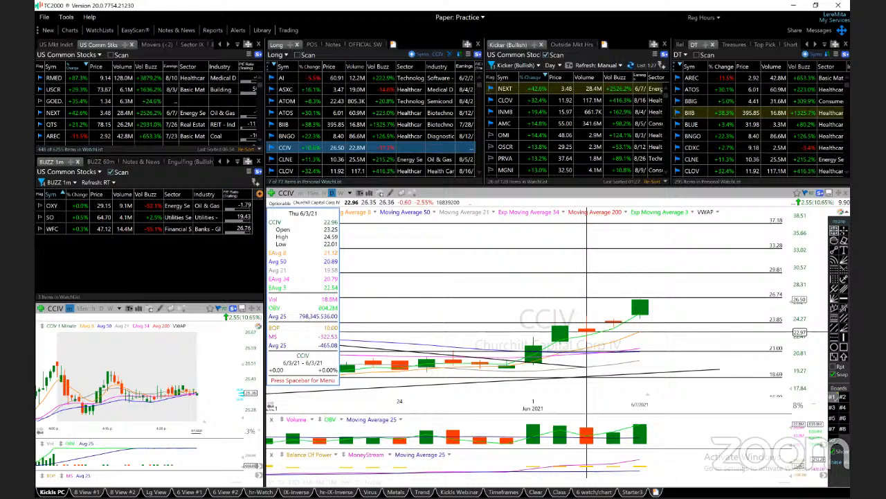
Load CLNE's daily chart from the Long watchlist to review its horizontal levels.
click(285, 159)
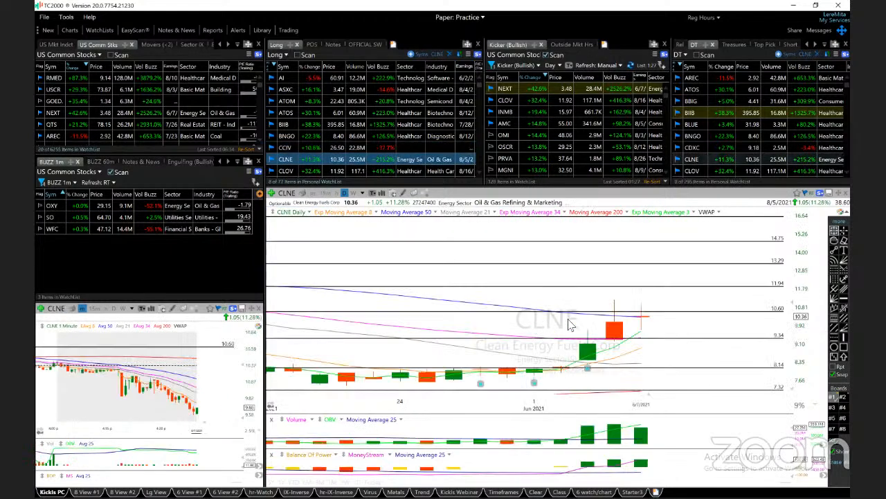
mouse_move(578, 364)
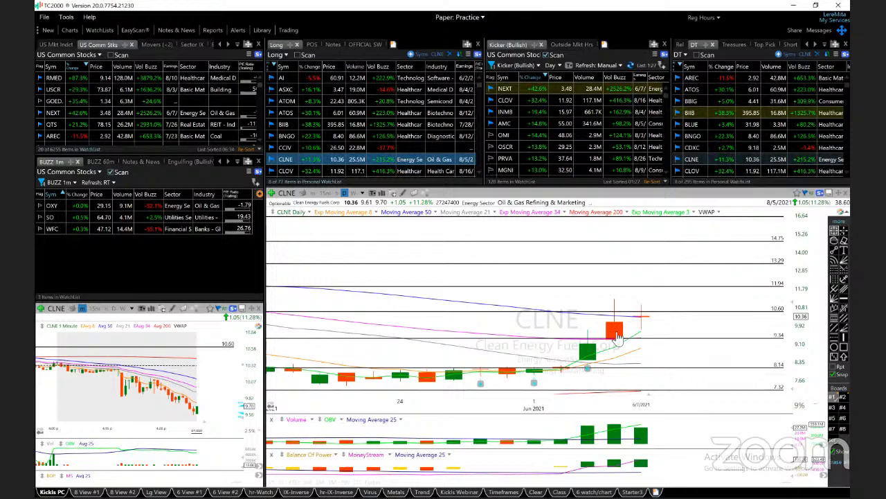
mouse_move(677, 366)
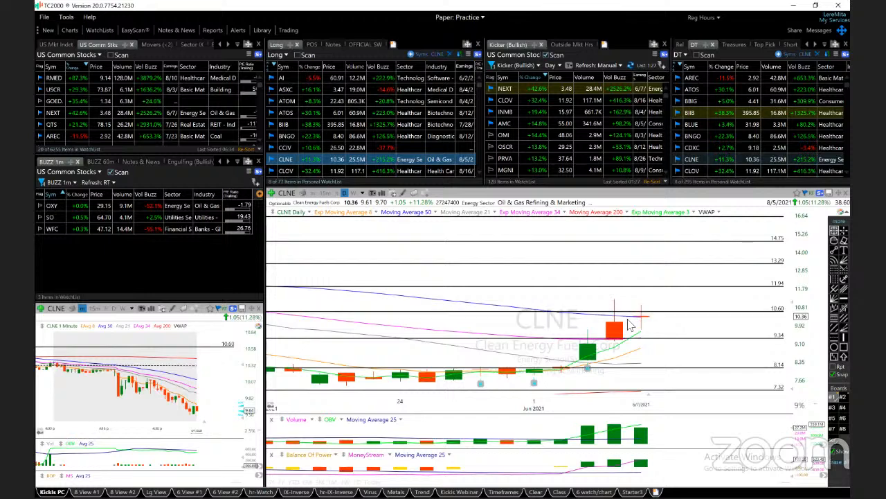
mouse_move(638, 322)
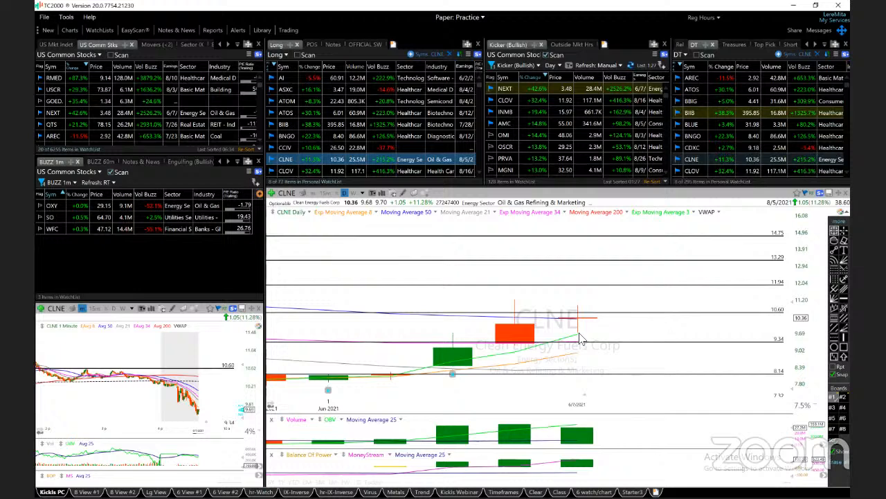
mouse_move(581, 329)
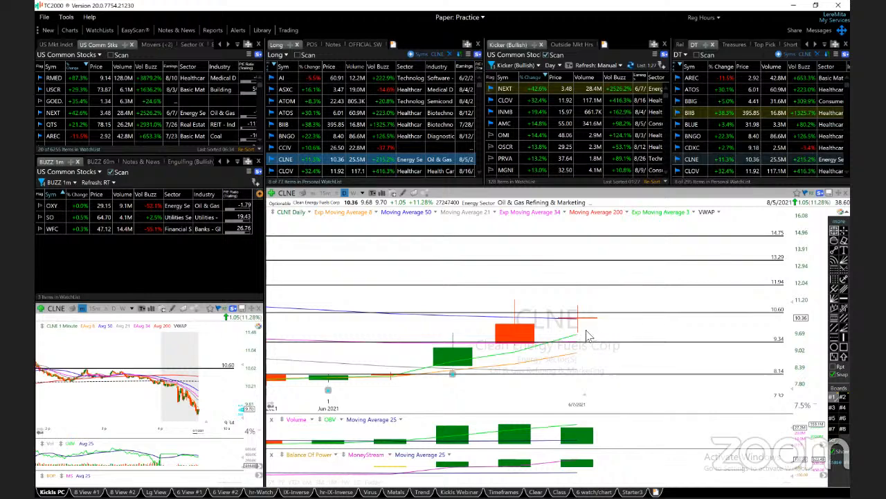
mouse_move(603, 320)
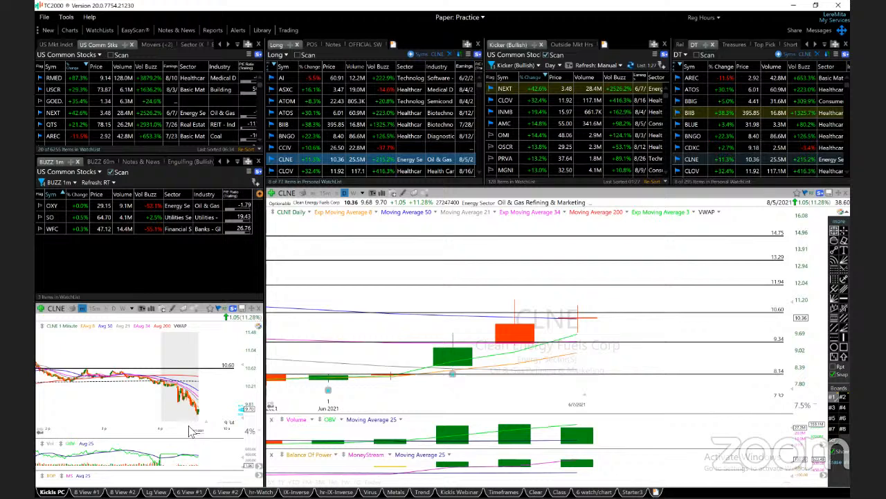
mouse_move(579, 339)
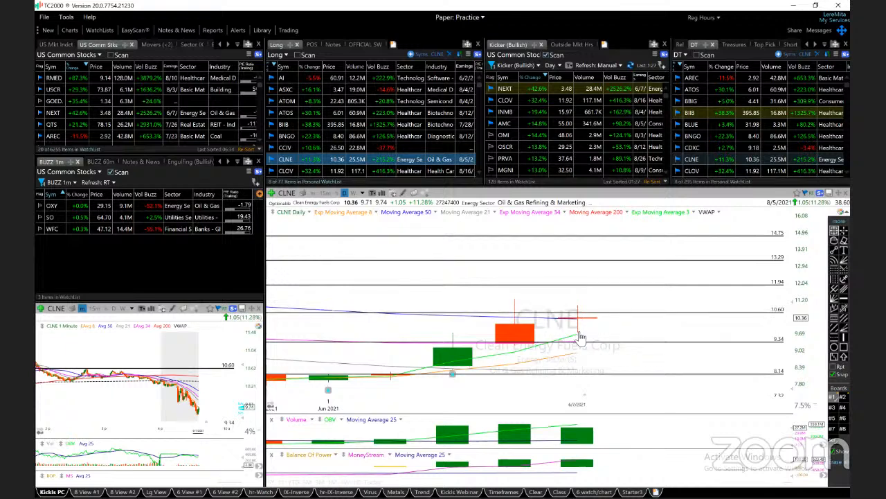
mouse_move(588, 340)
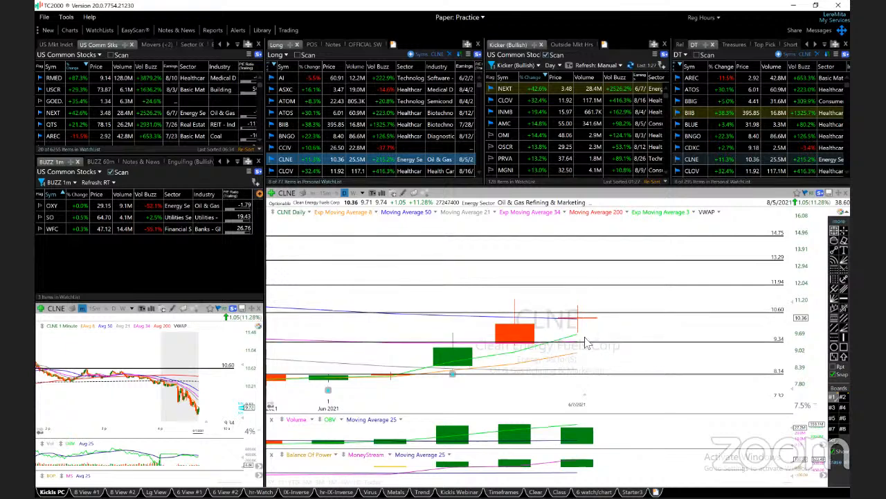
mouse_move(538, 404)
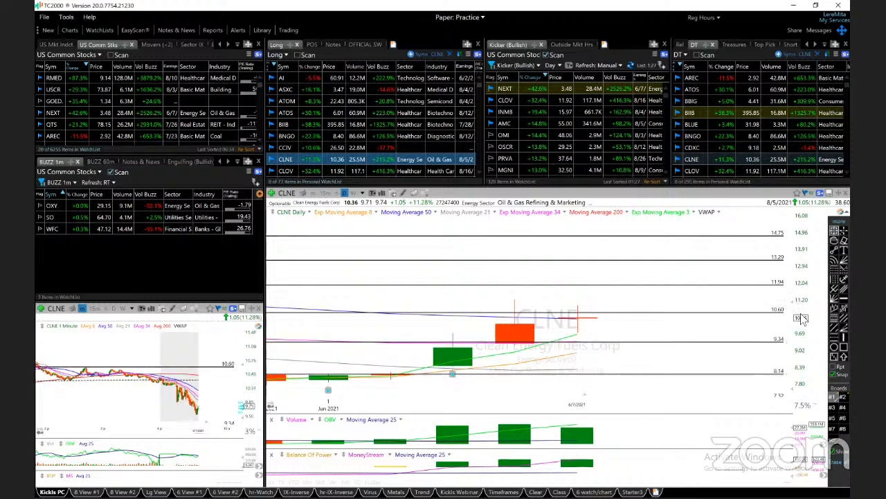
mouse_move(632, 304)
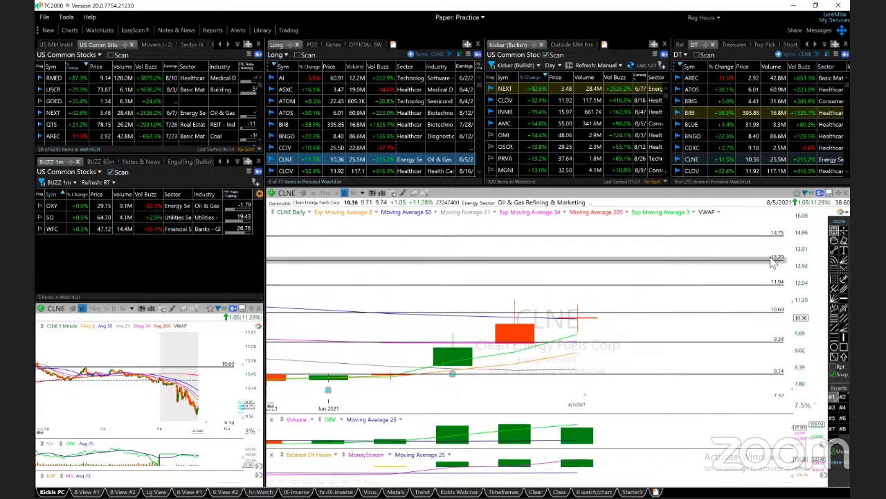
mouse_move(765, 249)
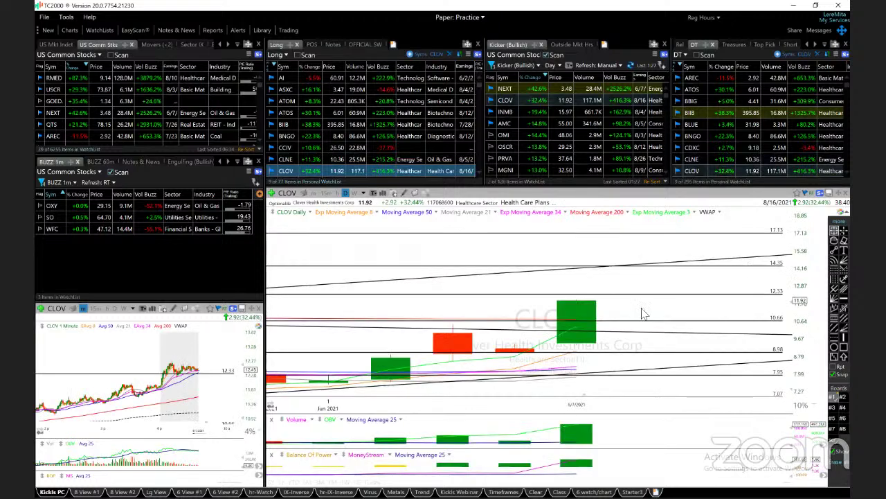
mouse_move(533, 350)
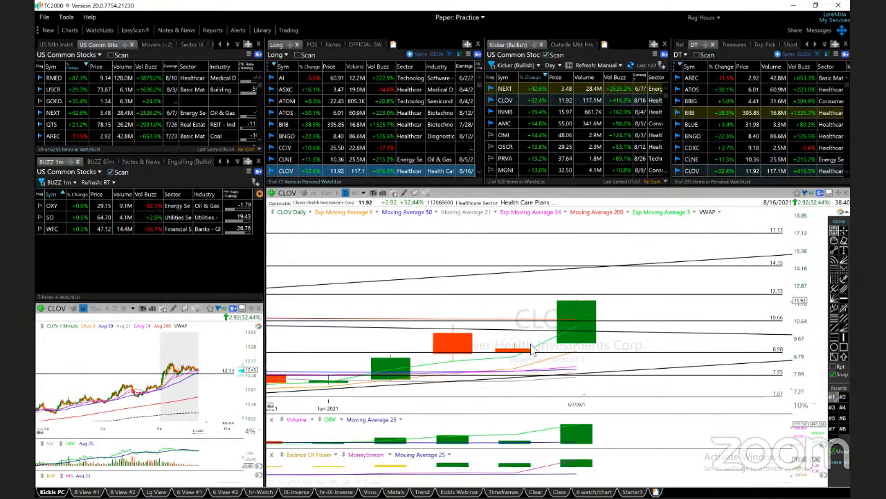
mouse_move(542, 346)
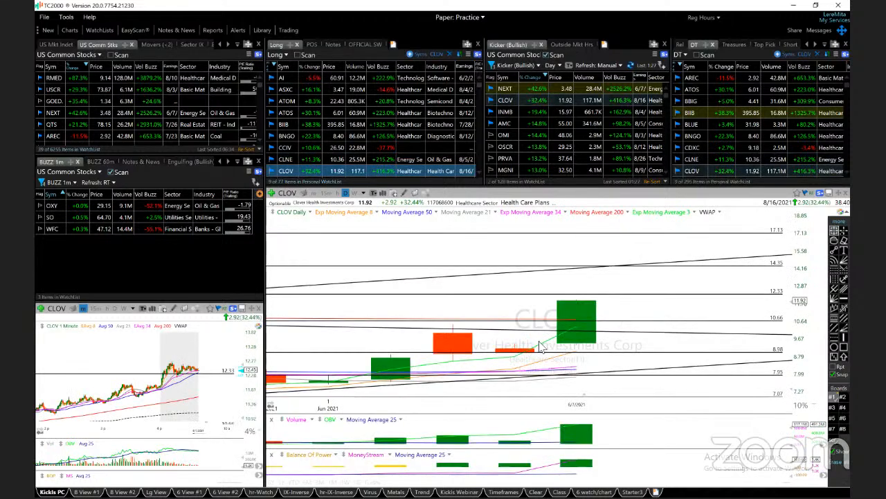
mouse_move(555, 346)
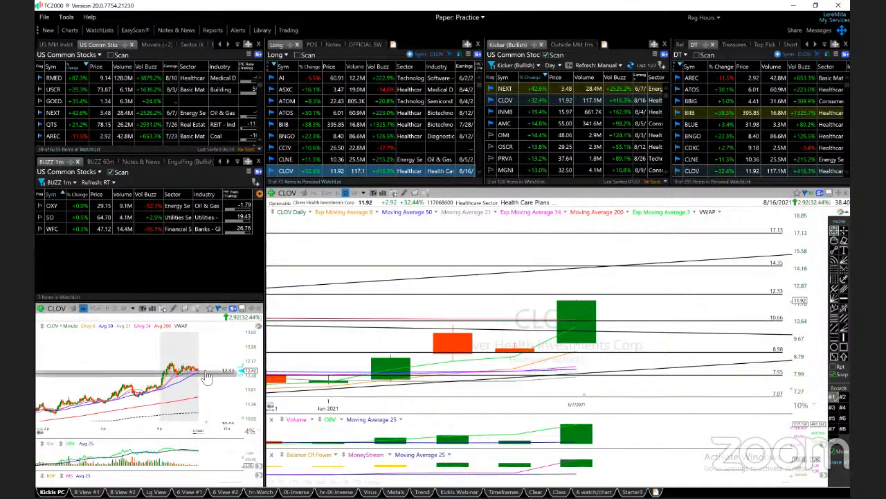
mouse_move(690, 286)
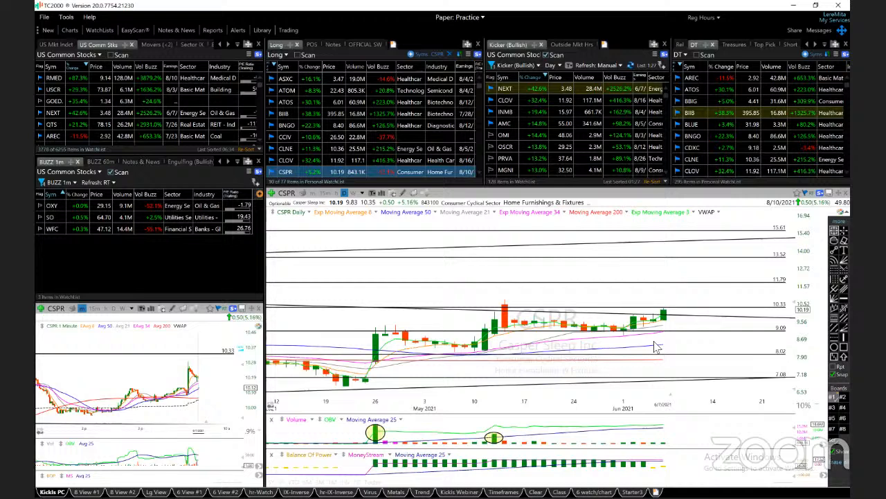
mouse_move(504, 324)
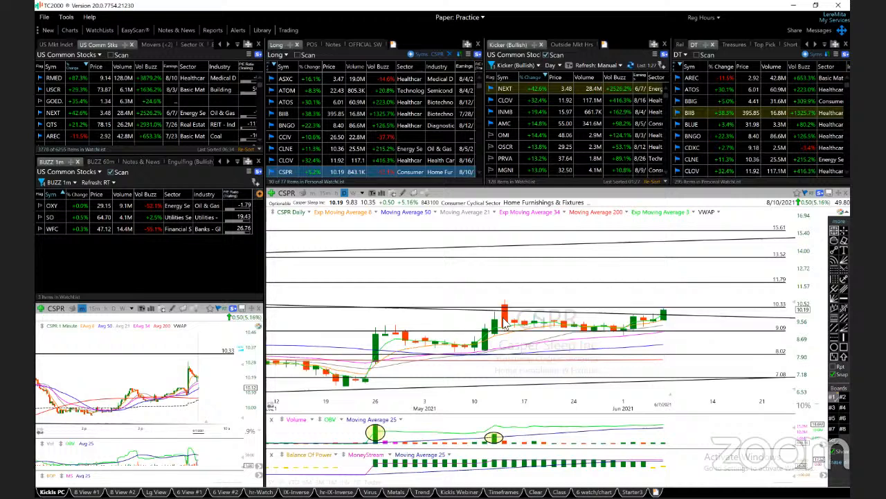
mouse_move(561, 326)
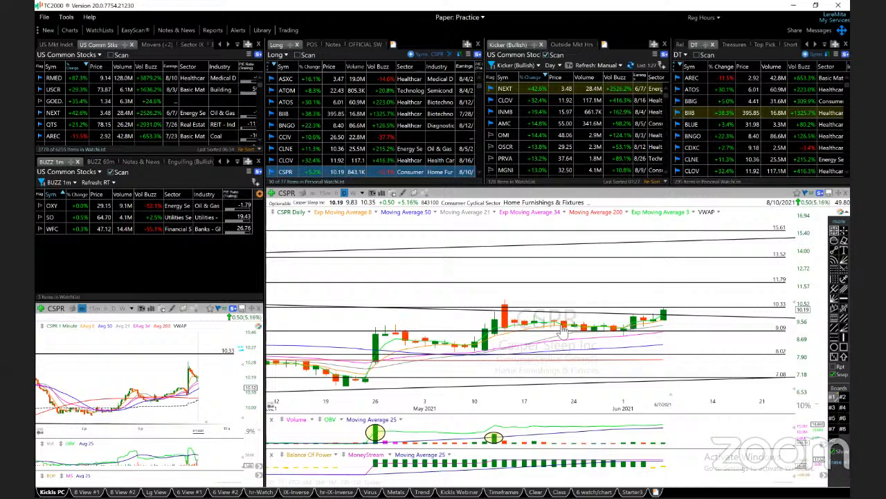
mouse_move(651, 325)
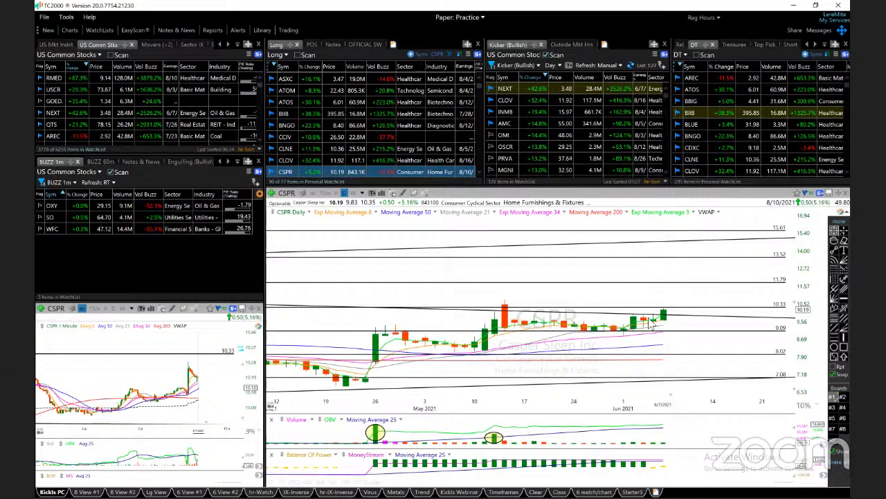
mouse_move(712, 316)
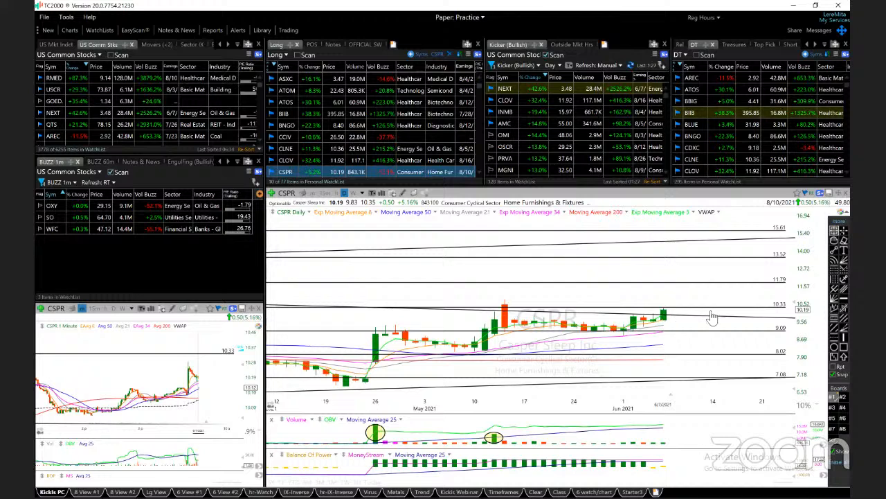
mouse_move(659, 328)
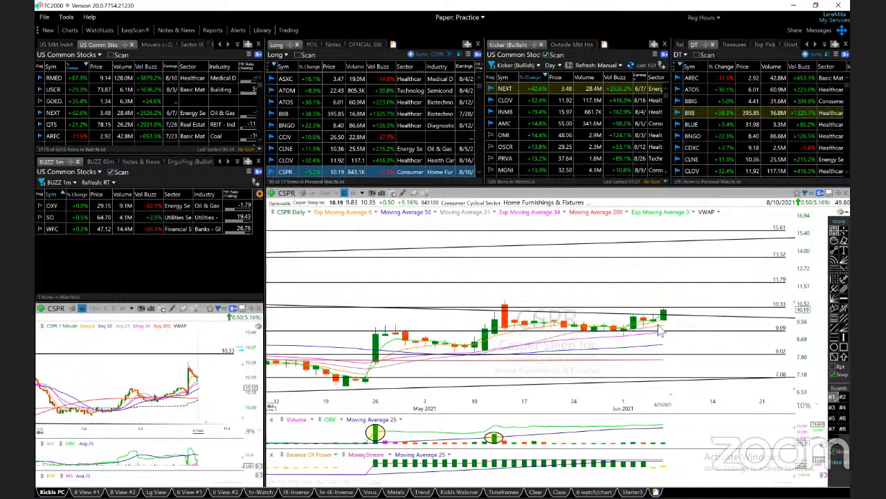
mouse_move(760, 319)
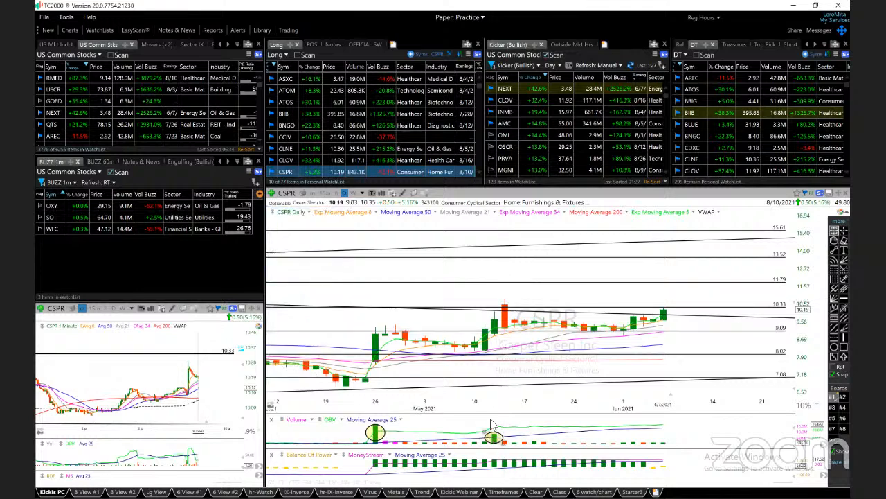
mouse_move(651, 317)
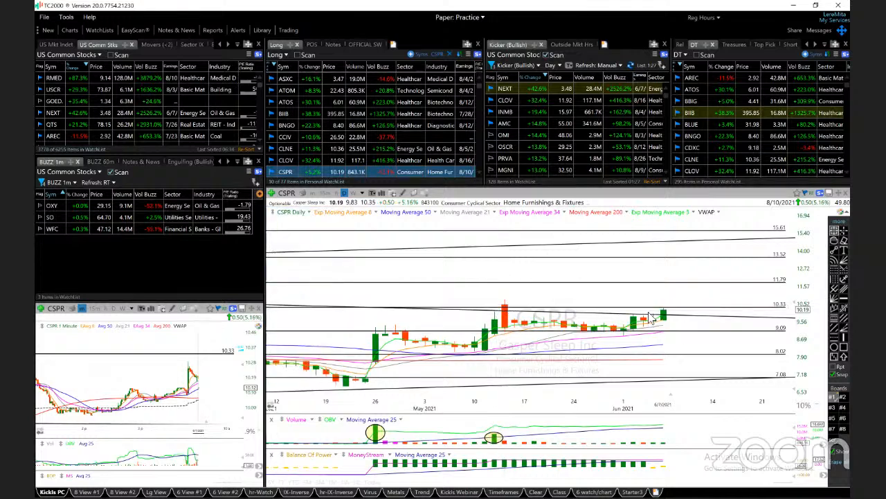
mouse_move(608, 295)
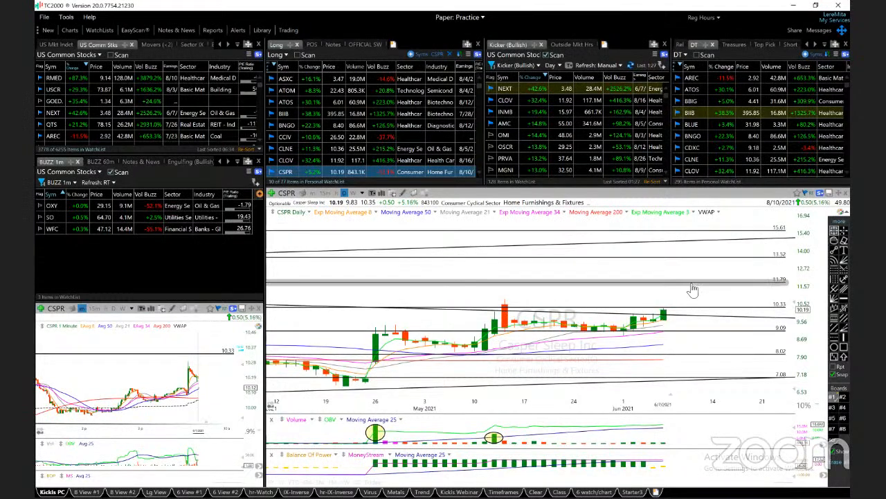
mouse_move(666, 327)
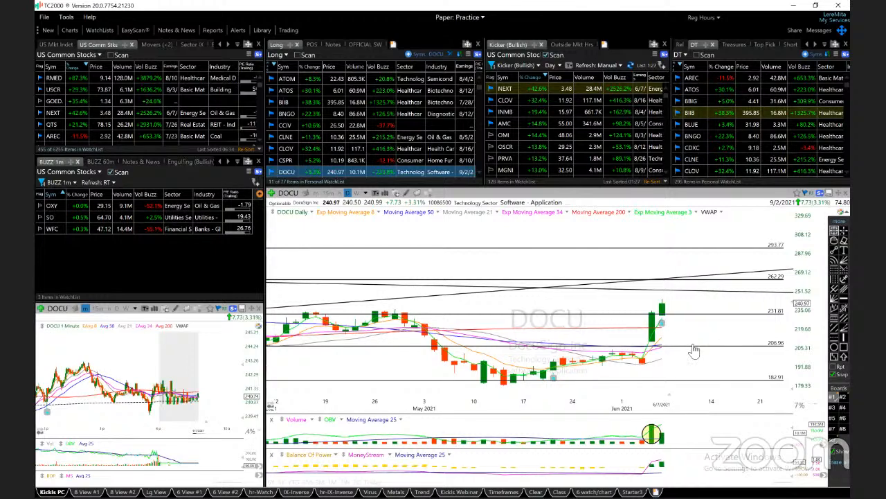
mouse_move(713, 337)
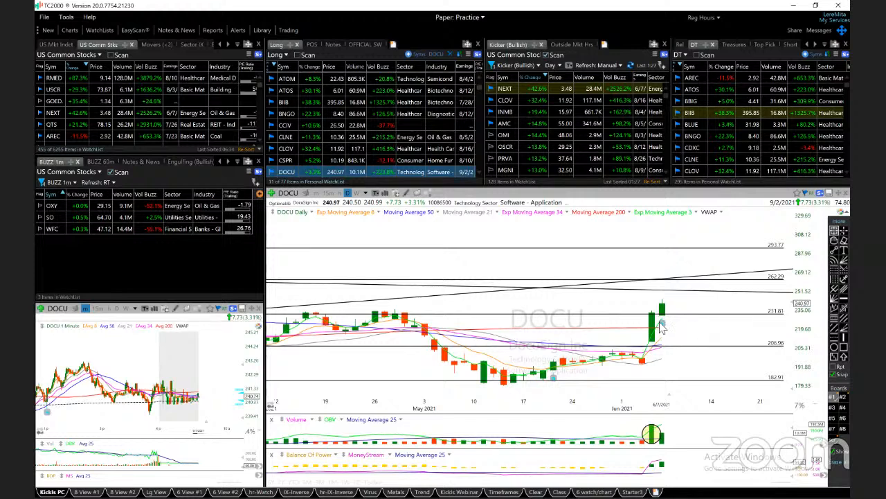
mouse_move(661, 329)
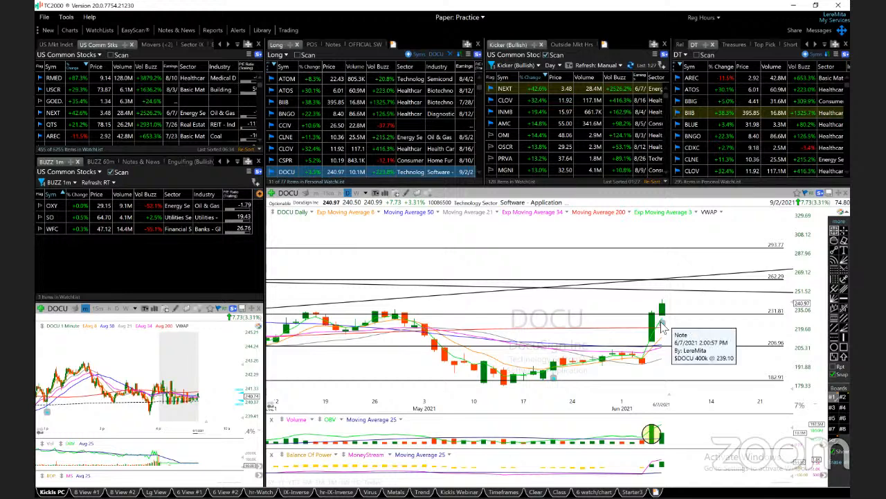
mouse_move(748, 337)
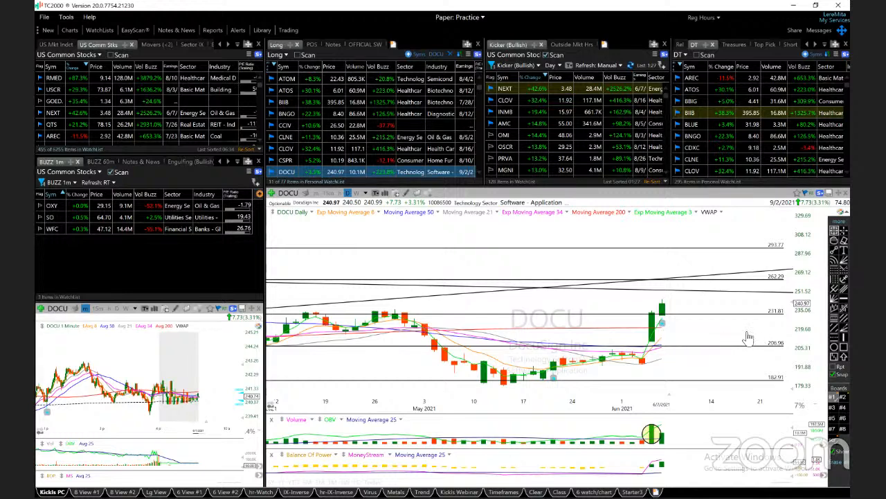
mouse_move(768, 249)
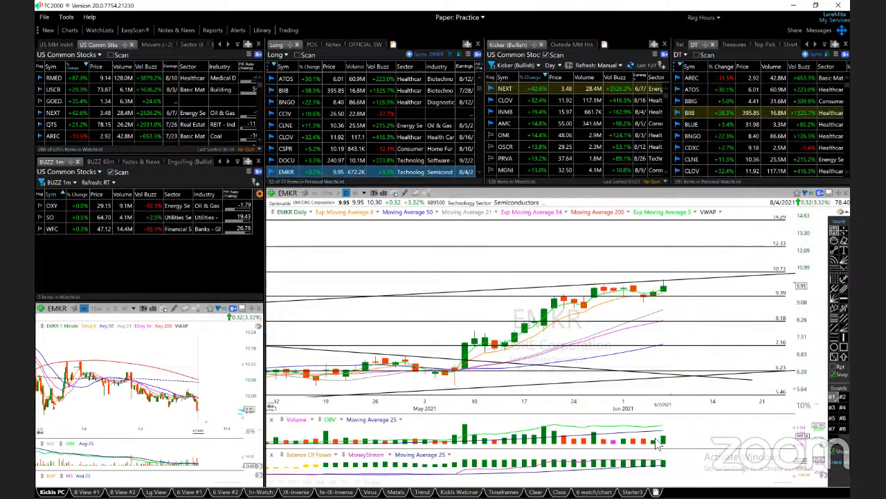
mouse_move(663, 439)
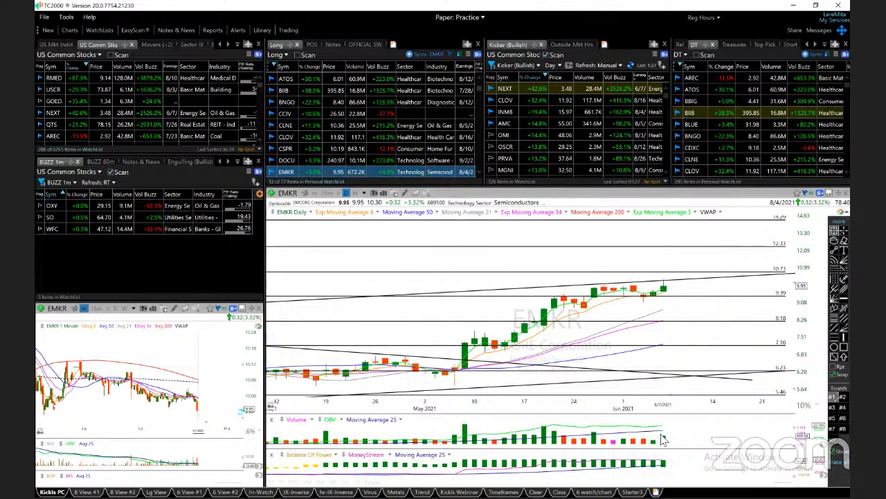
mouse_move(631, 299)
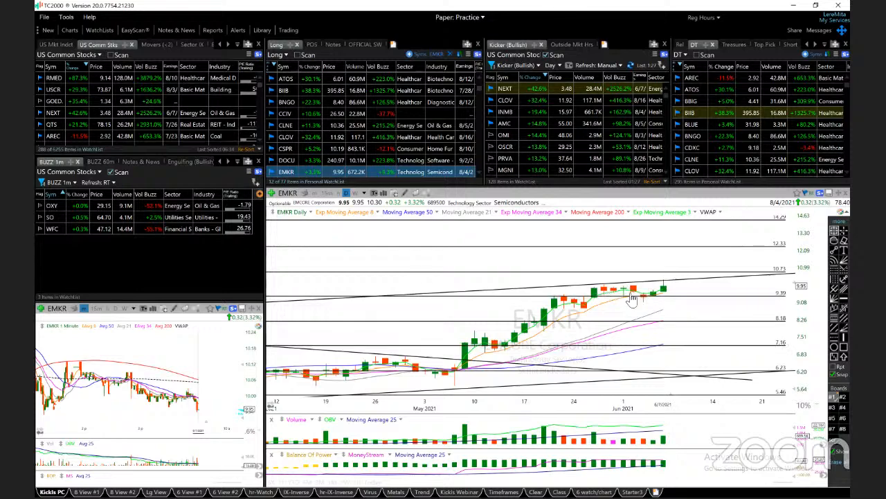
mouse_move(682, 295)
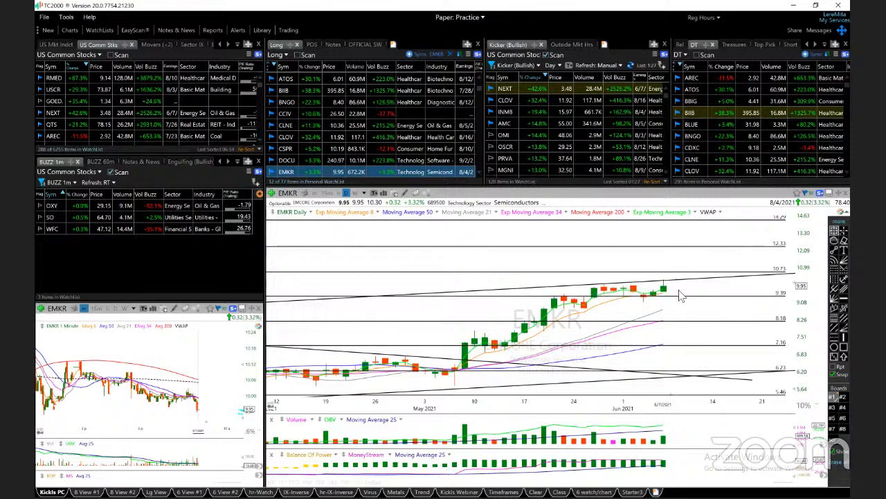
mouse_move(695, 289)
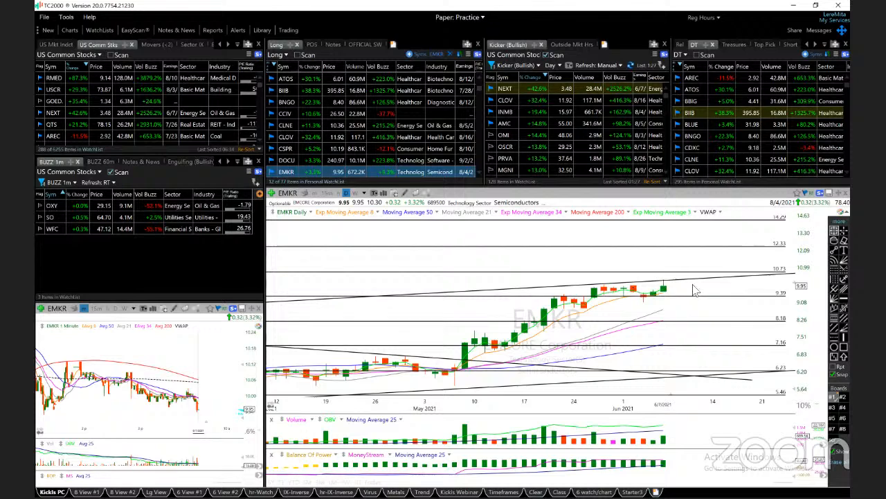
mouse_move(746, 291)
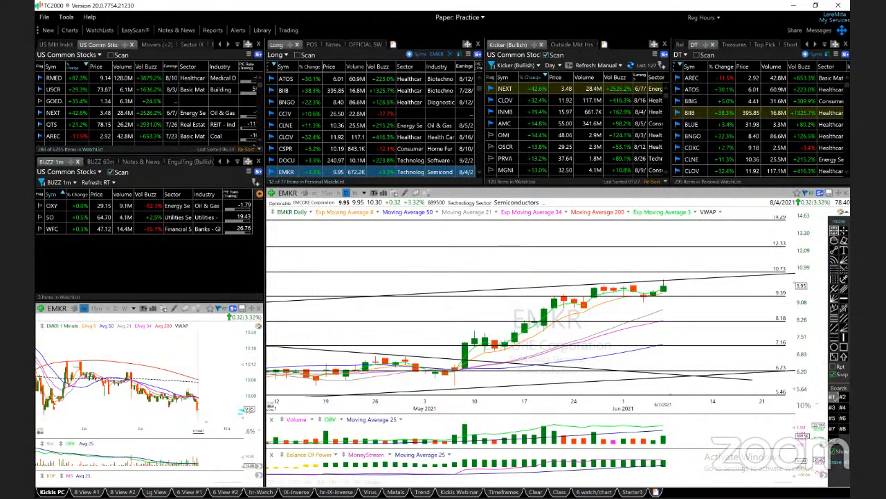
mouse_move(702, 313)
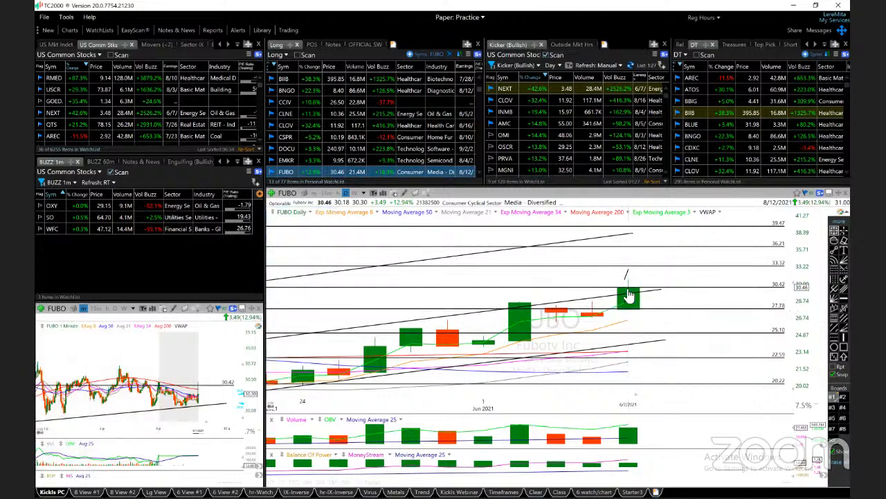
mouse_move(630, 434)
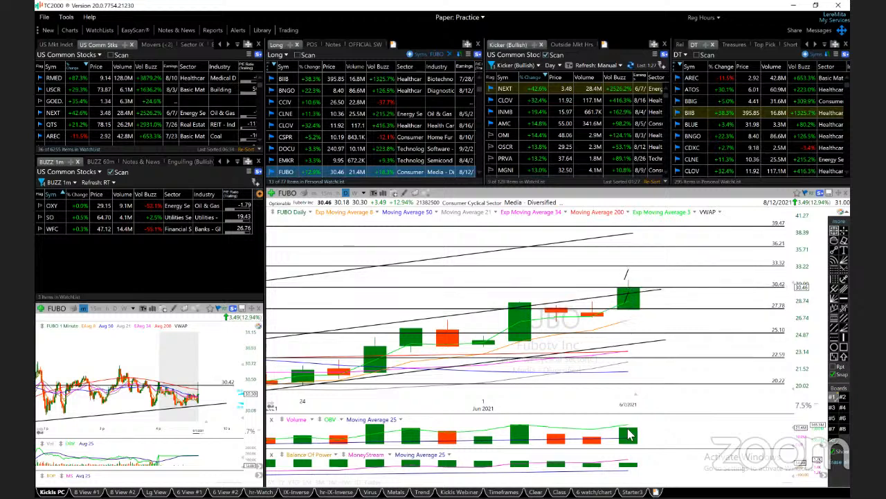
mouse_move(632, 317)
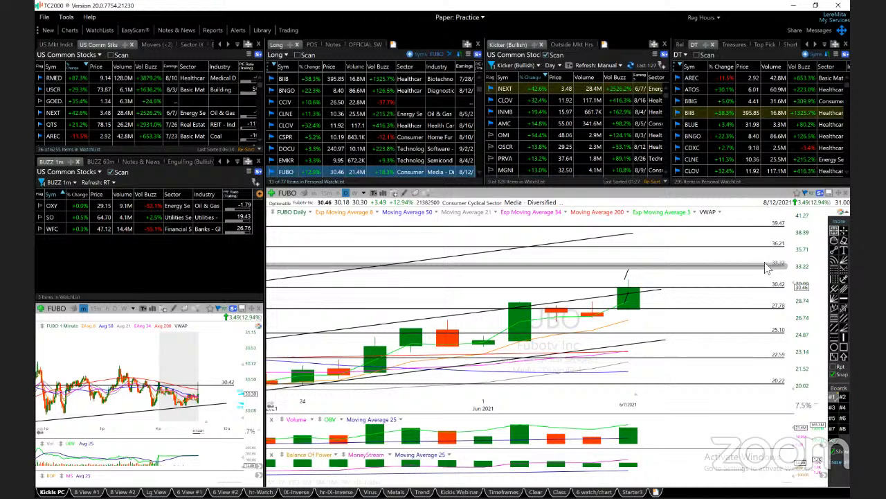
mouse_move(721, 272)
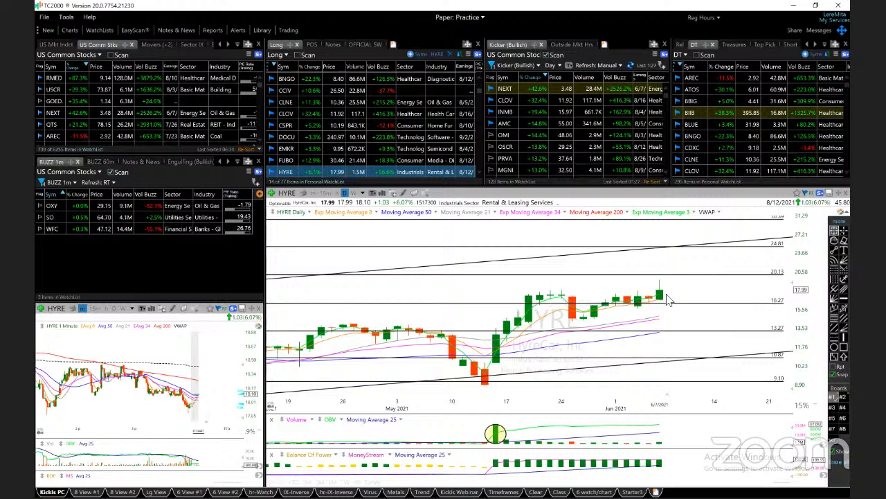
mouse_move(705, 295)
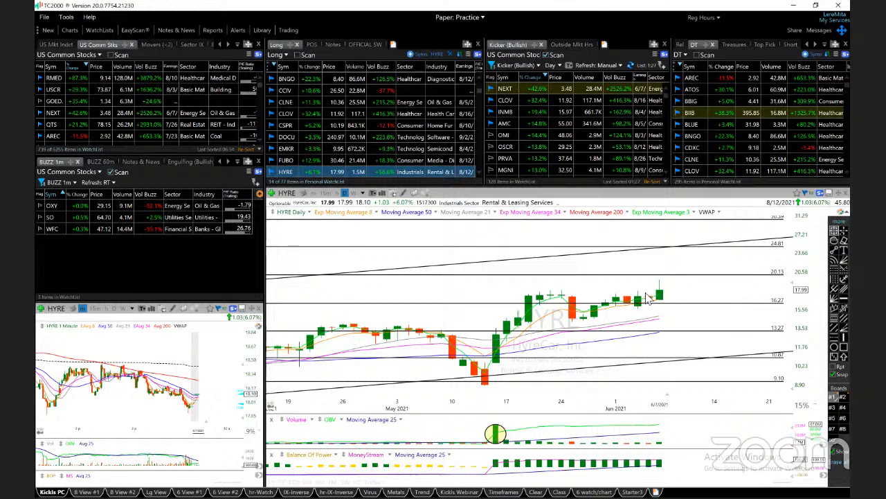
mouse_move(247, 403)
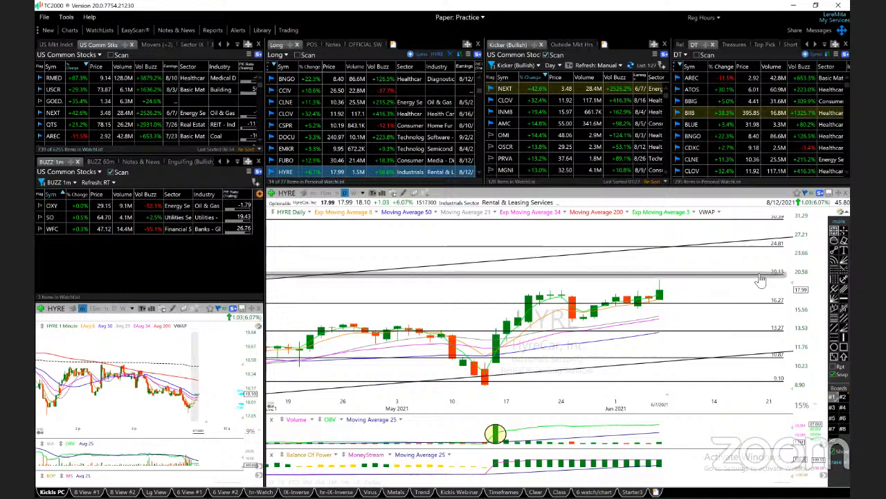
mouse_move(771, 254)
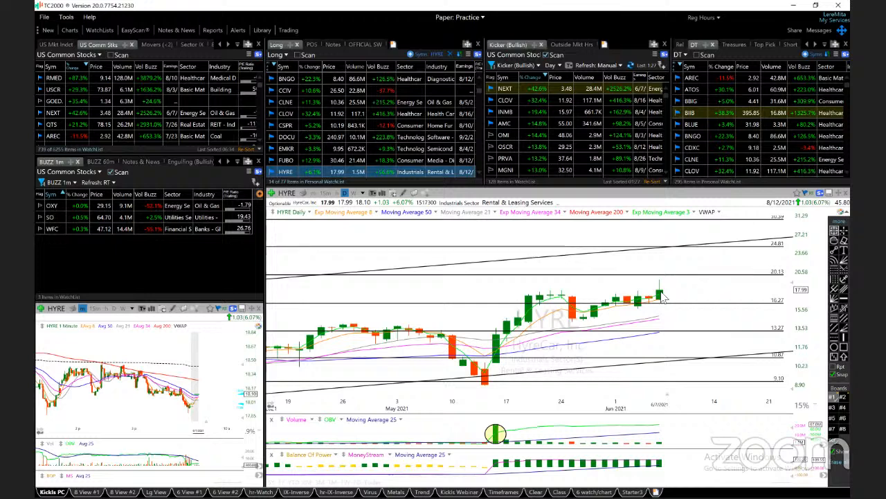
mouse_move(651, 304)
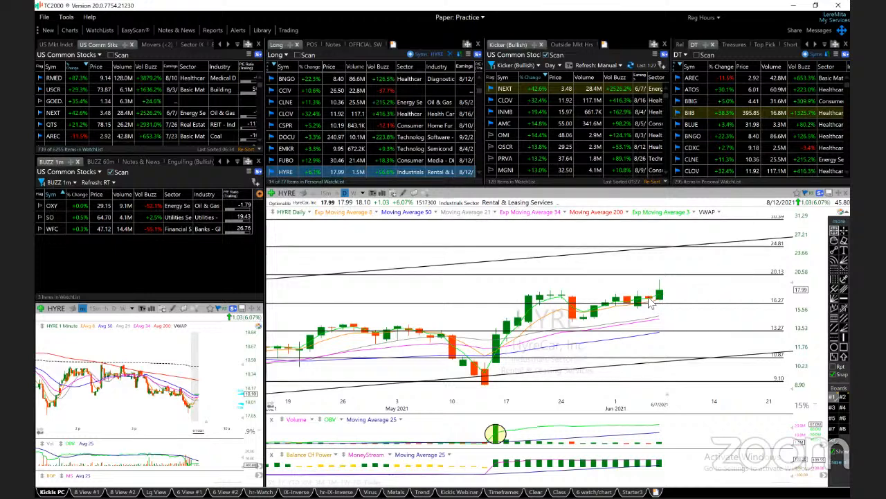
mouse_move(651, 301)
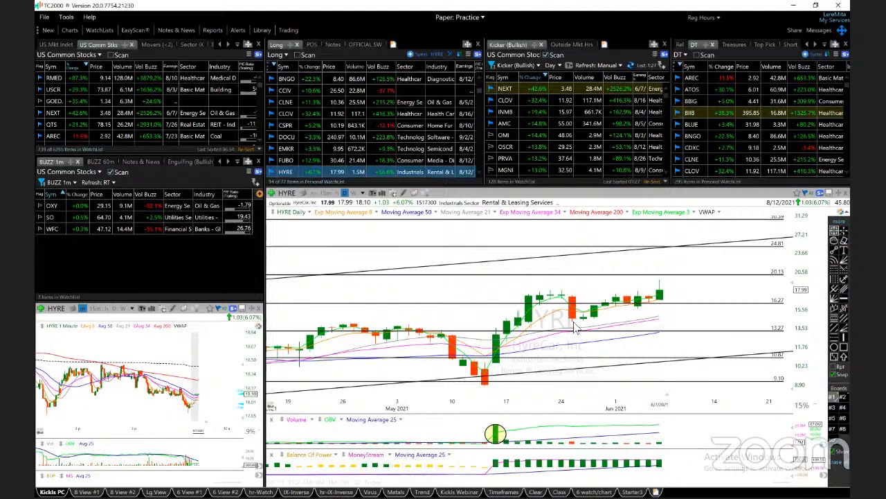
mouse_move(721, 301)
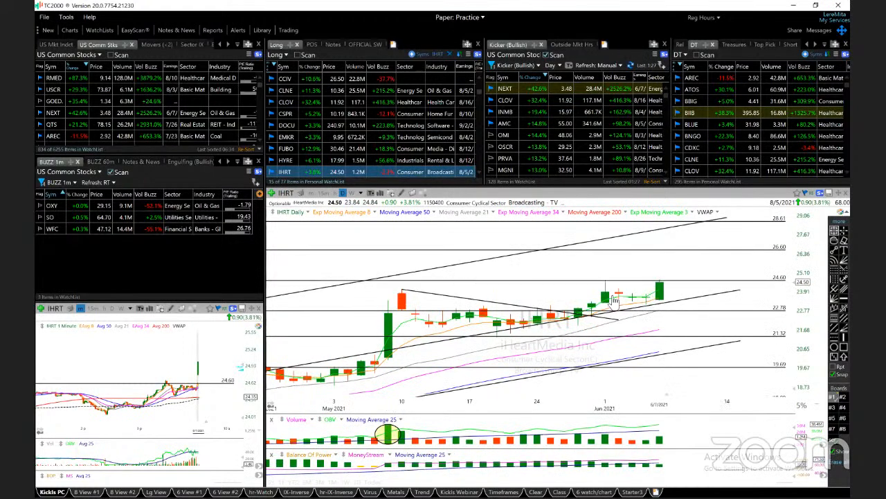
mouse_move(663, 291)
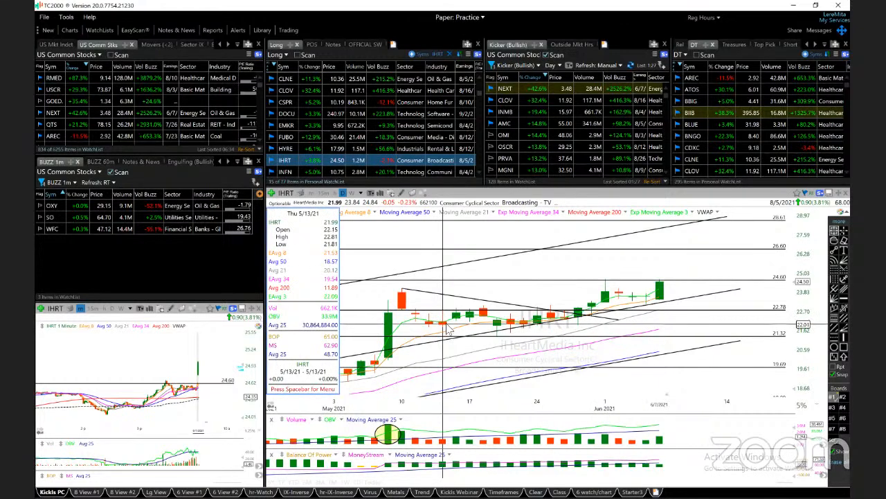
Load INFN's daily chart from the Long watchlist, with levels 8.36 to 11.98.
click(284, 171)
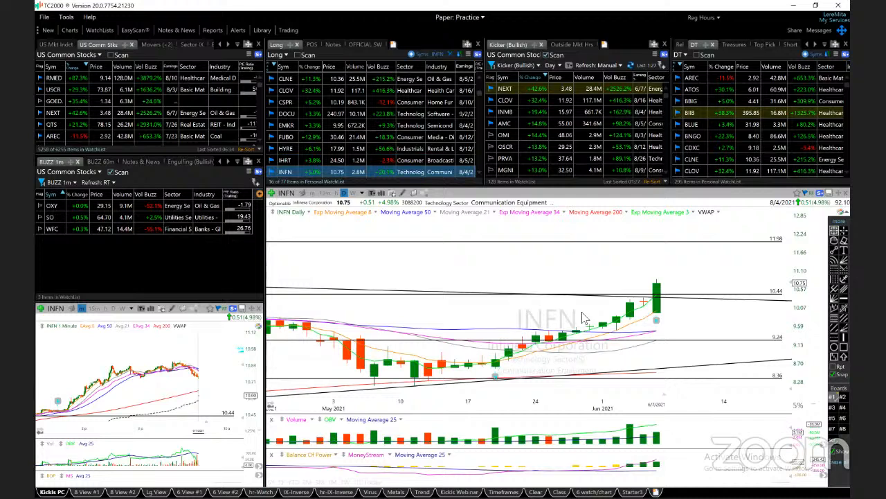
mouse_move(656, 321)
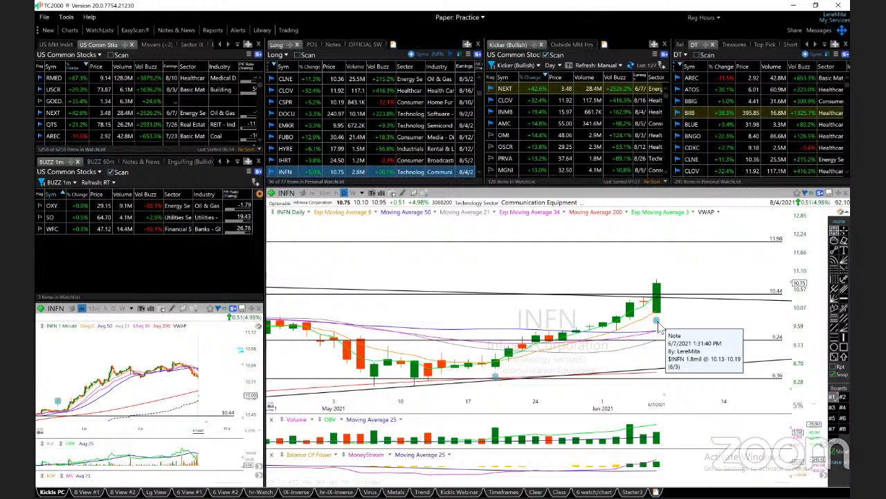
mouse_move(665, 331)
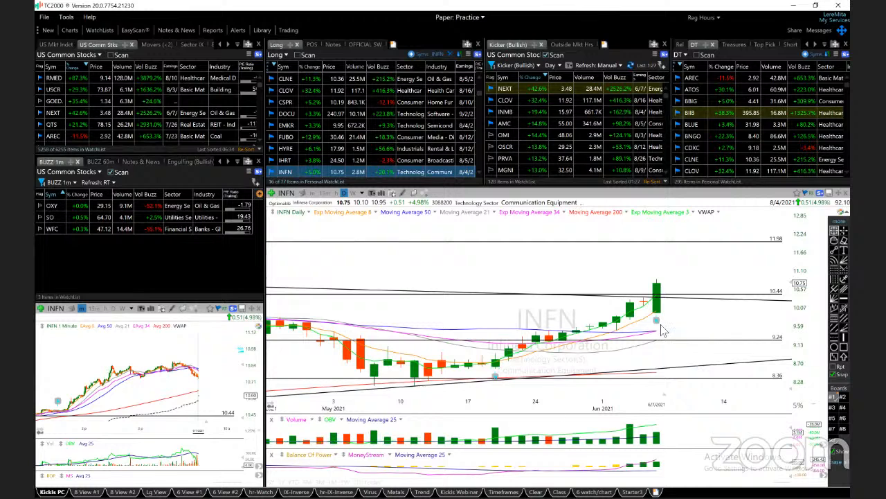
mouse_move(657, 326)
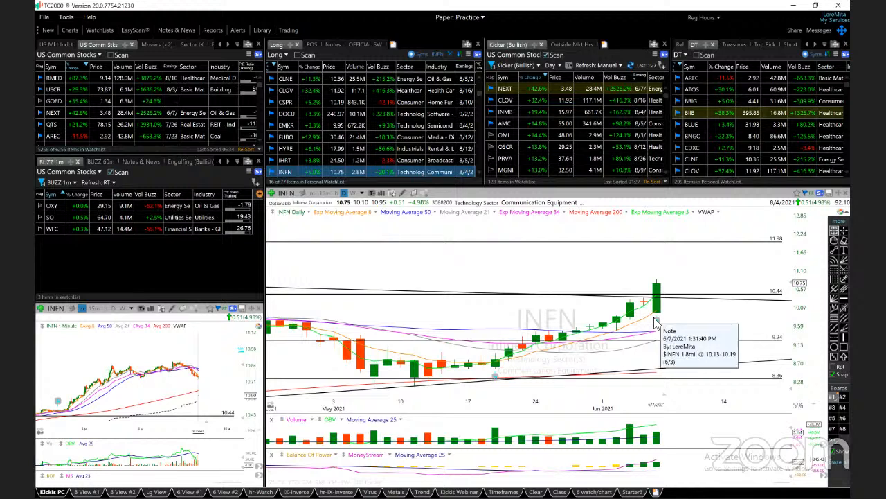
mouse_move(663, 328)
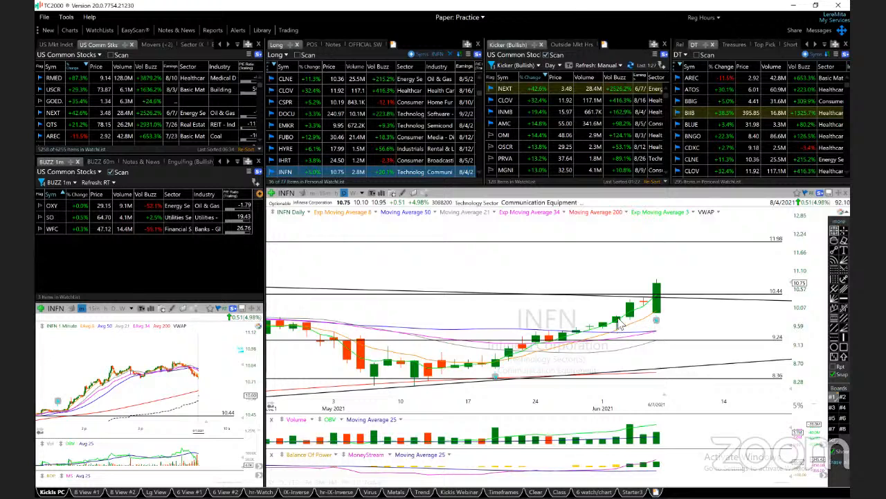
mouse_move(629, 324)
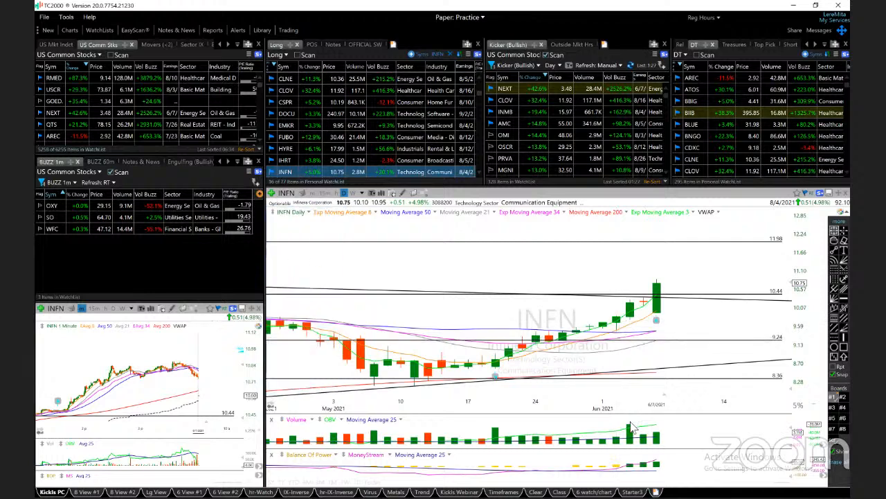
mouse_move(663, 300)
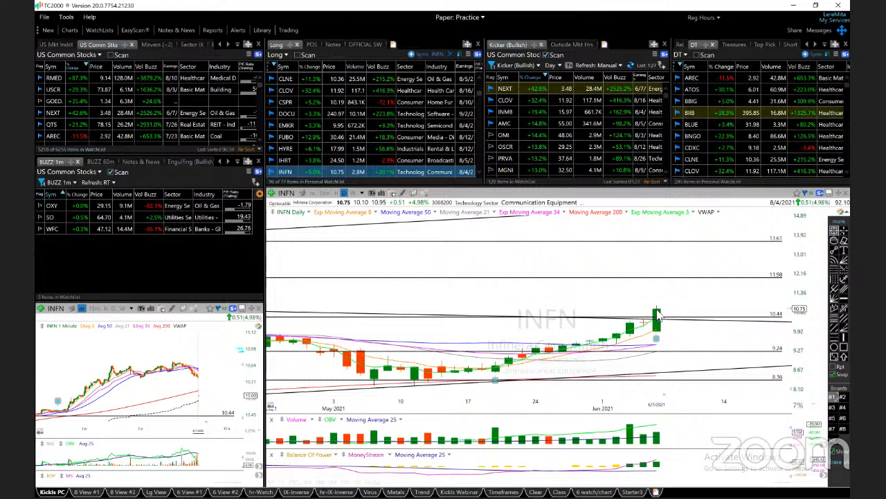
mouse_move(719, 316)
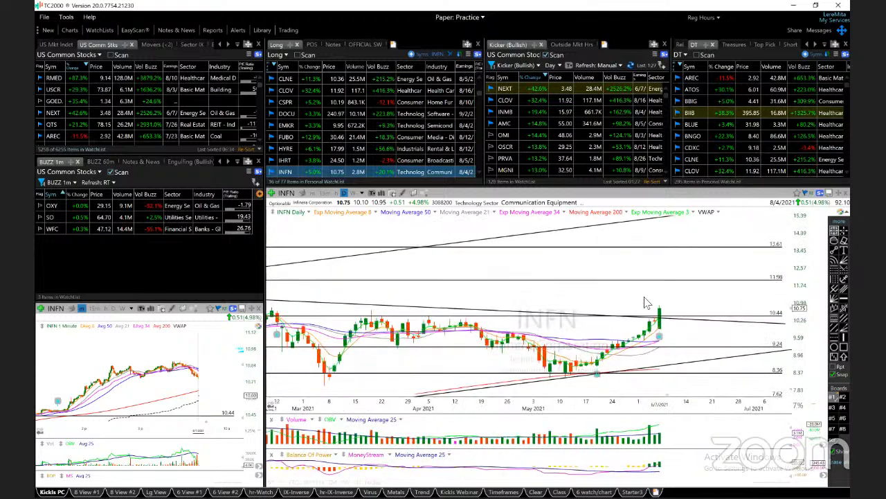
mouse_move(371, 333)
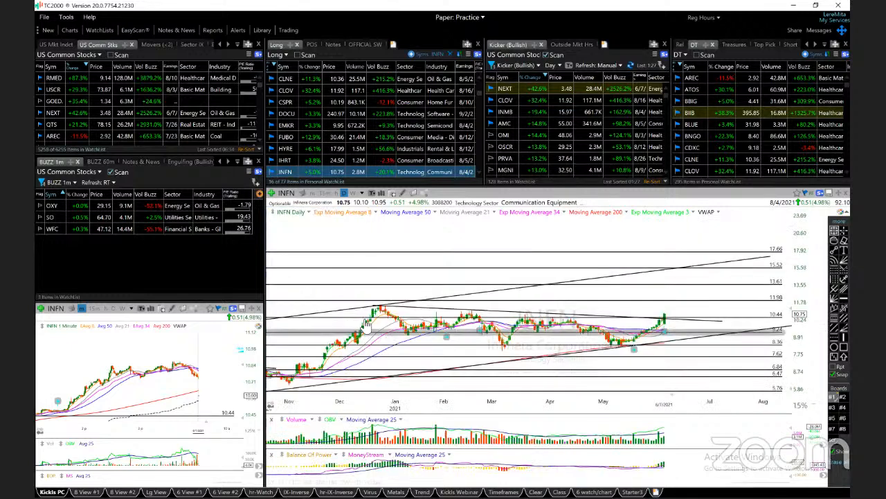
mouse_move(383, 327)
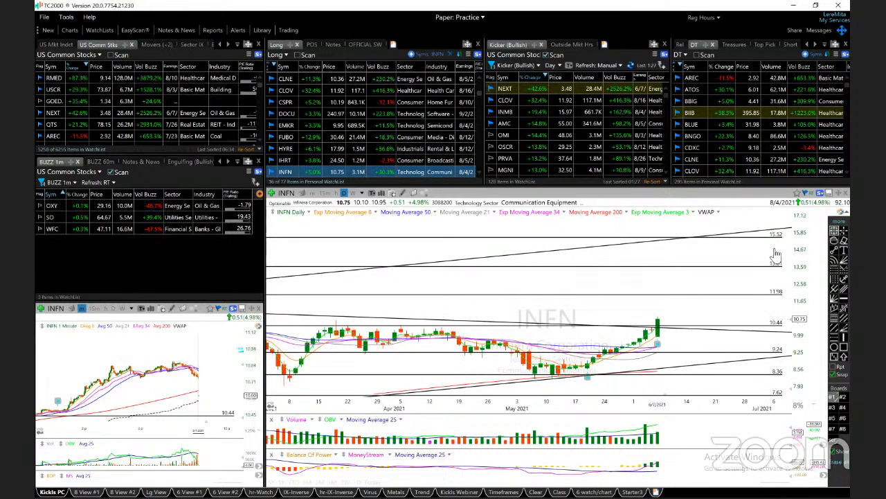
mouse_move(695, 321)
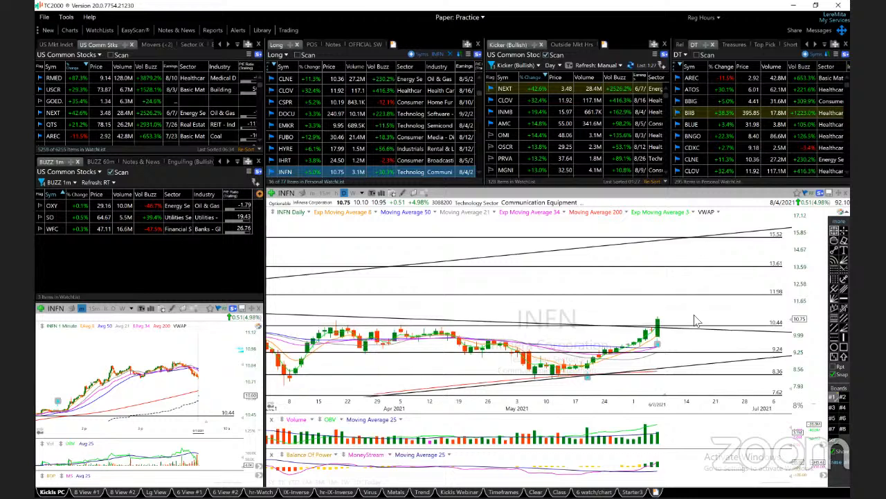
mouse_move(665, 350)
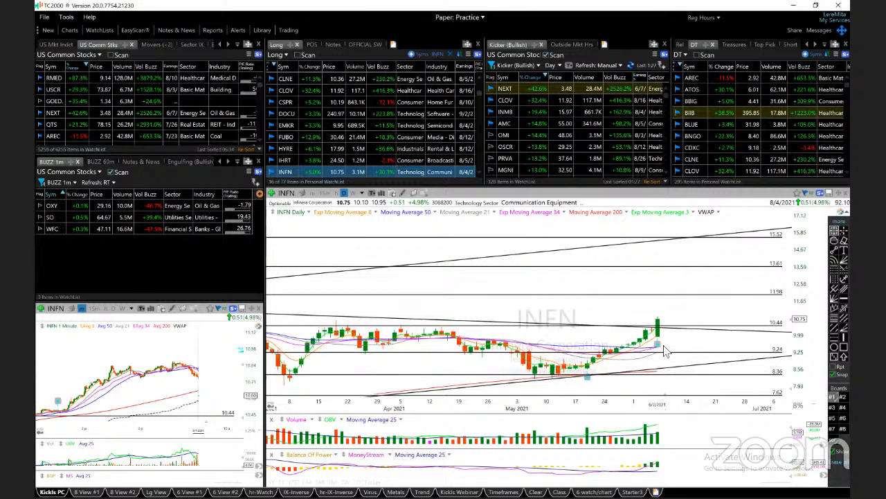
mouse_move(663, 323)
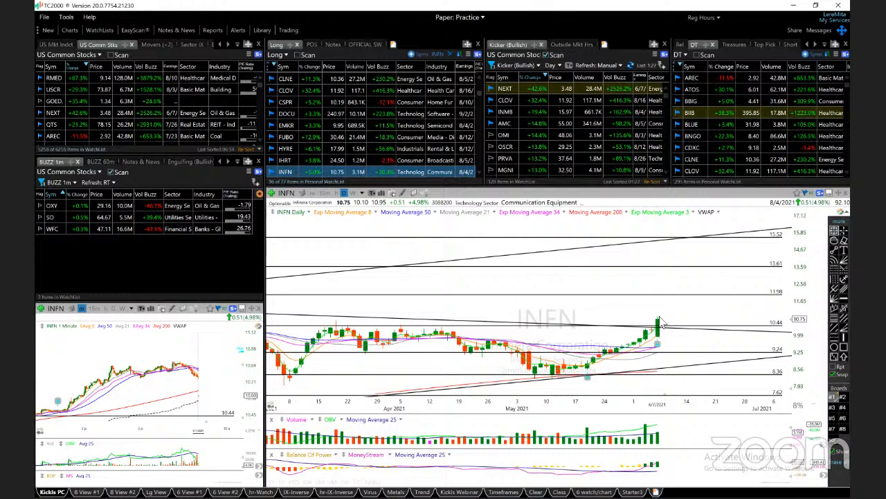
mouse_move(658, 311)
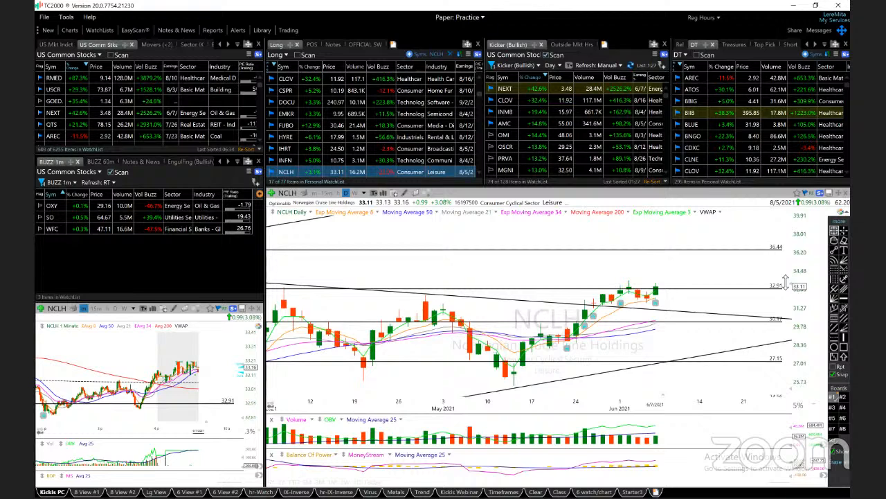
mouse_move(630, 285)
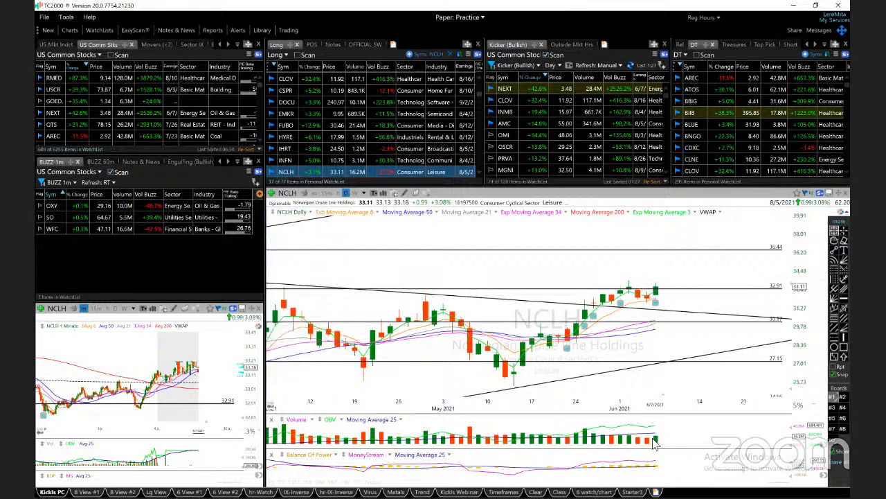
mouse_move(789, 297)
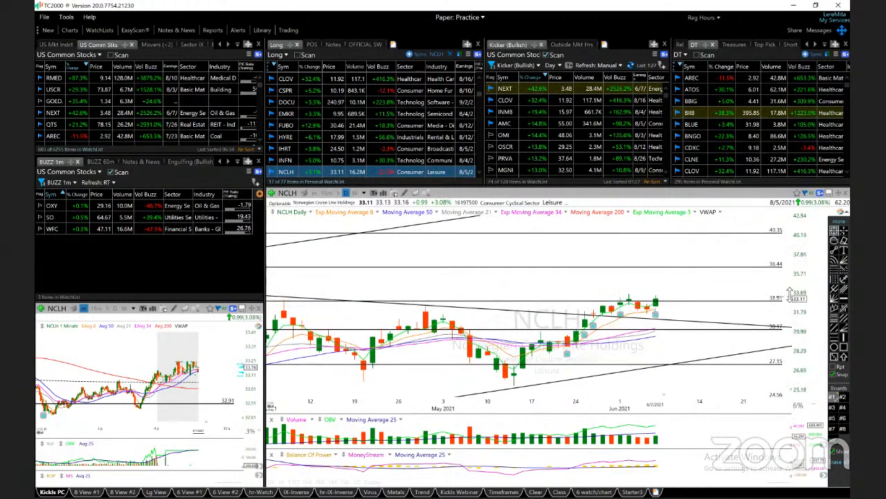
mouse_move(684, 286)
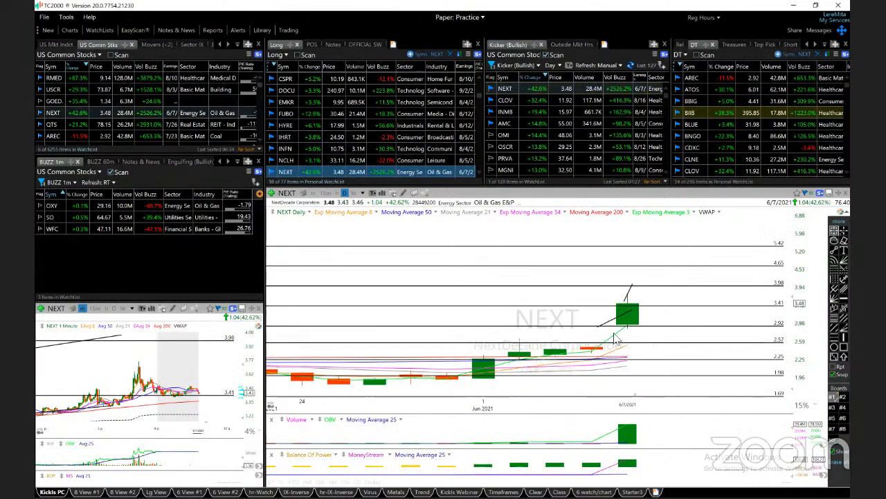
mouse_move(659, 314)
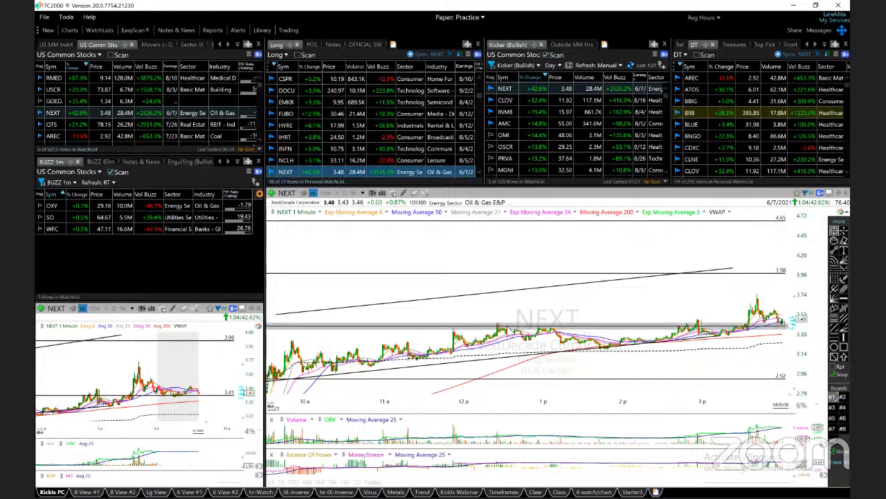
mouse_move(609, 357)
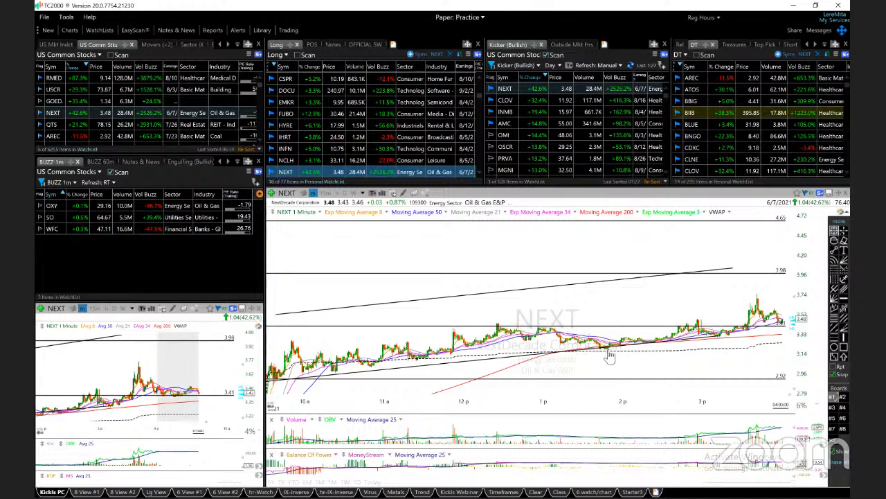
mouse_move(619, 331)
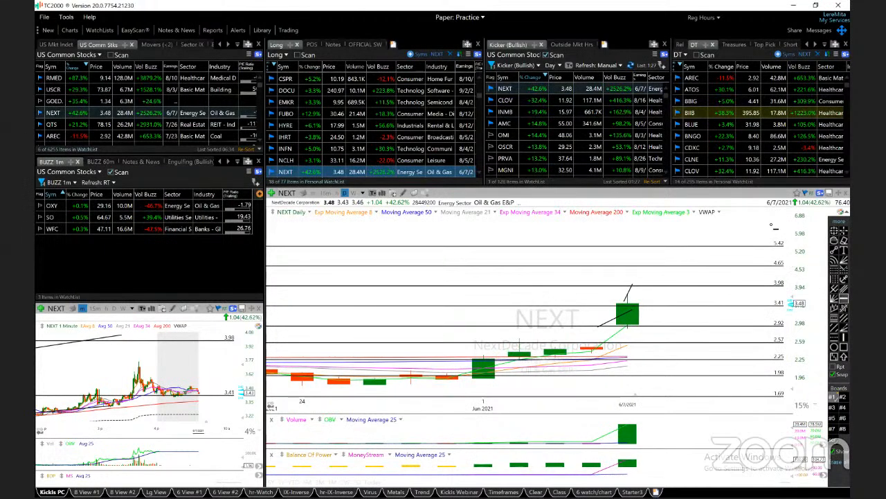
mouse_move(758, 239)
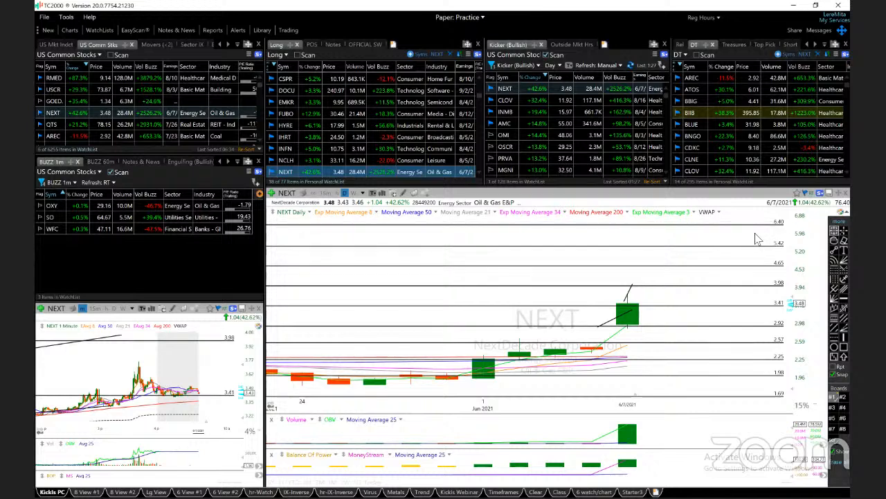
mouse_move(656, 321)
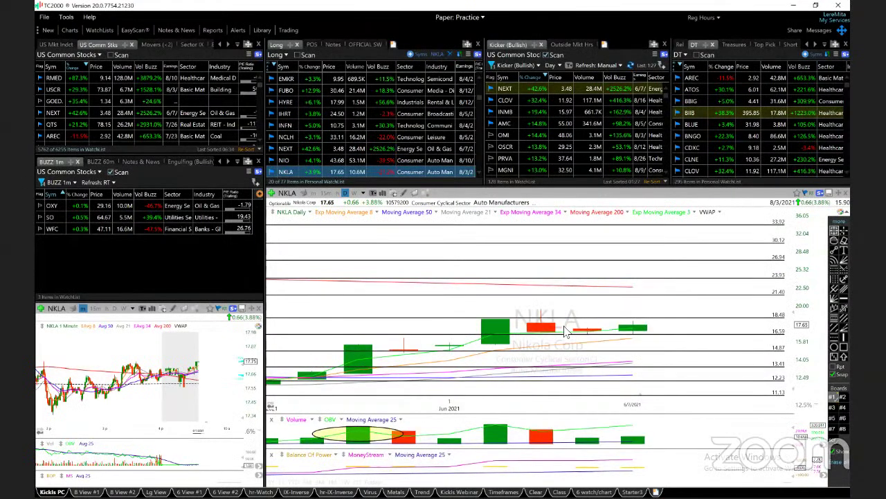
Load NIO's daily chart with its circled volume surge and 35.81–53.08 levels.
click(286, 160)
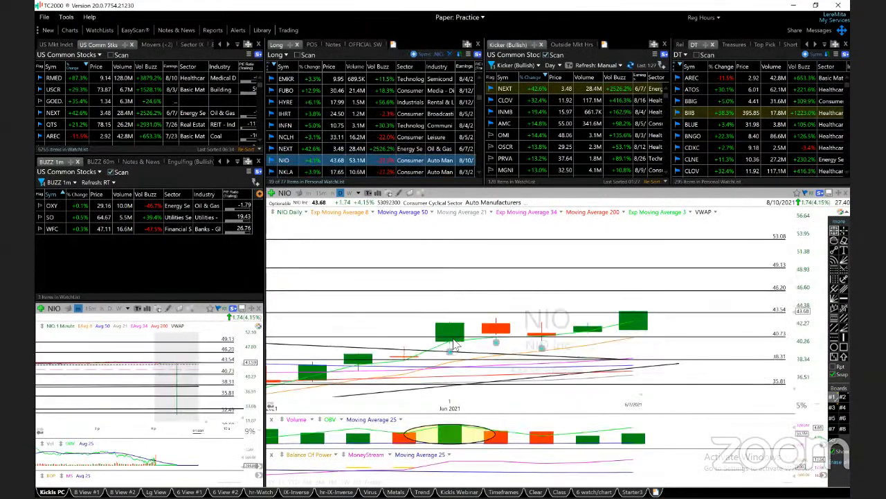
Return to NKLA's daily chart, showing target levels from 11.13 to 33.92.
click(285, 171)
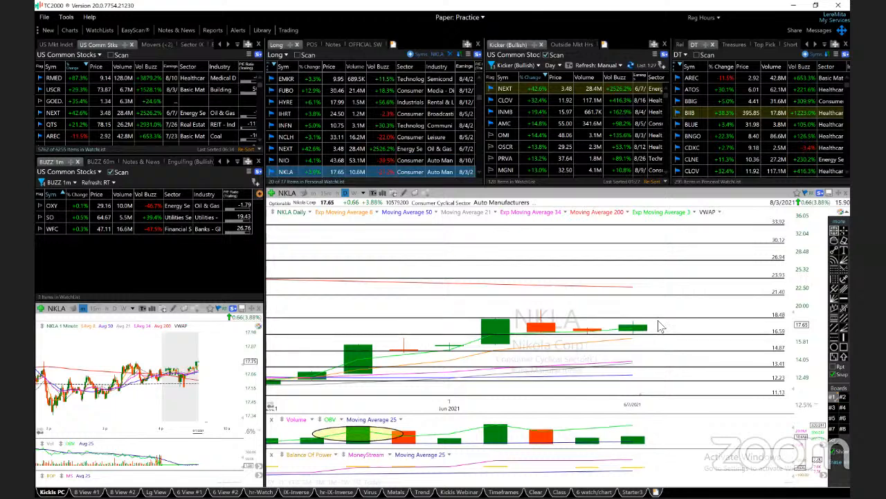
mouse_move(634, 385)
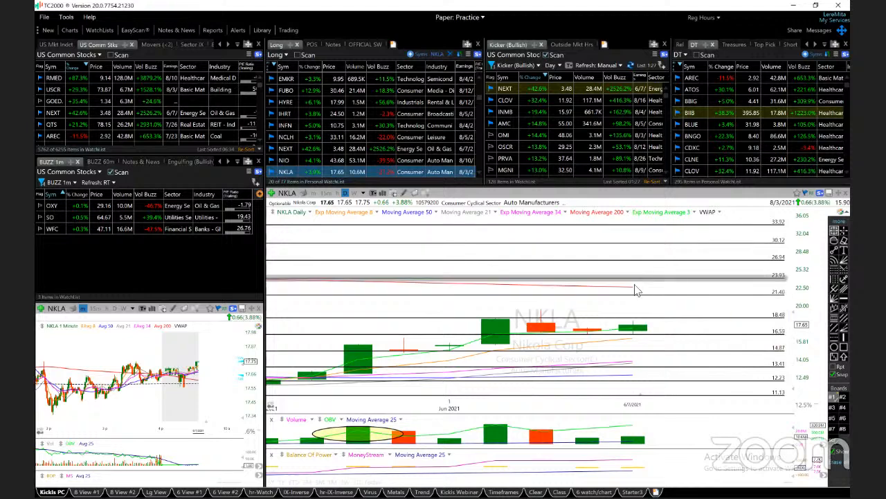
mouse_move(777, 267)
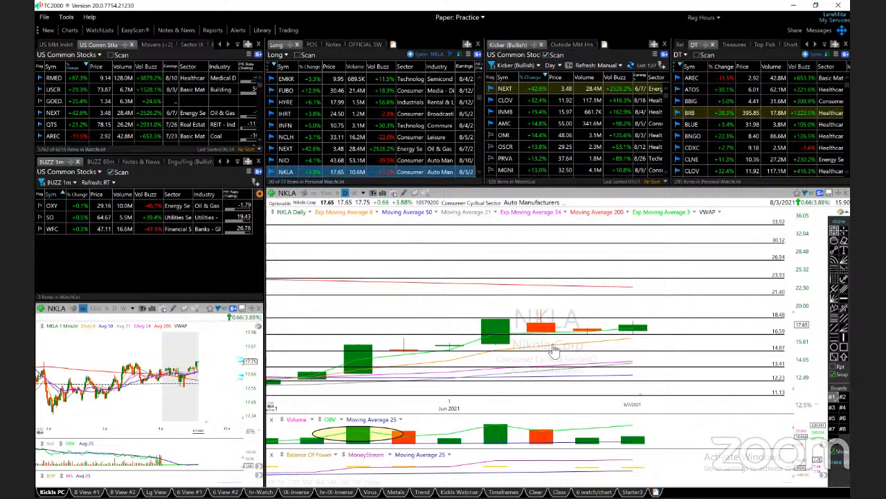
mouse_move(548, 347)
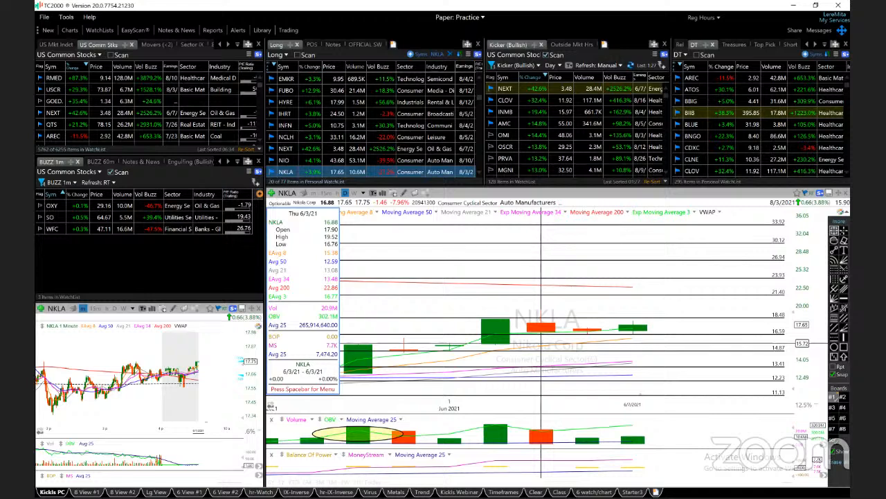
mouse_move(523, 348)
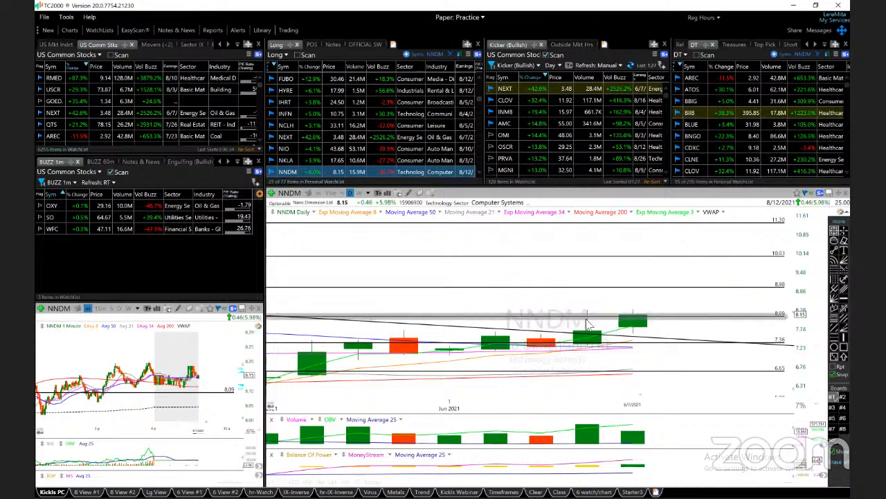
mouse_move(628, 333)
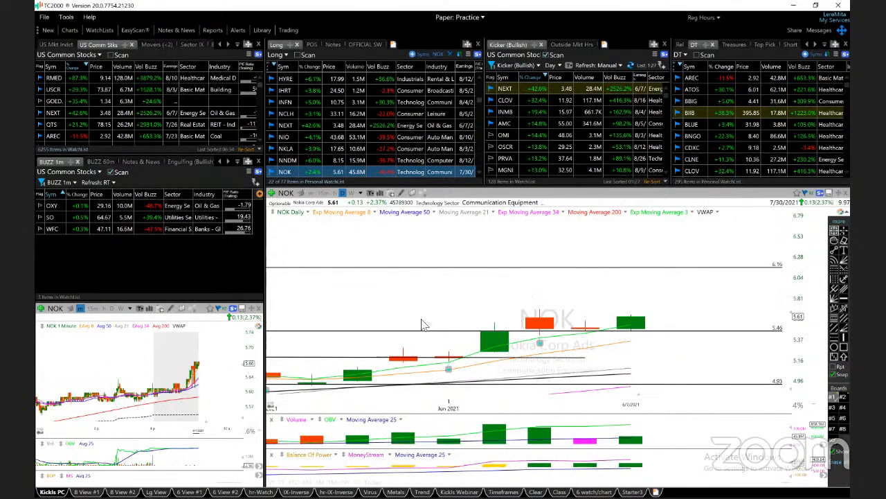
mouse_move(528, 335)
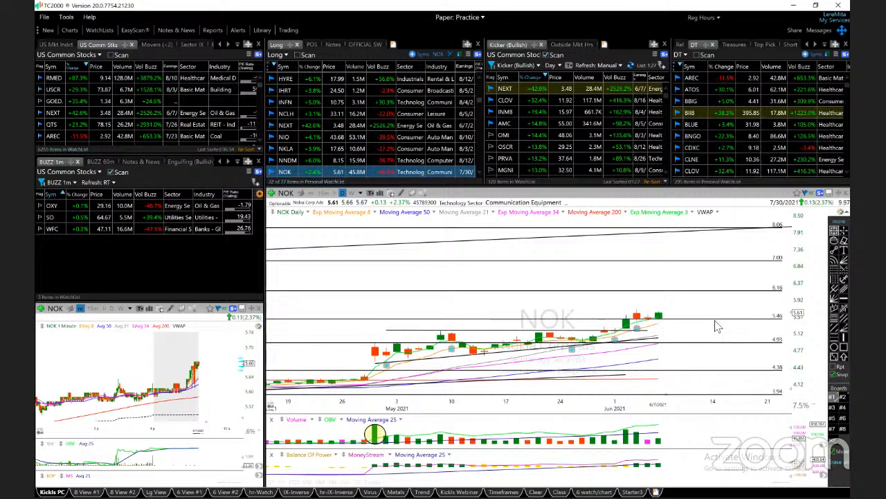
mouse_move(704, 334)
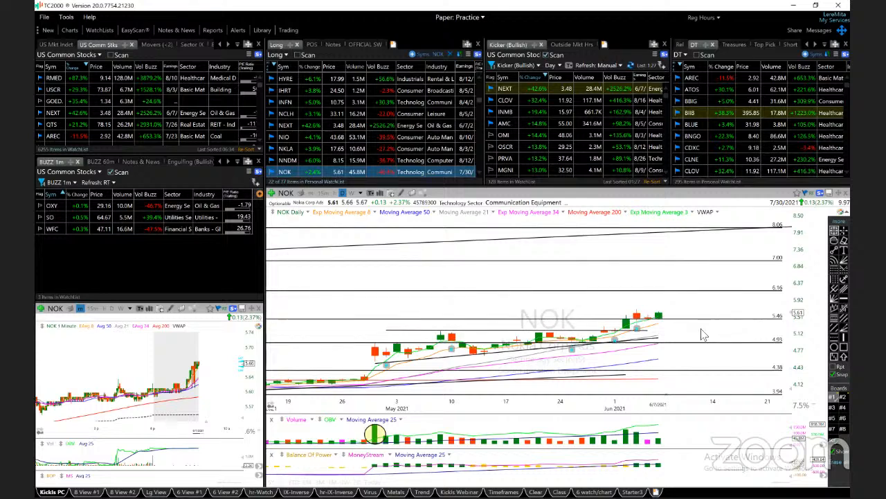
mouse_move(604, 417)
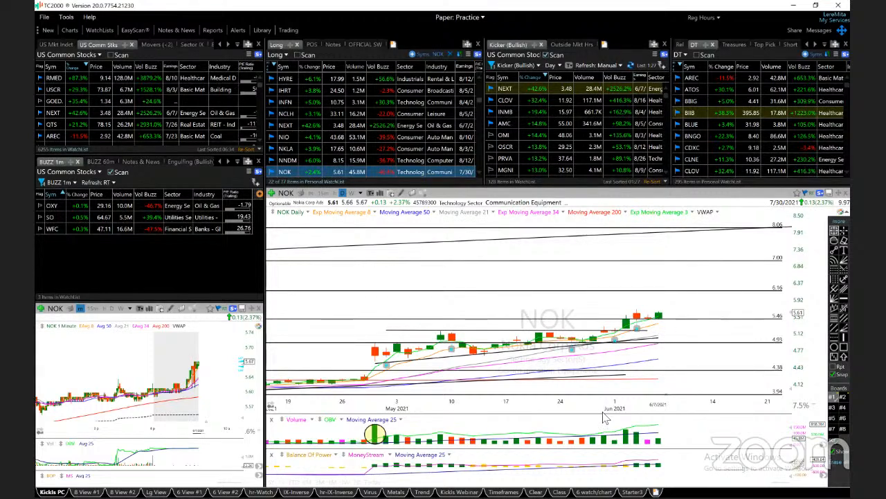
mouse_move(699, 332)
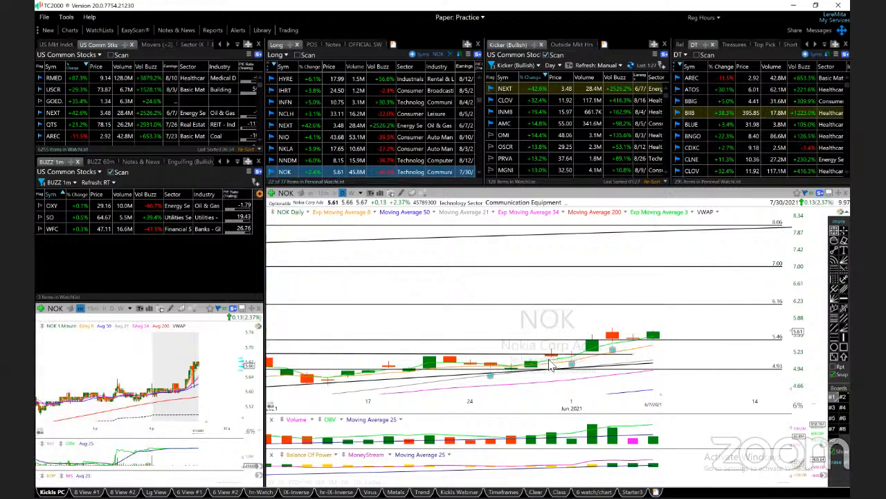
mouse_move(552, 365)
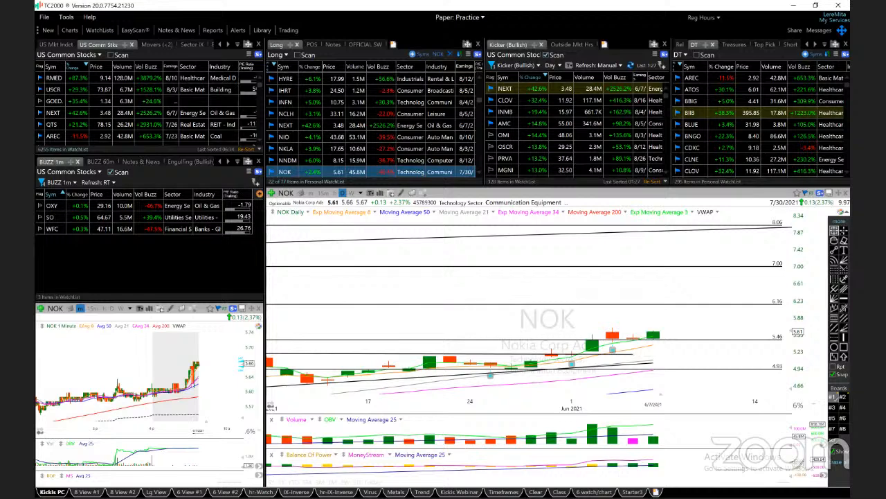
mouse_move(381, 367)
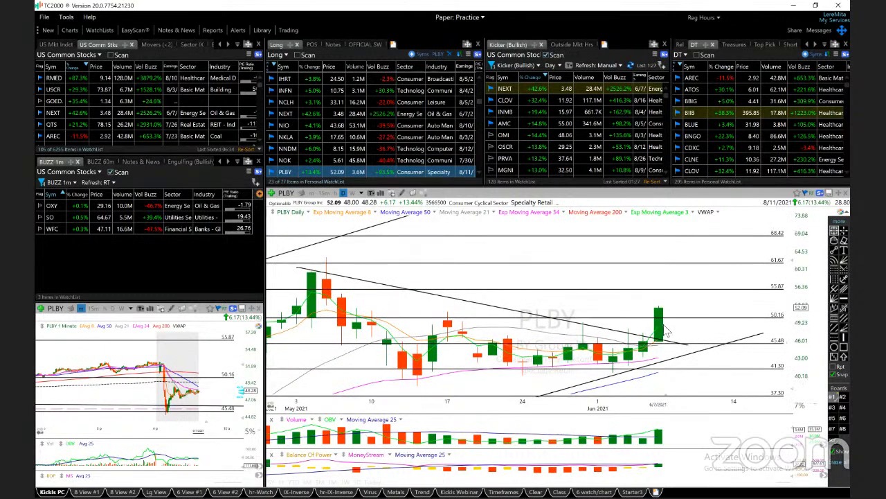
mouse_move(654, 329)
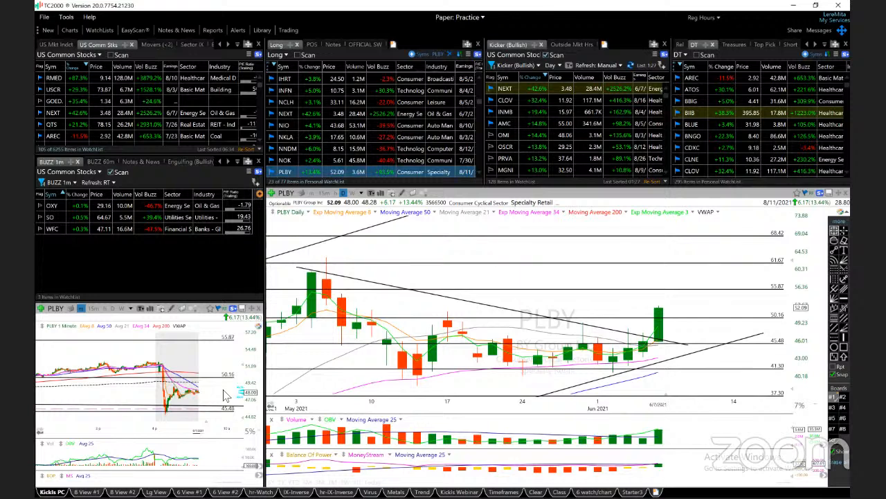
mouse_move(518, 394)
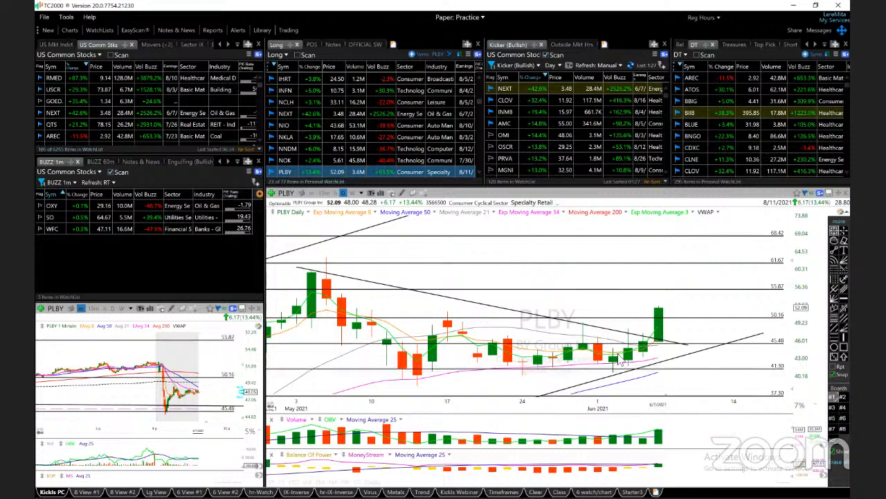
mouse_move(192, 396)
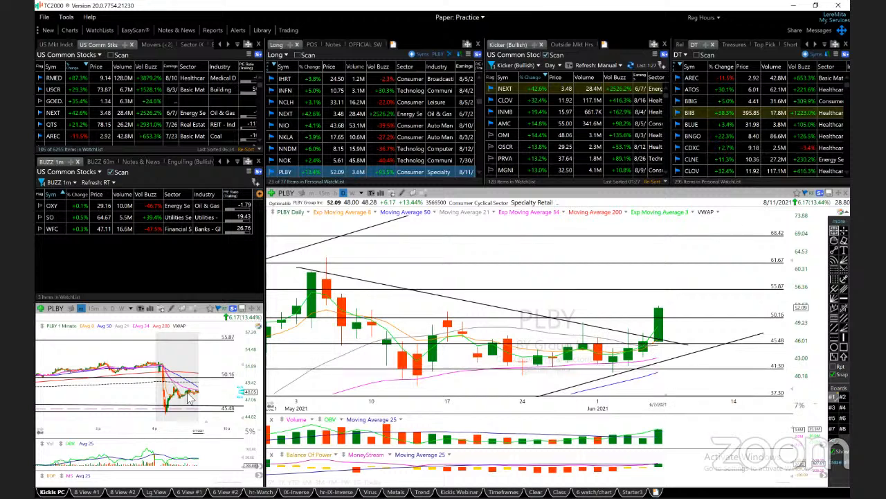
mouse_move(649, 363)
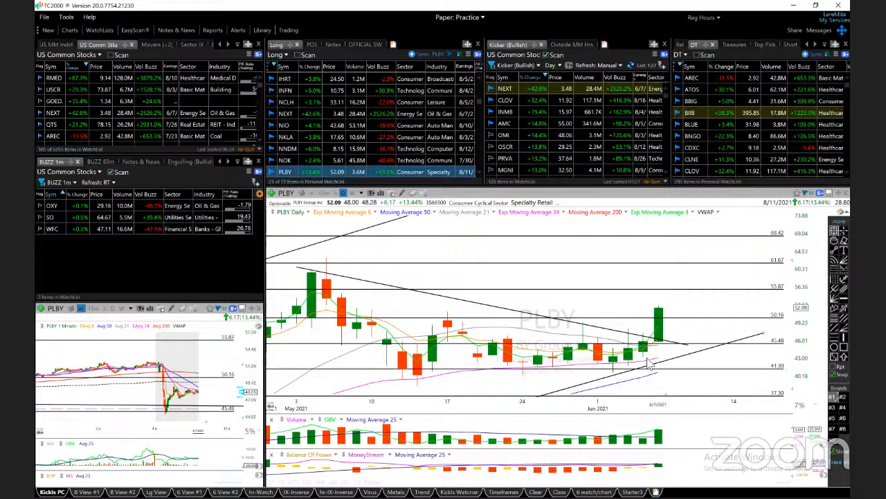
mouse_move(661, 362)
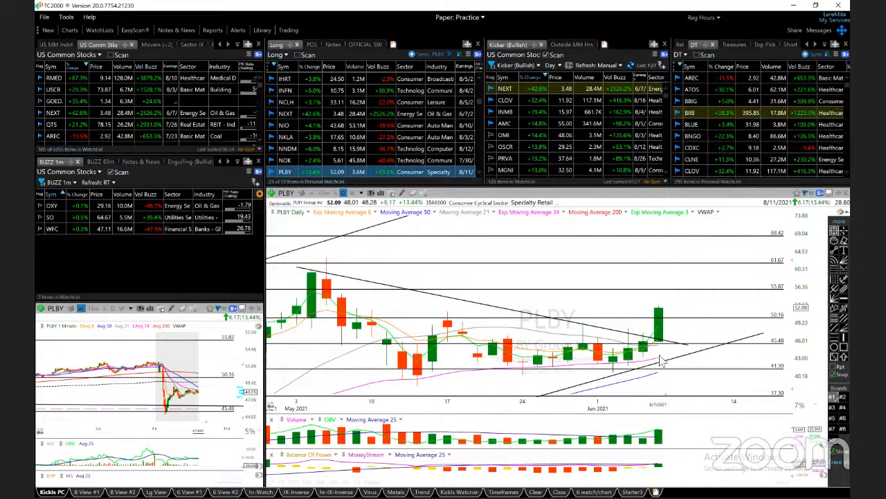
mouse_move(658, 360)
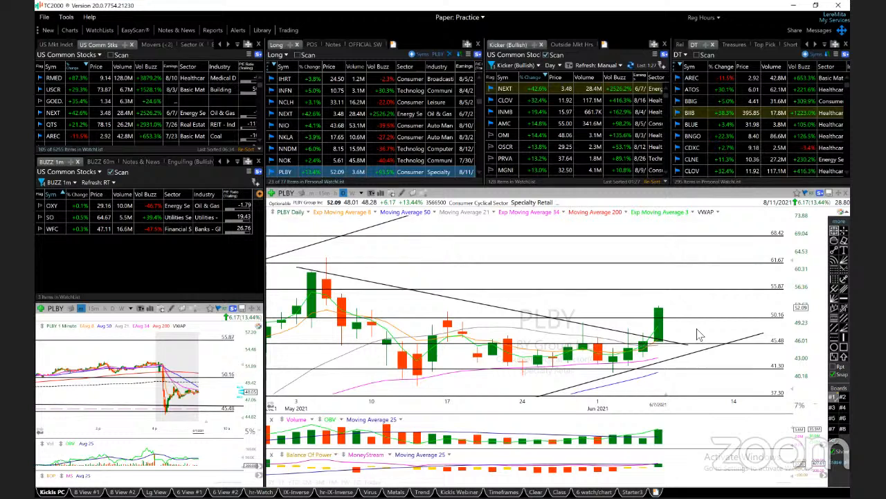
mouse_move(794, 276)
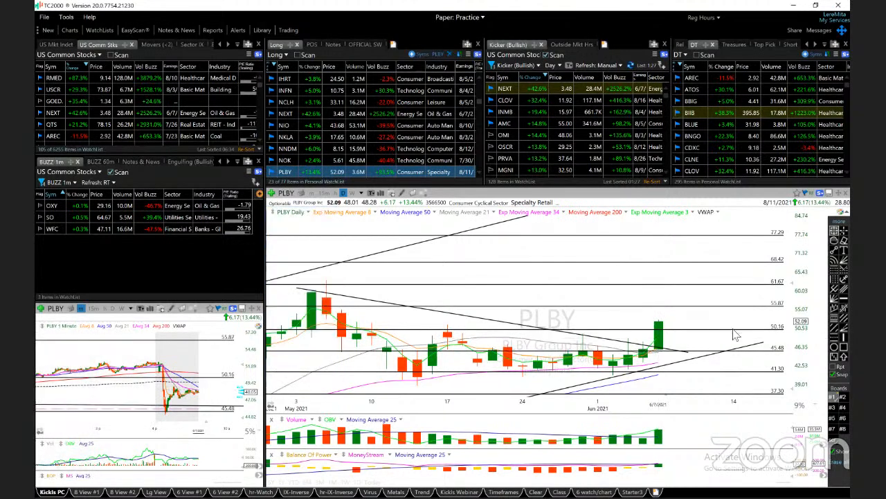
mouse_move(777, 272)
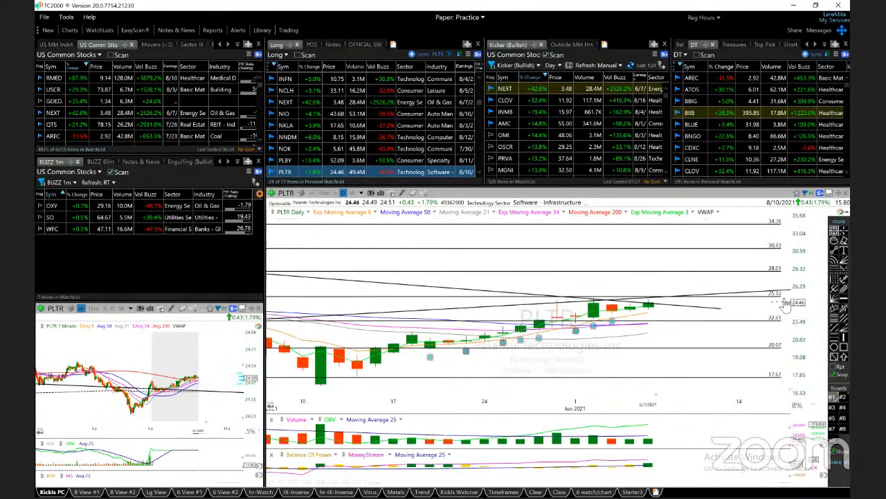
mouse_move(660, 292)
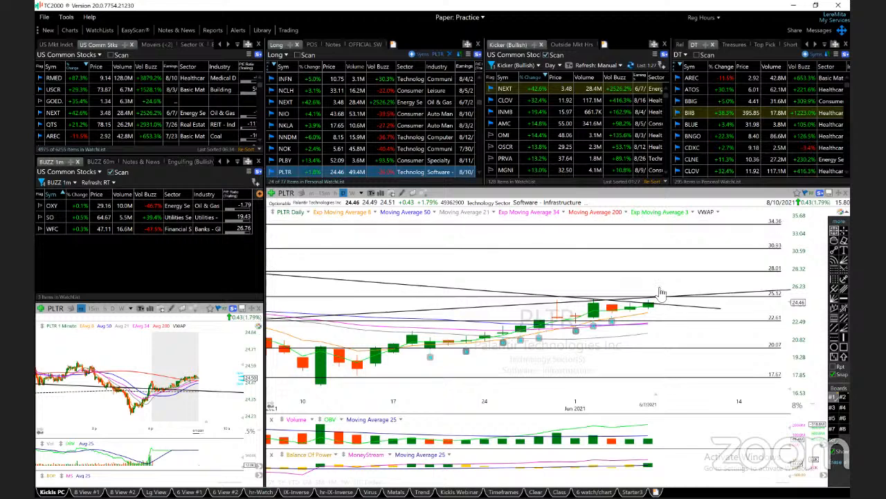
mouse_move(649, 333)
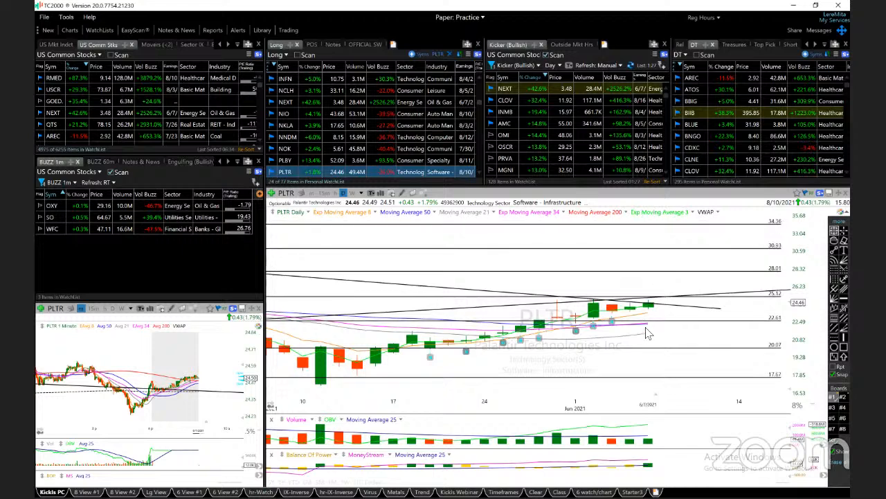
Select PLTR in the Long watchlist to view its daily chart and converging trendlines.
click(287, 171)
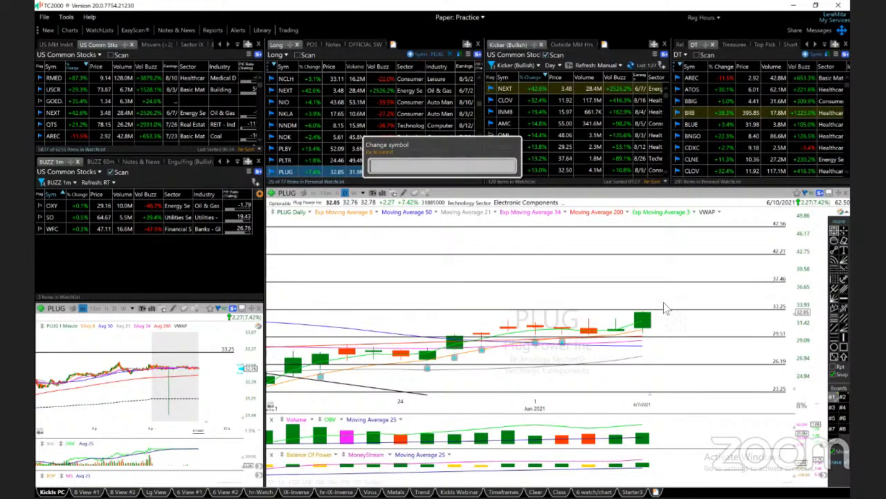
Enter FCEL as the symbol to load its daily chart, then start typing PLU.
text(fu)
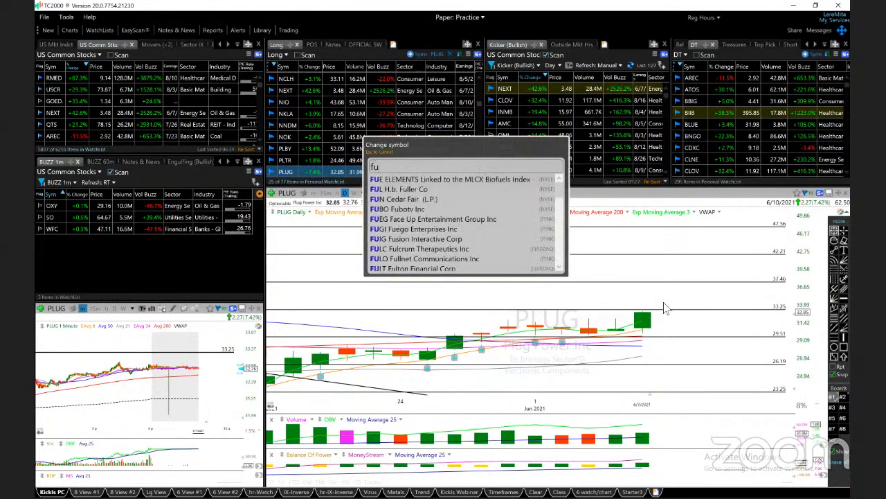
text(fcel)
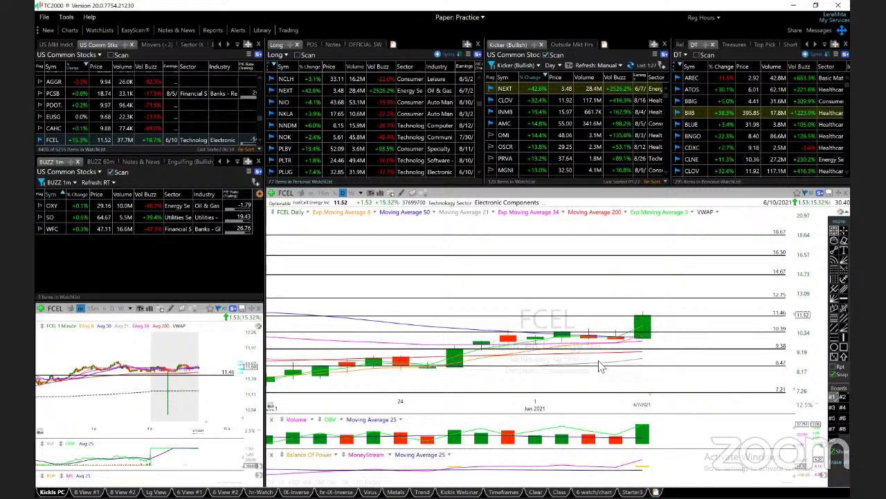
mouse_move(681, 330)
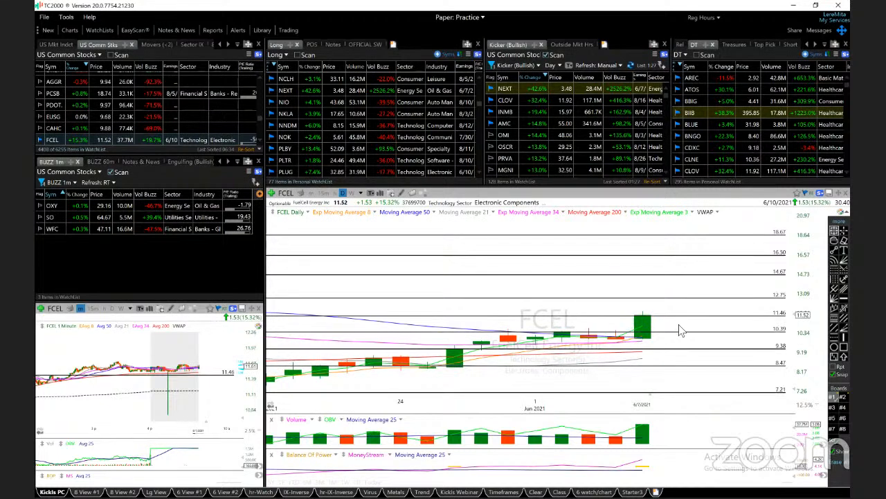
mouse_move(786, 318)
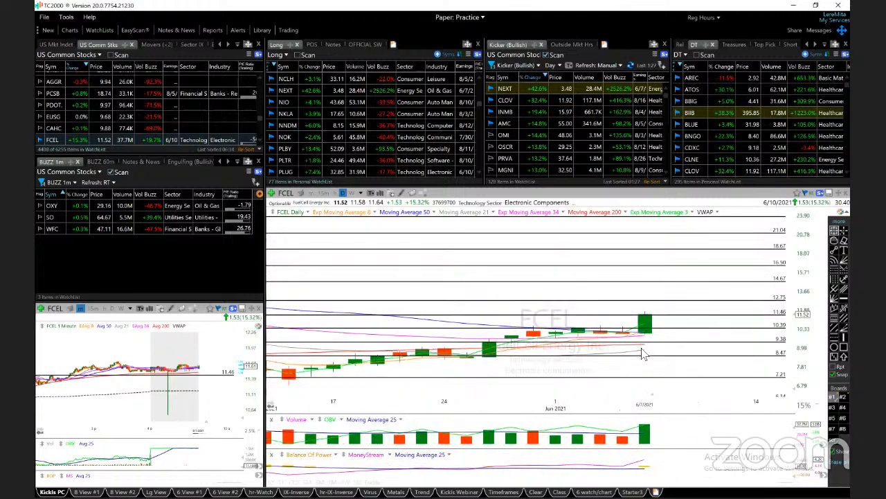
mouse_move(650, 341)
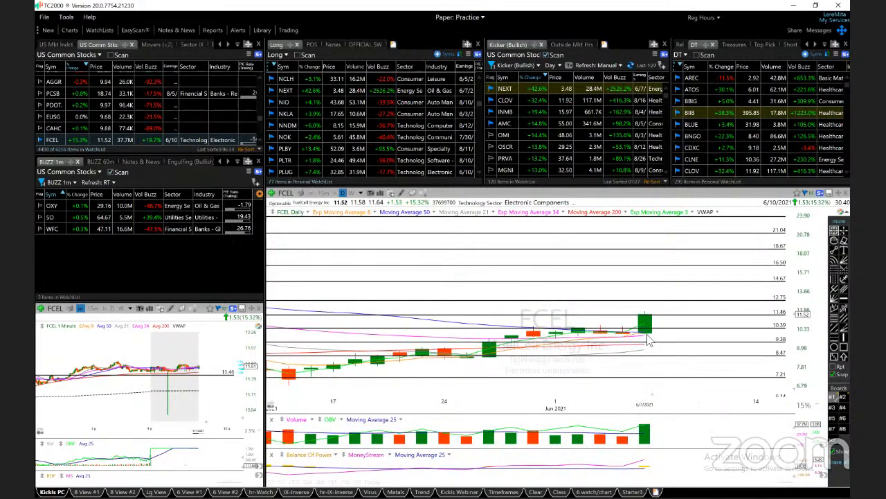
mouse_move(649, 352)
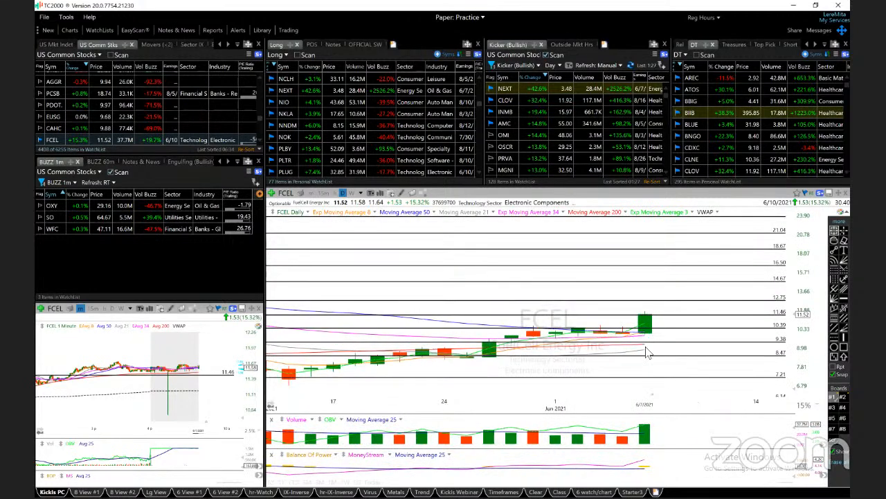
text(plu)
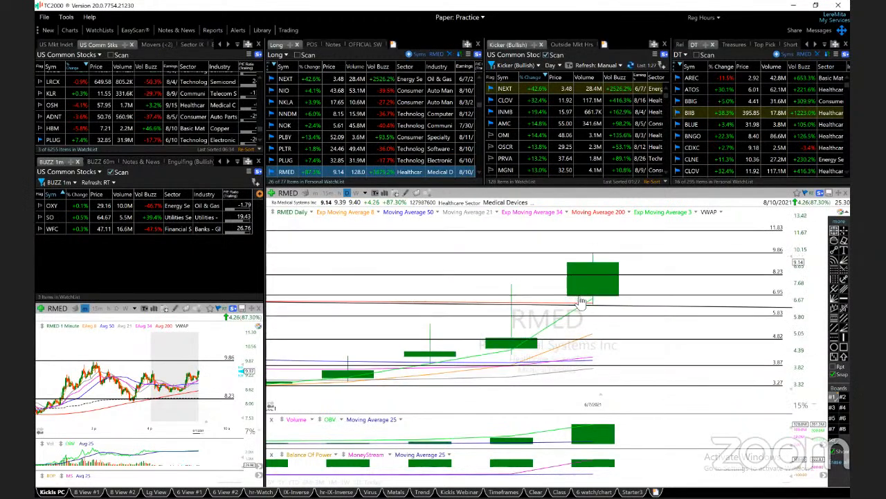
mouse_move(700, 273)
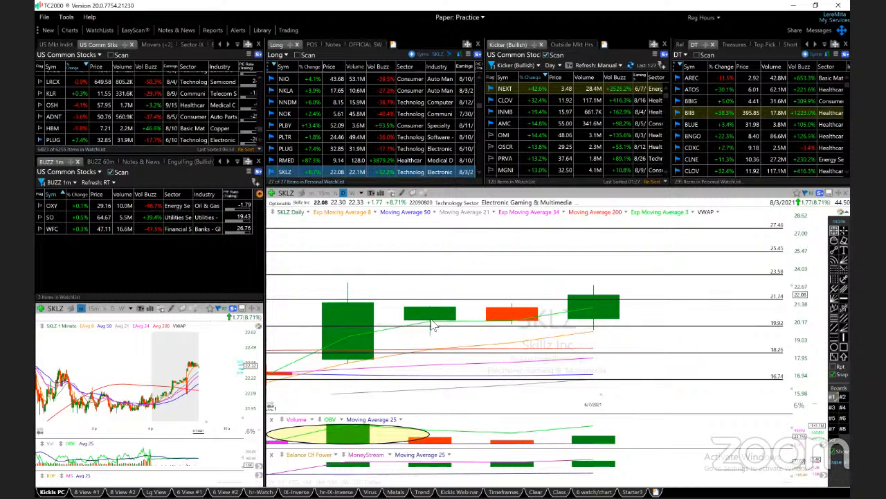
mouse_move(354, 315)
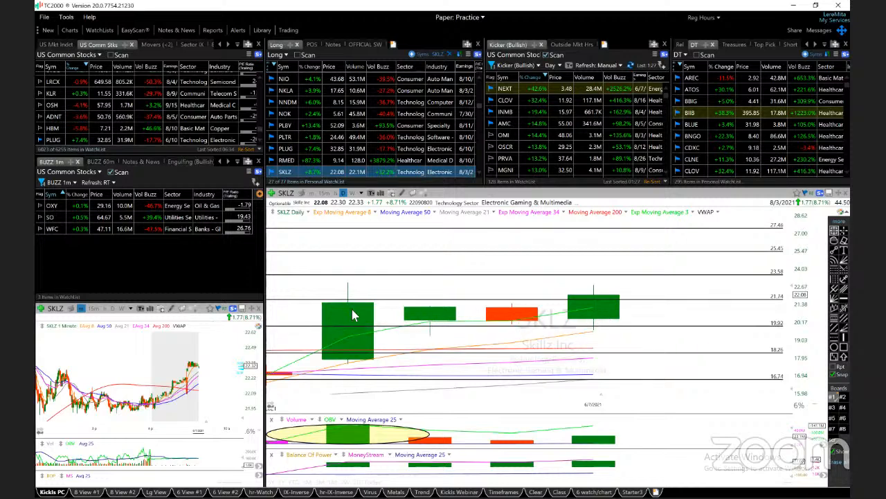
mouse_move(353, 313)
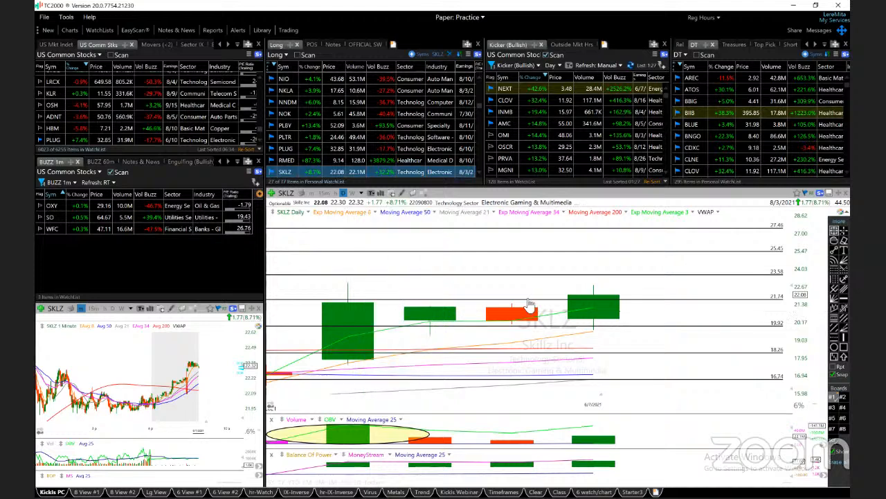
mouse_move(530, 304)
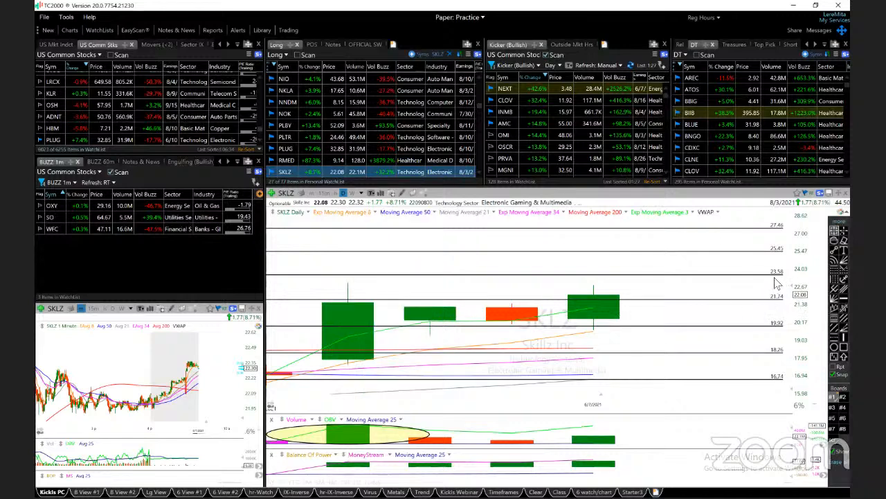
mouse_move(775, 253)
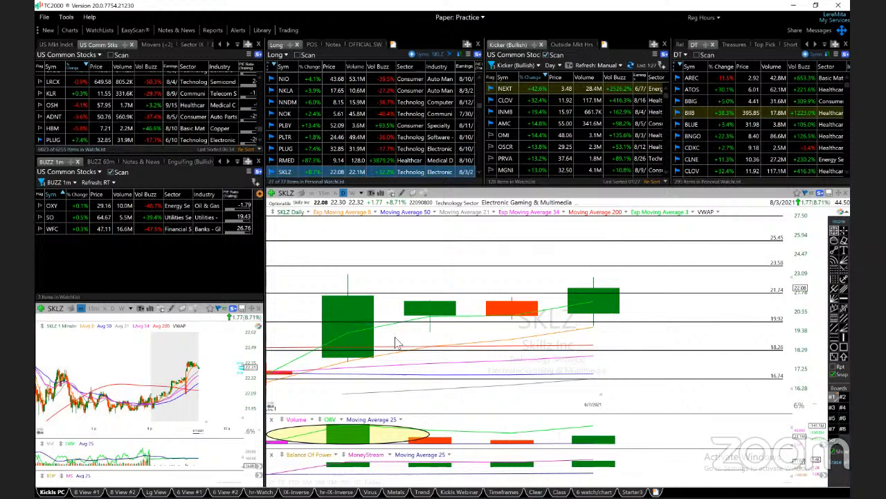
mouse_move(464, 352)
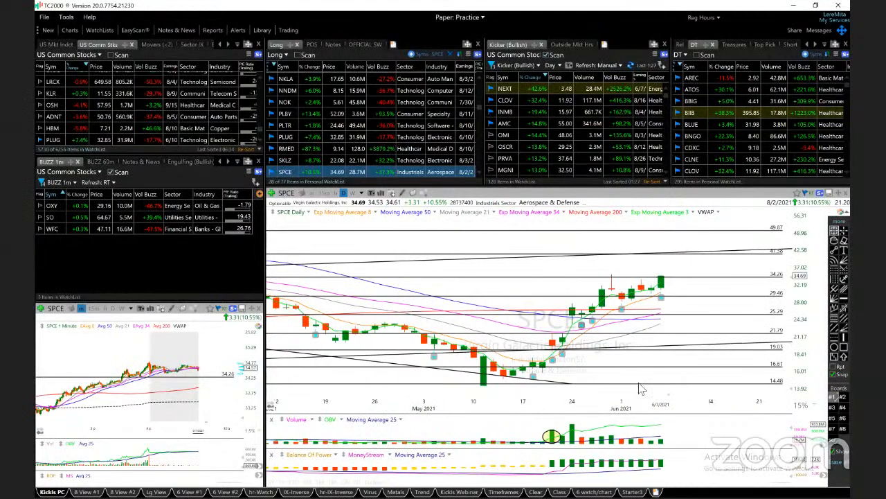
mouse_move(625, 318)
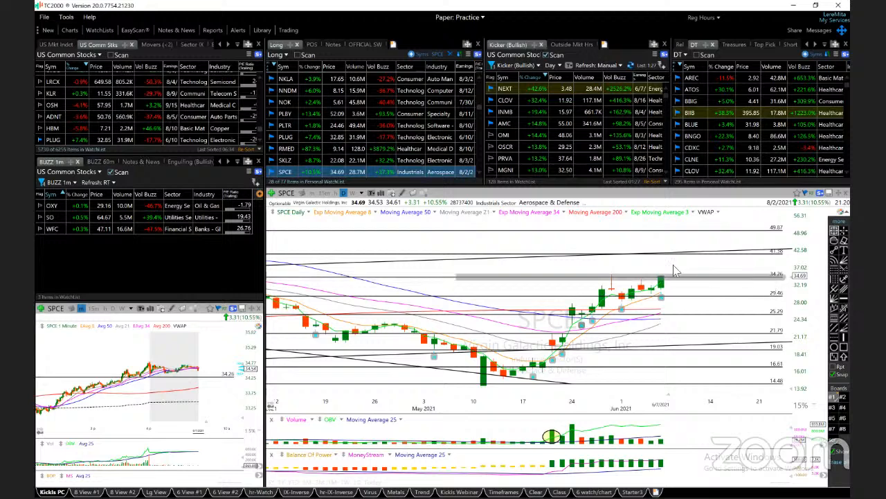
mouse_move(681, 293)
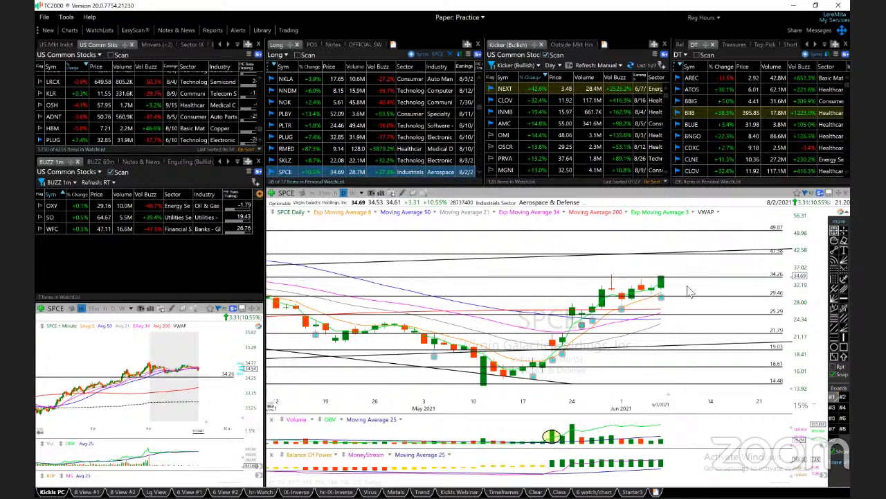
mouse_move(795, 292)
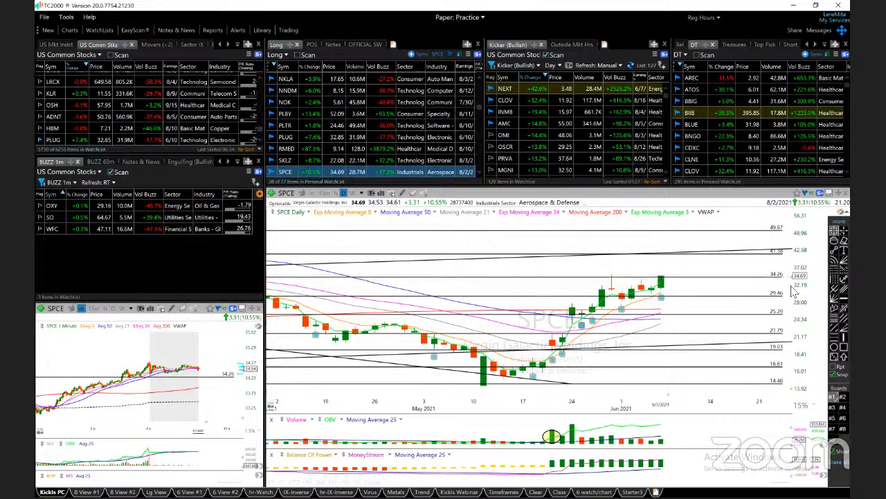
mouse_move(771, 258)
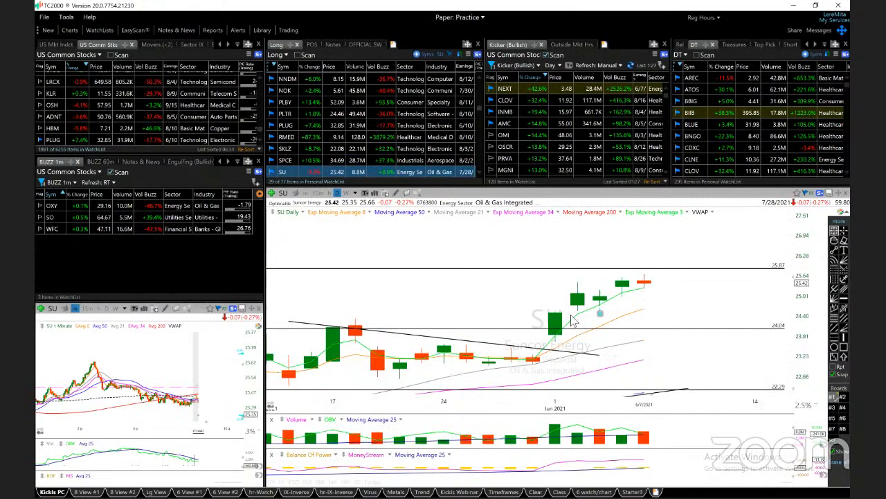
mouse_move(647, 292)
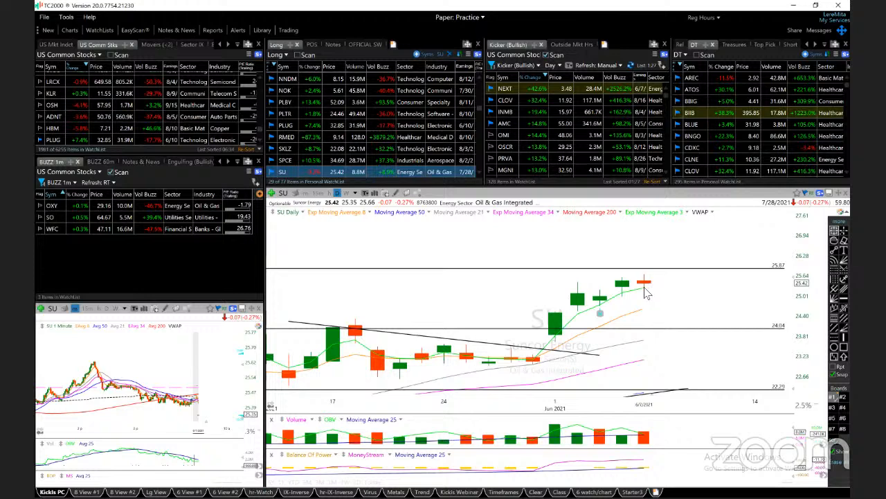
mouse_move(644, 291)
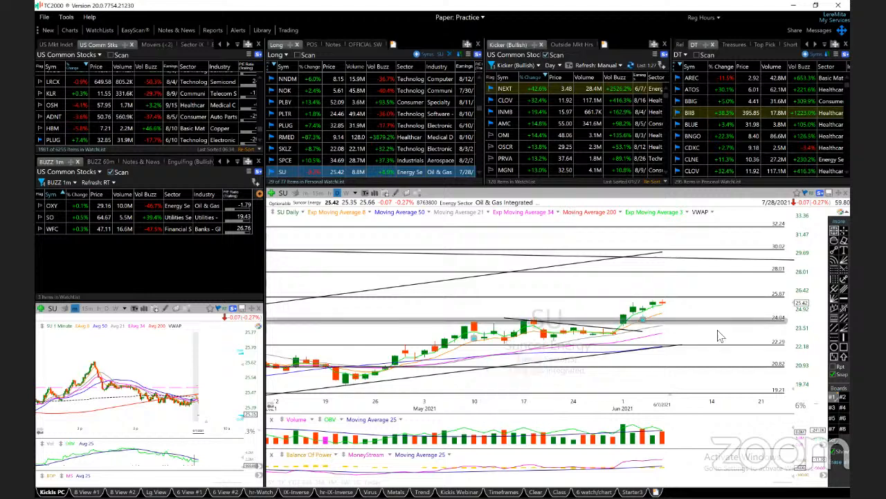
mouse_move(644, 324)
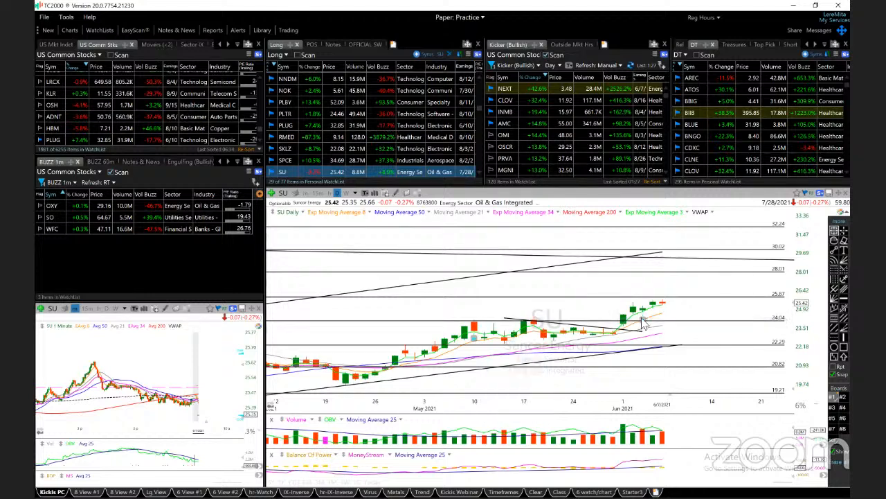
mouse_move(644, 322)
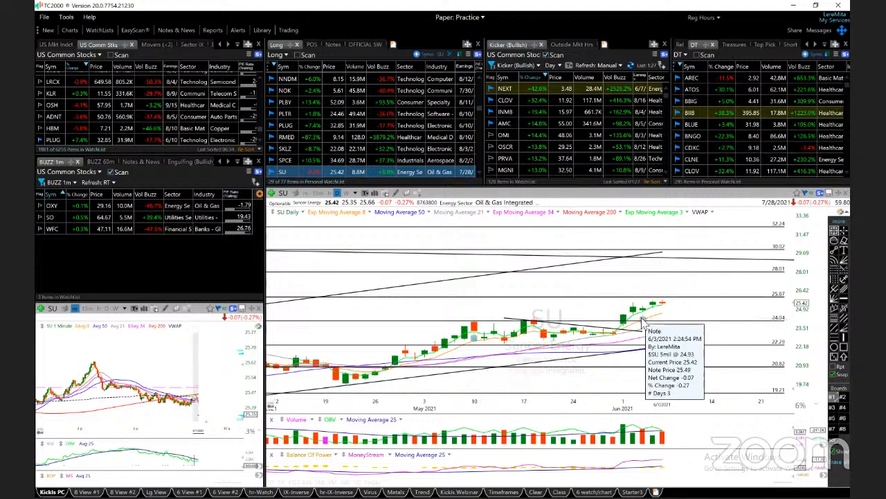
mouse_move(706, 315)
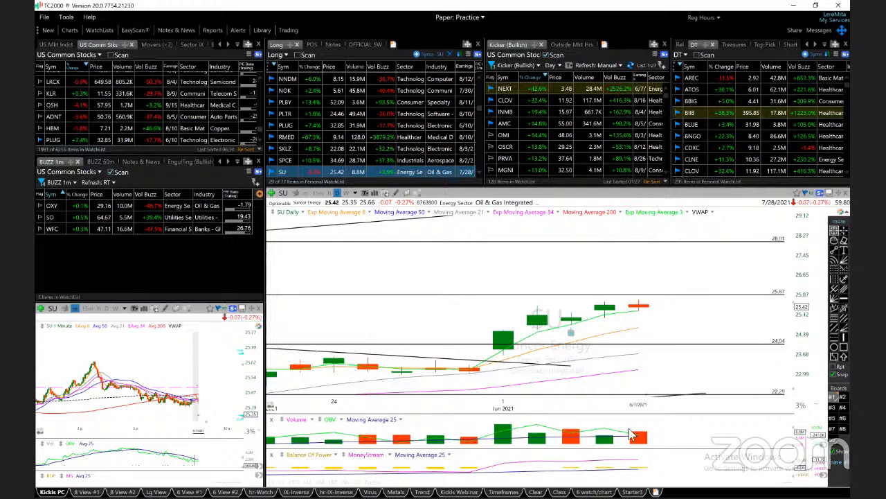
mouse_move(640, 440)
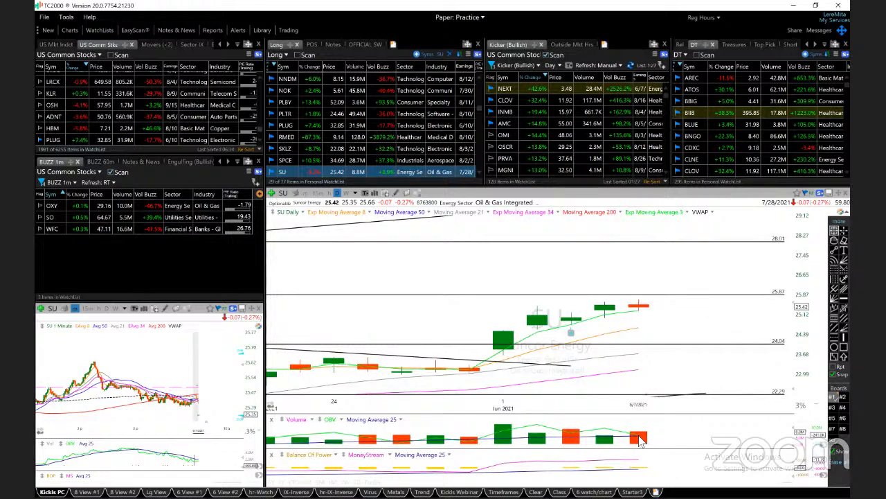
mouse_move(775, 302)
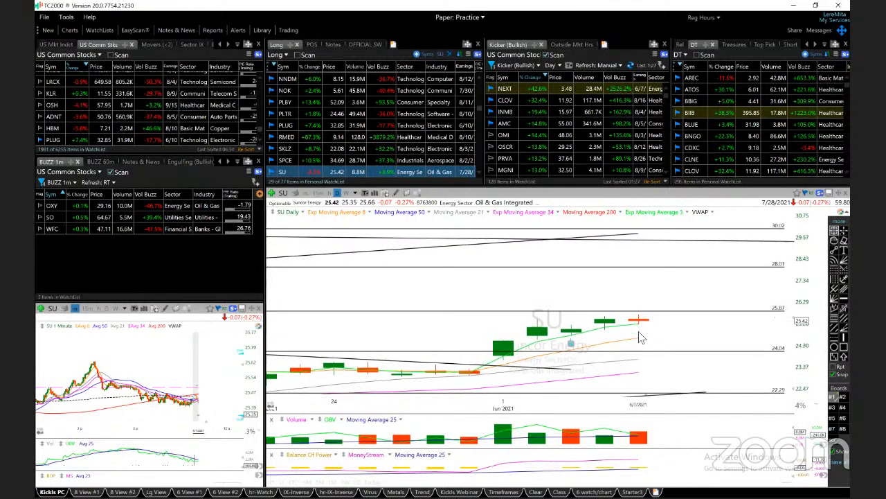
mouse_move(696, 340)
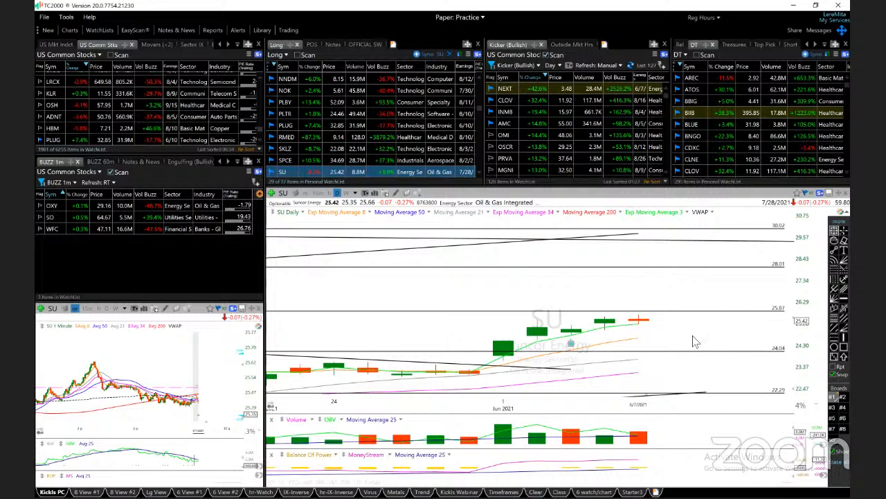
mouse_move(789, 326)
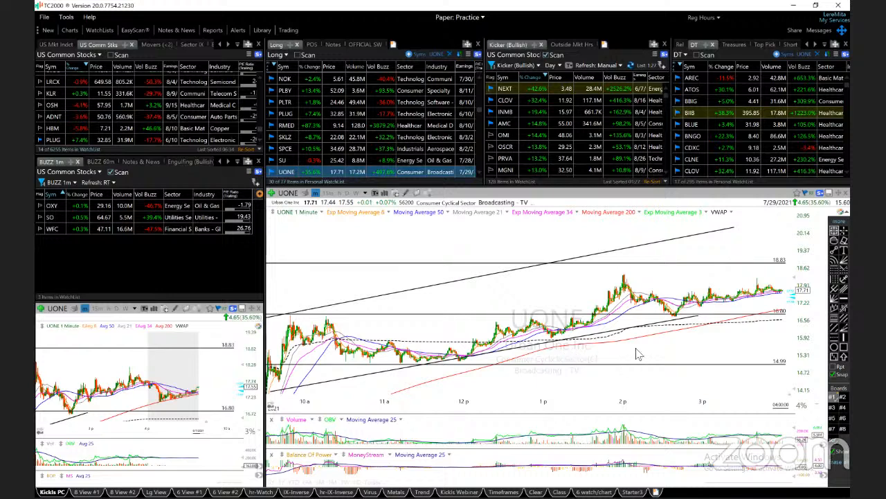
mouse_move(623, 346)
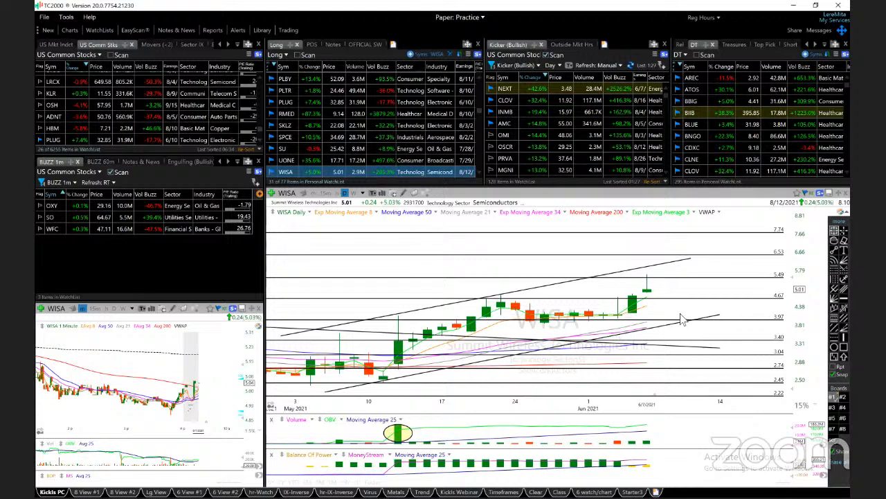
mouse_move(675, 292)
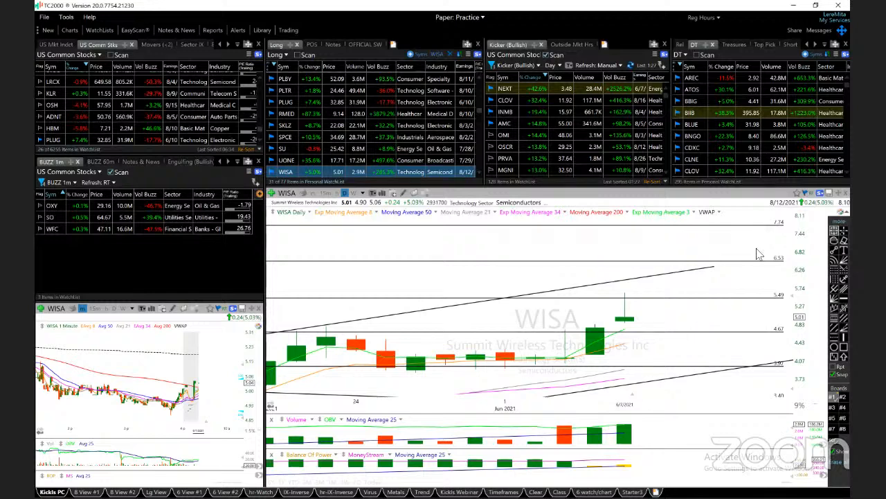
mouse_move(667, 338)
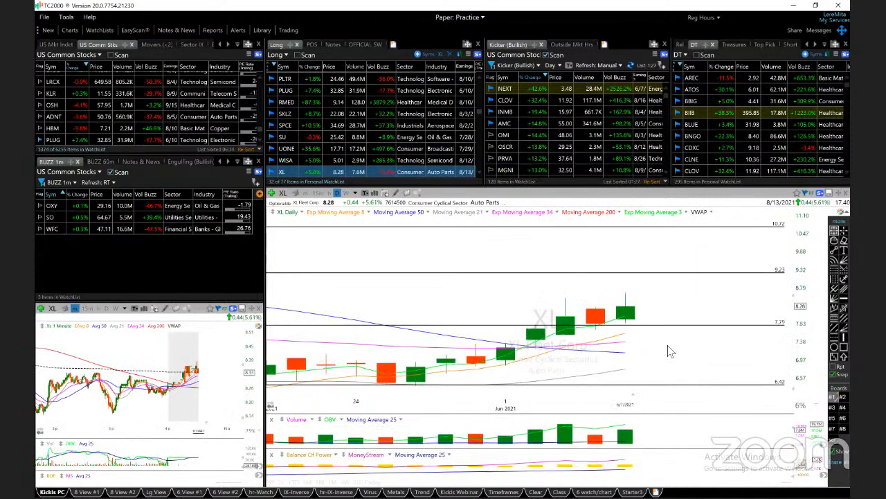
mouse_move(660, 351)
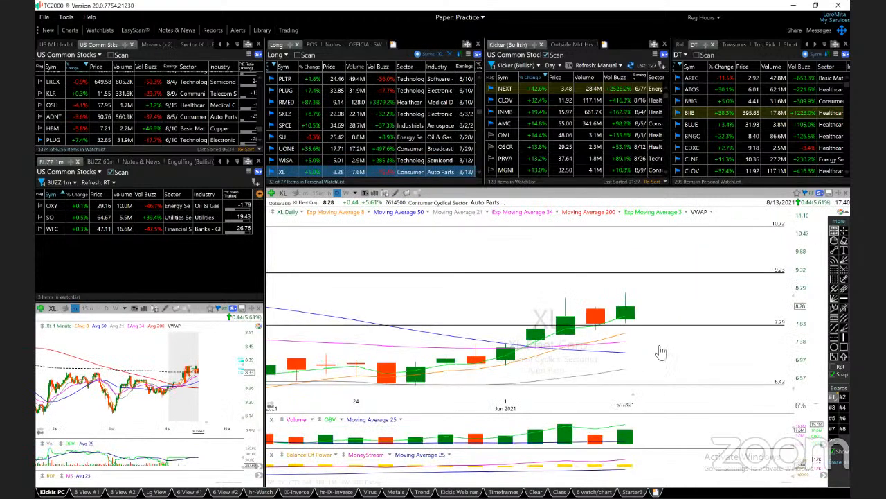
mouse_move(631, 318)
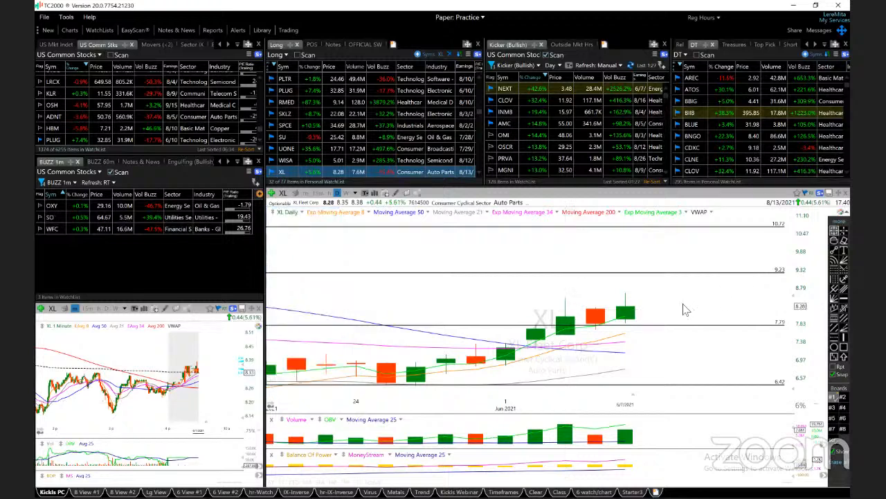
mouse_move(782, 295)
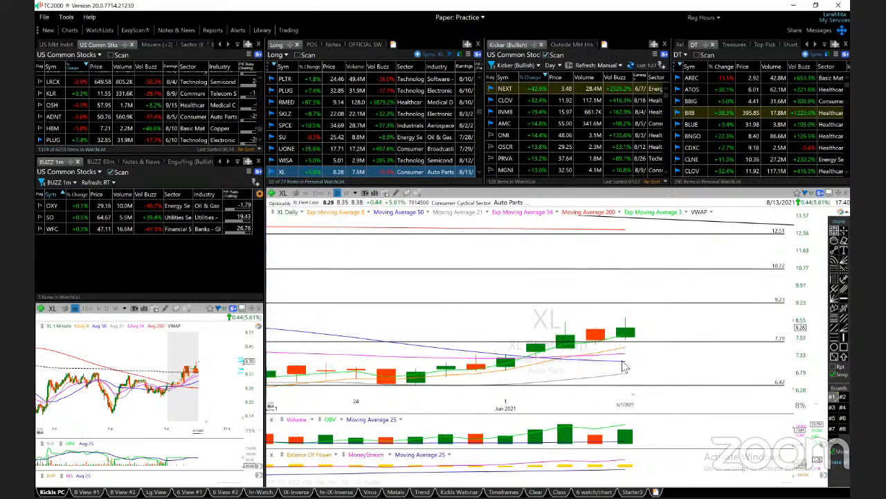
mouse_move(627, 364)
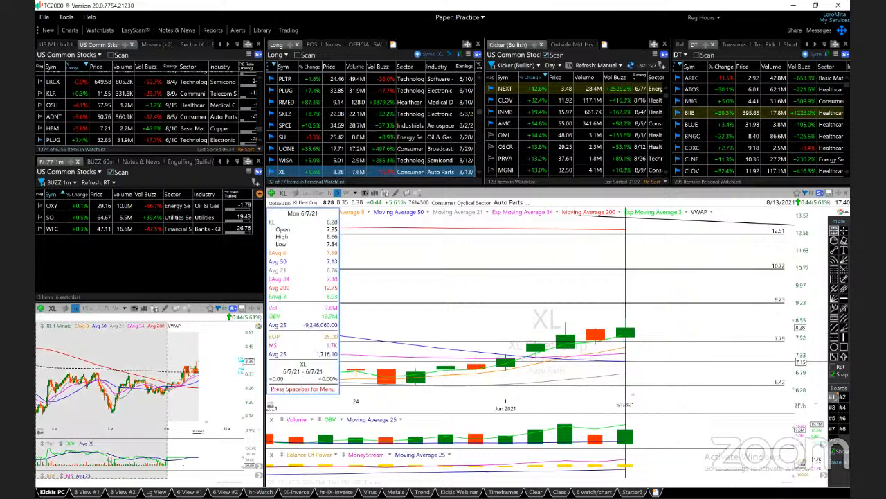